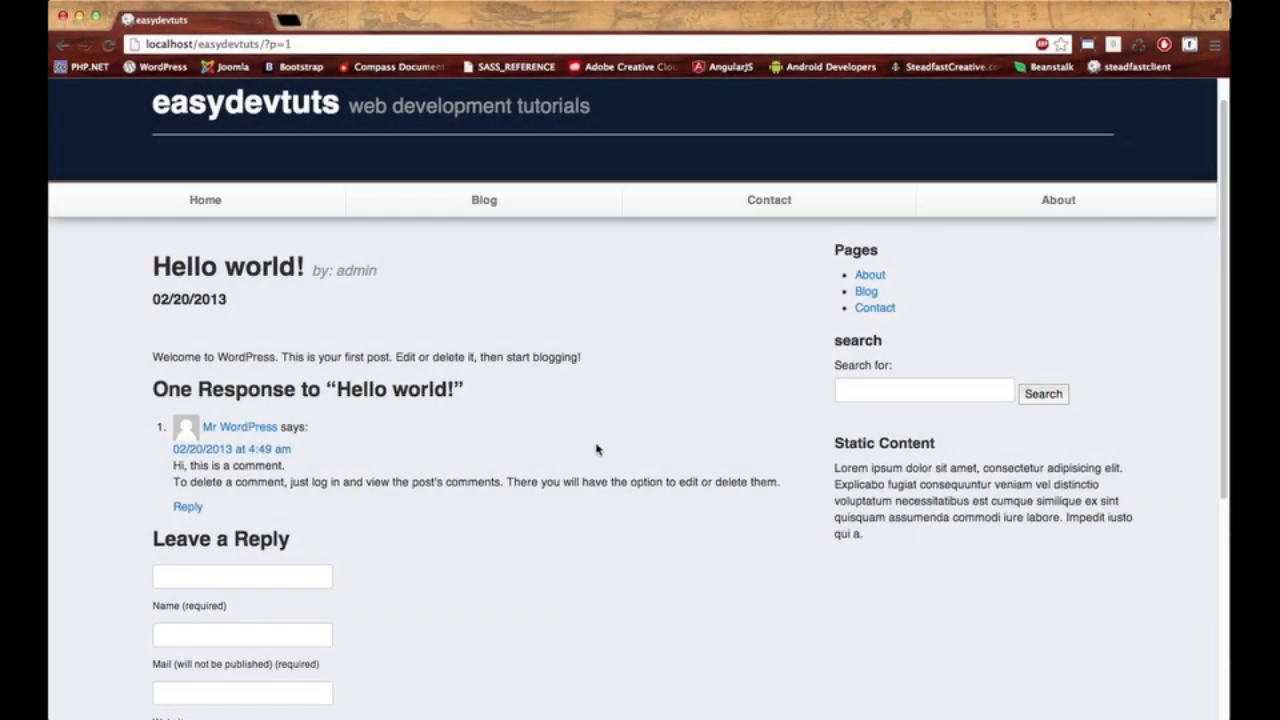
mouse_move(473, 400)
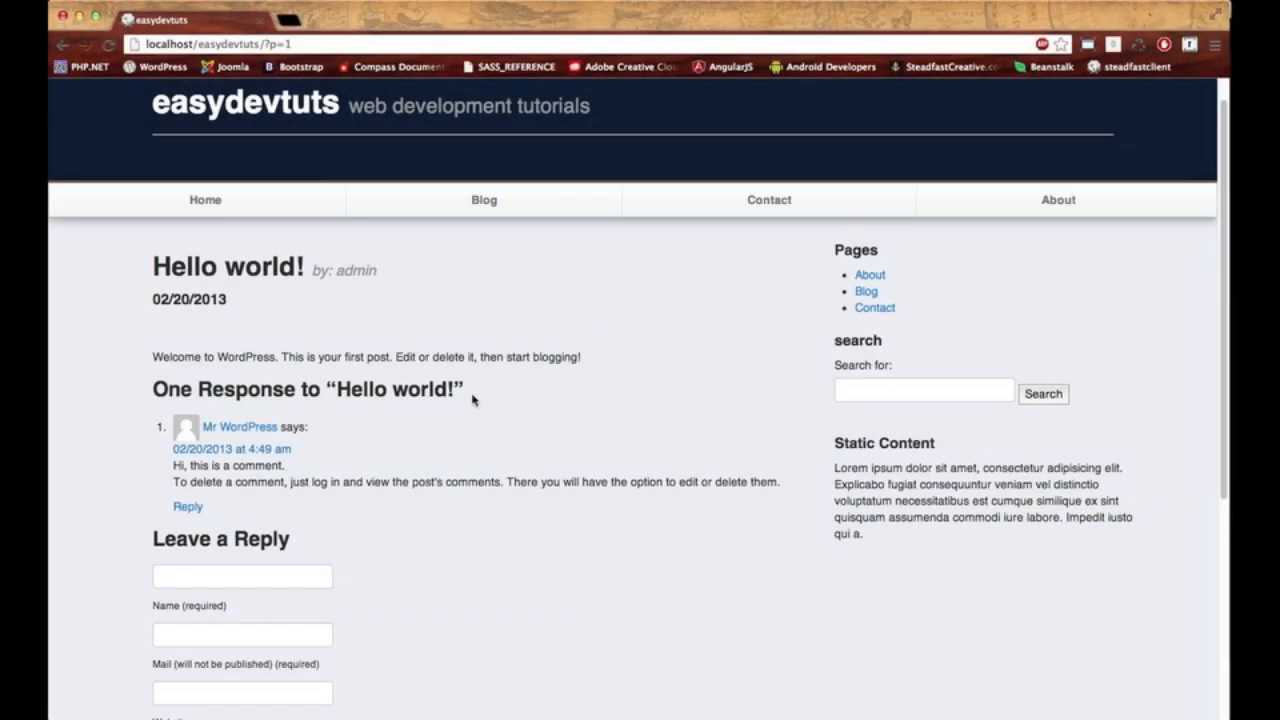
Wrap the page-header block in a div.row and give it the class span8
scroll(down, 3)
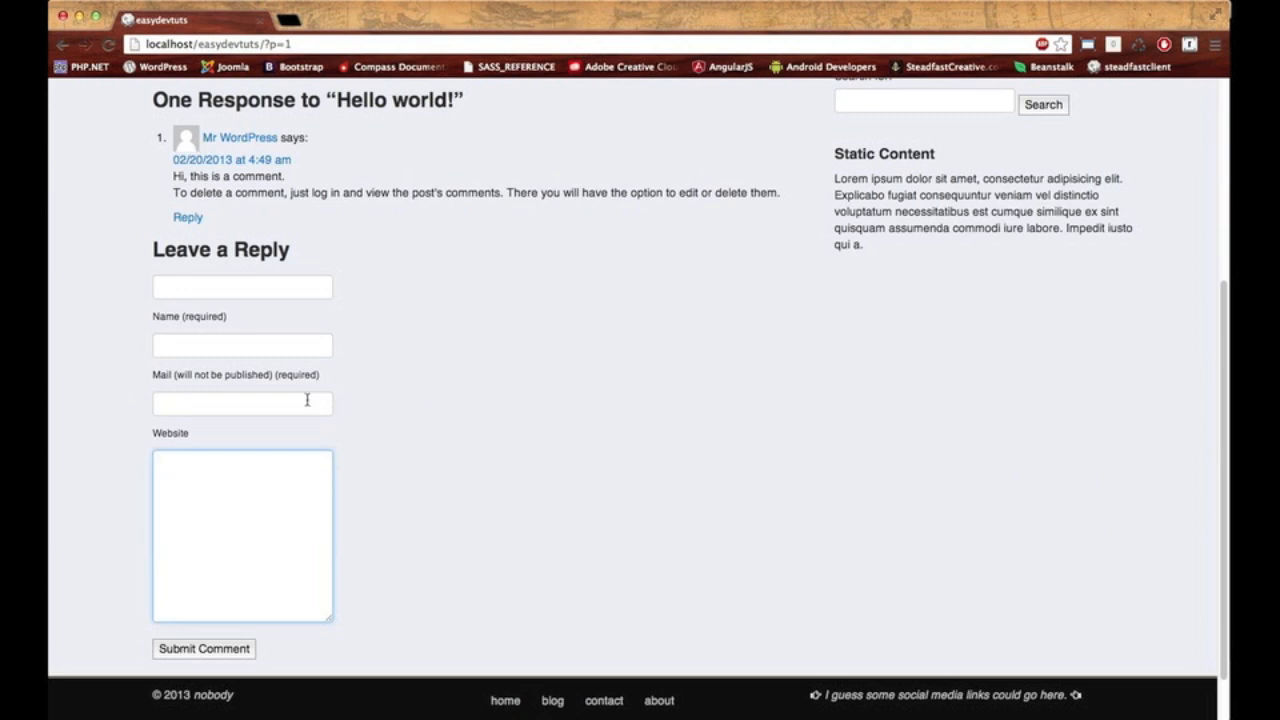
scroll(up, 3)
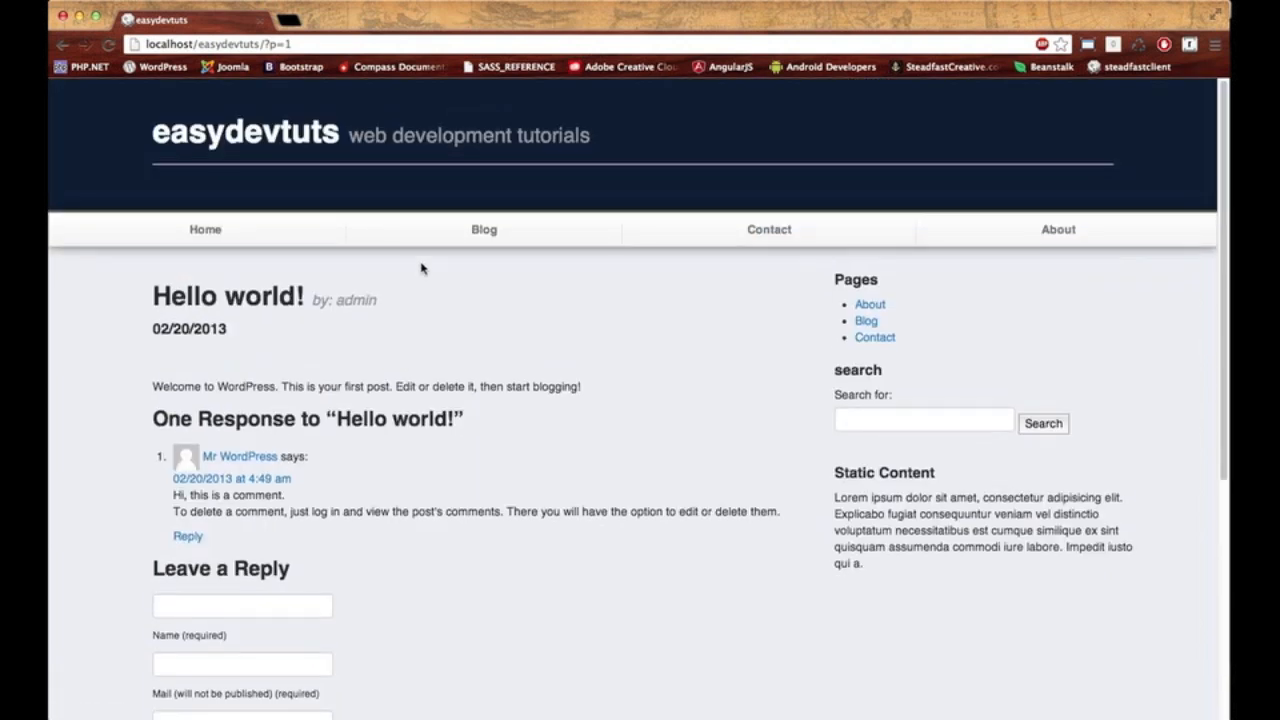
mouse_move(375, 398)
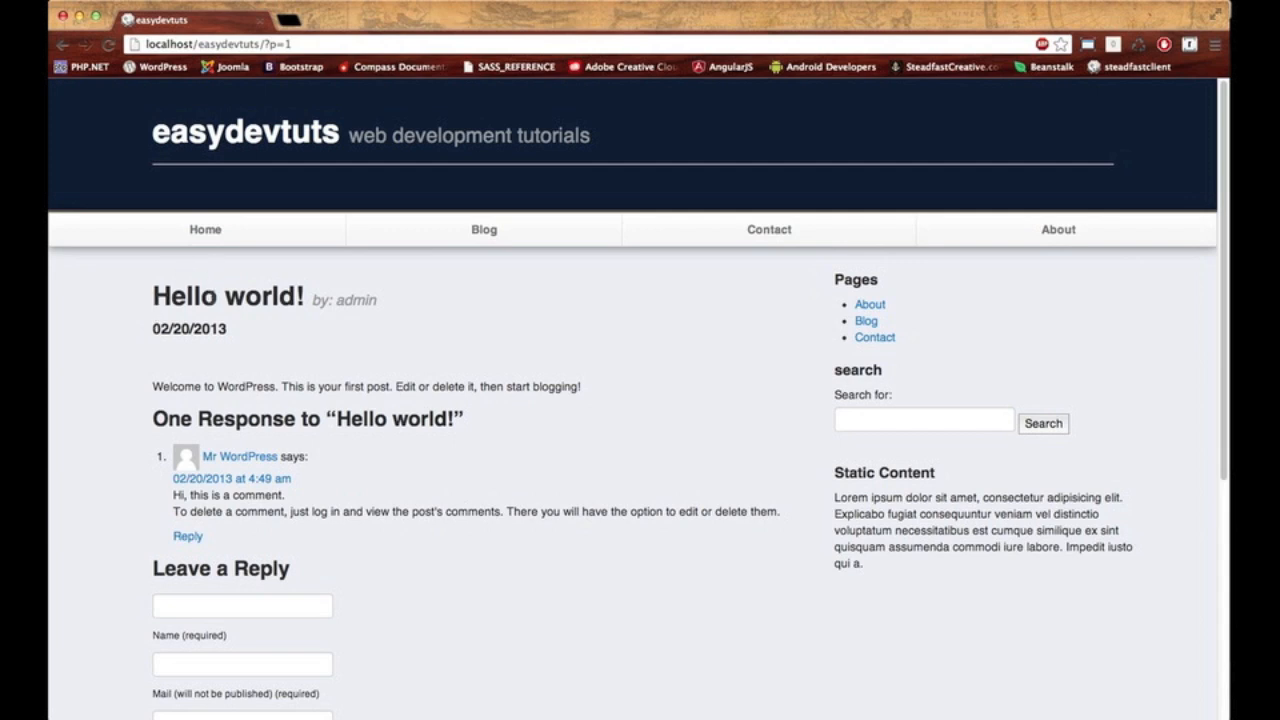
mouse_move(313, 389)
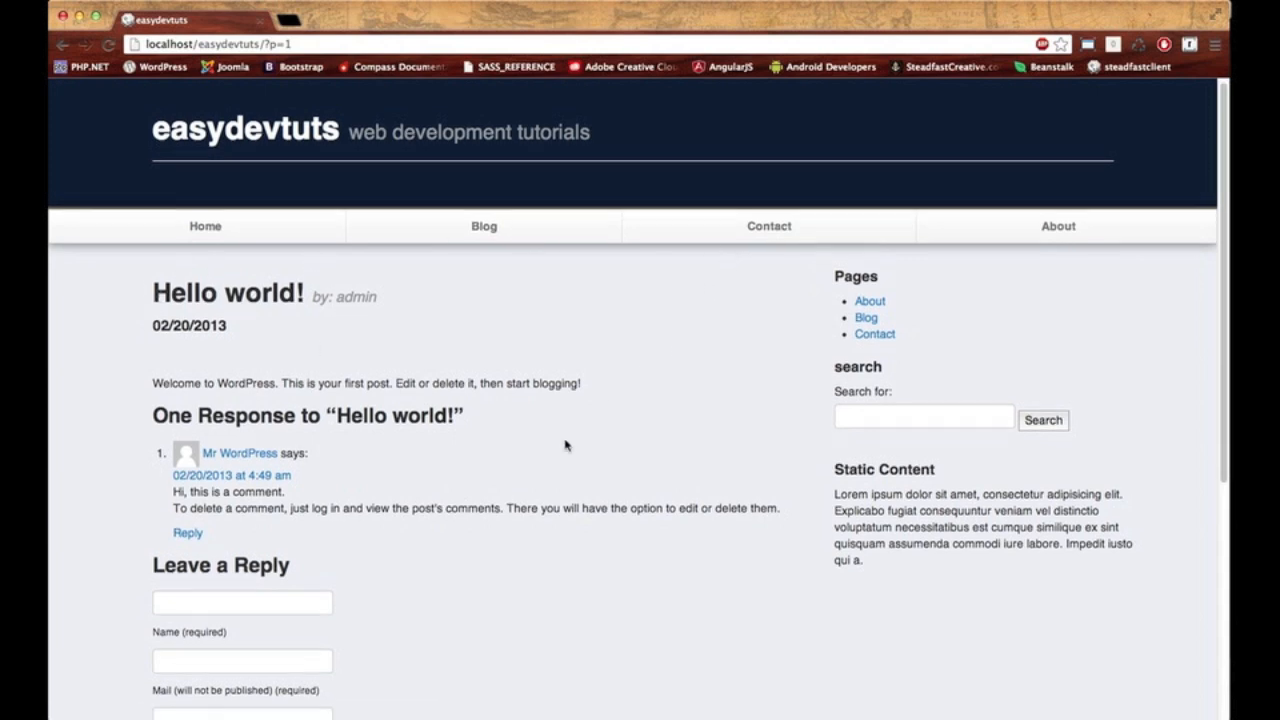
scroll(down, 3)
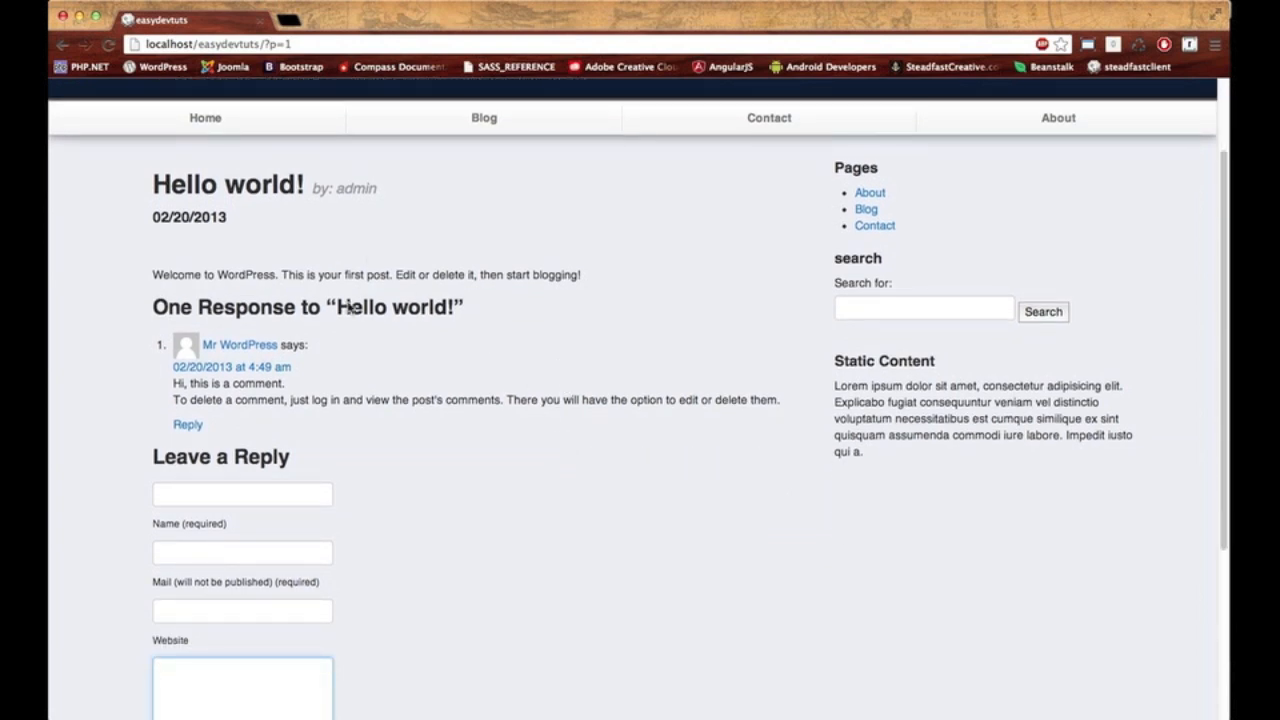
scroll(down, 3)
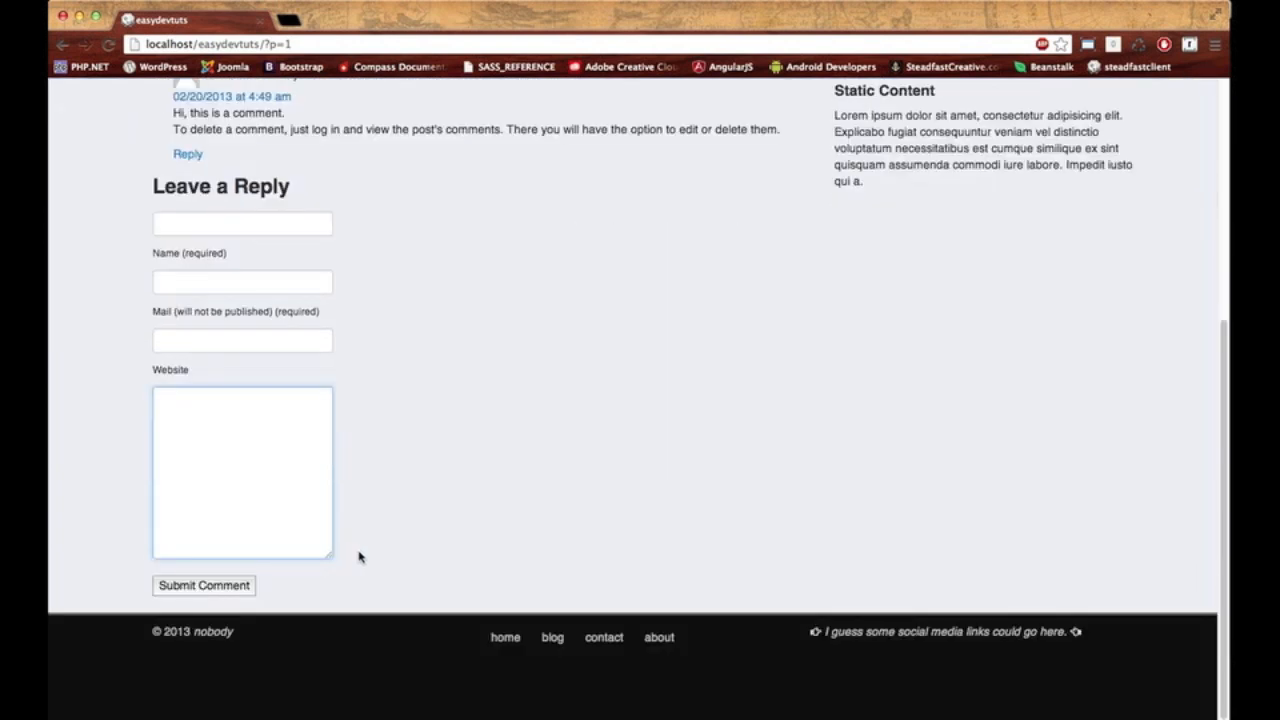
scroll(up, 3)
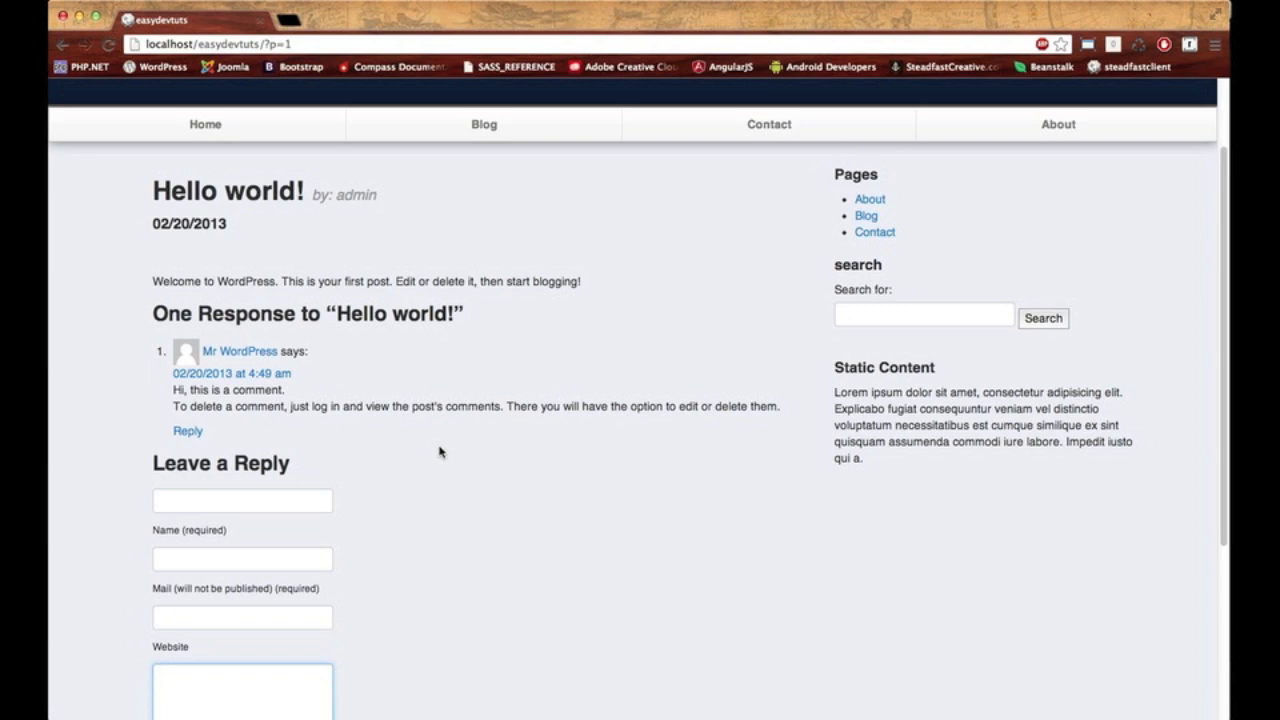
scroll(down, 3)
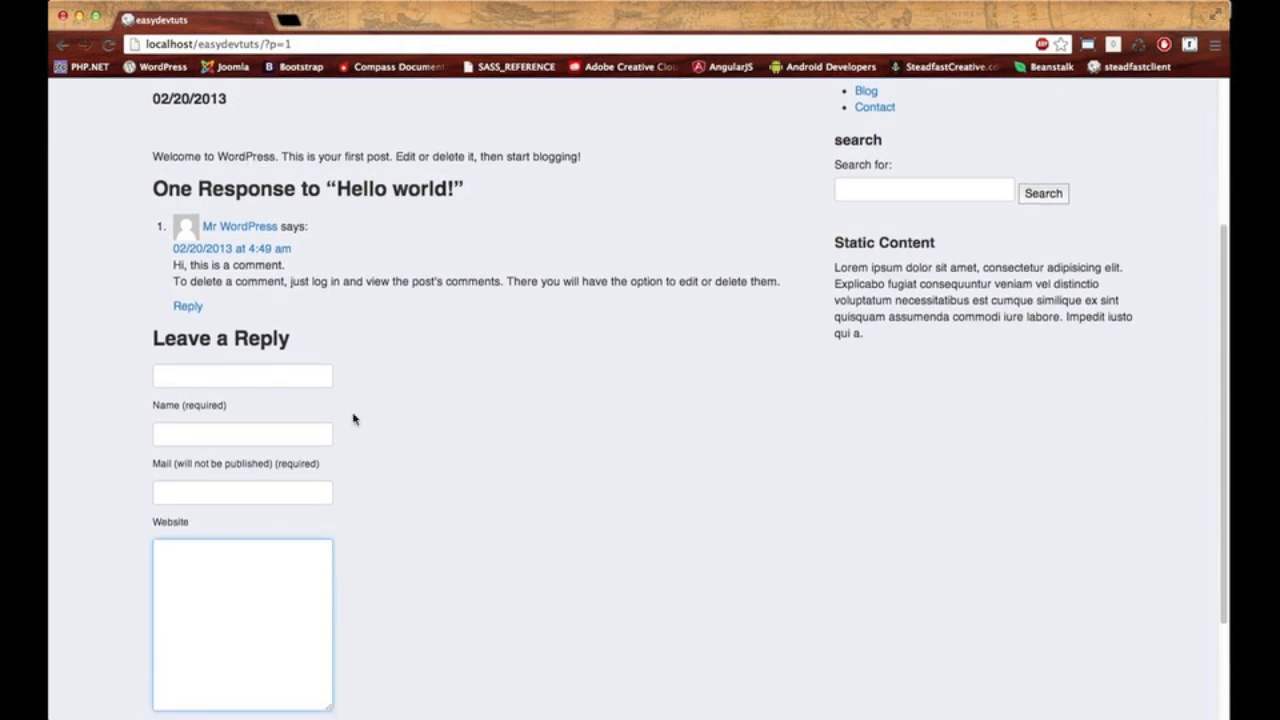
scroll(up, 3)
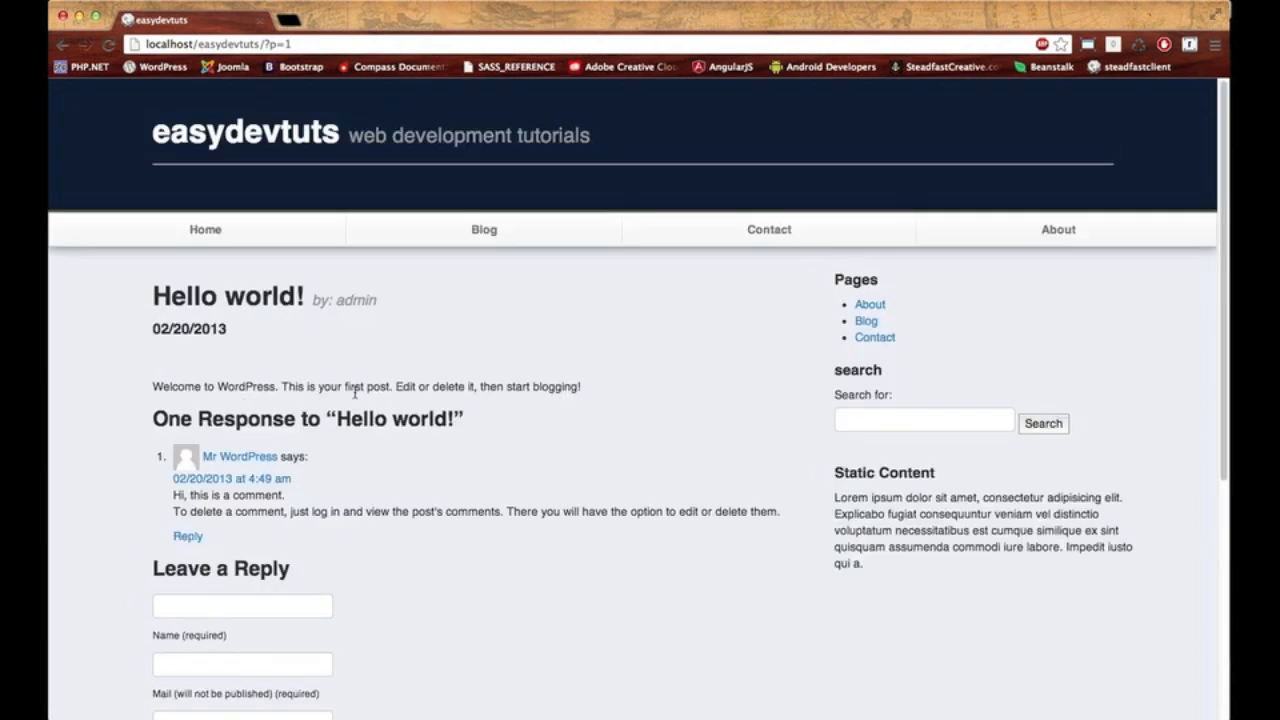
mouse_move(422, 508)
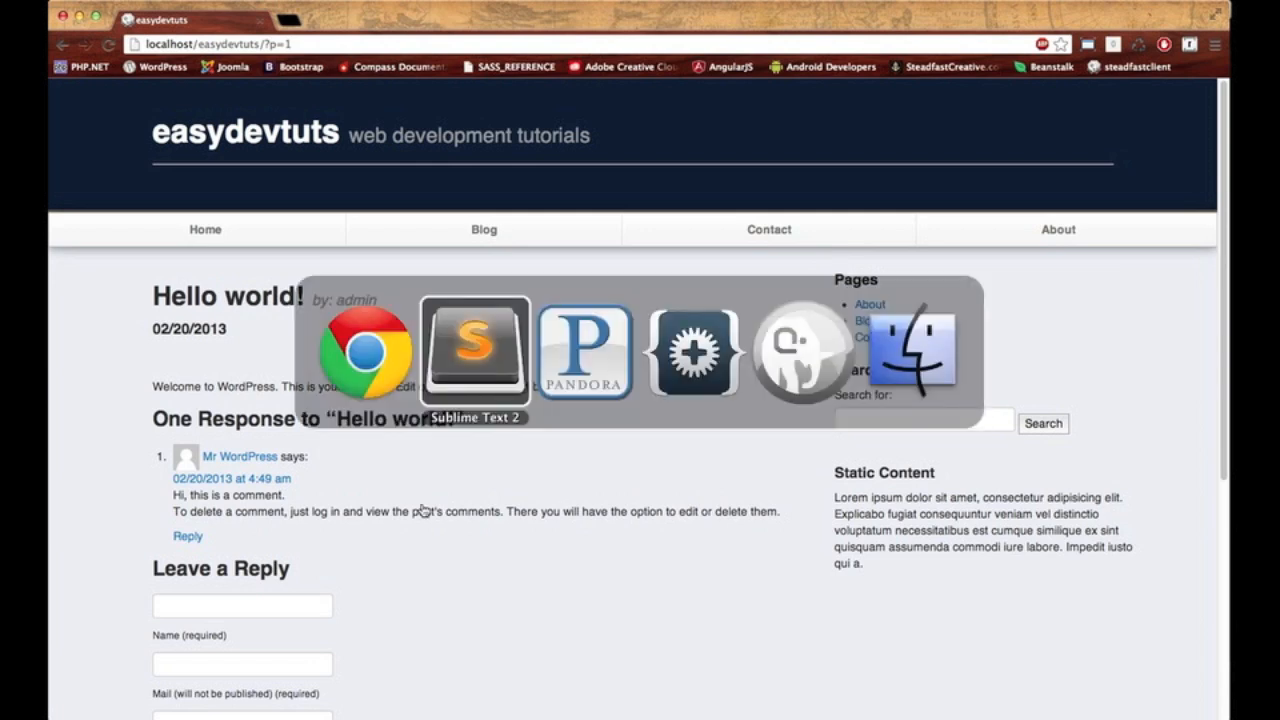
click(474, 350)
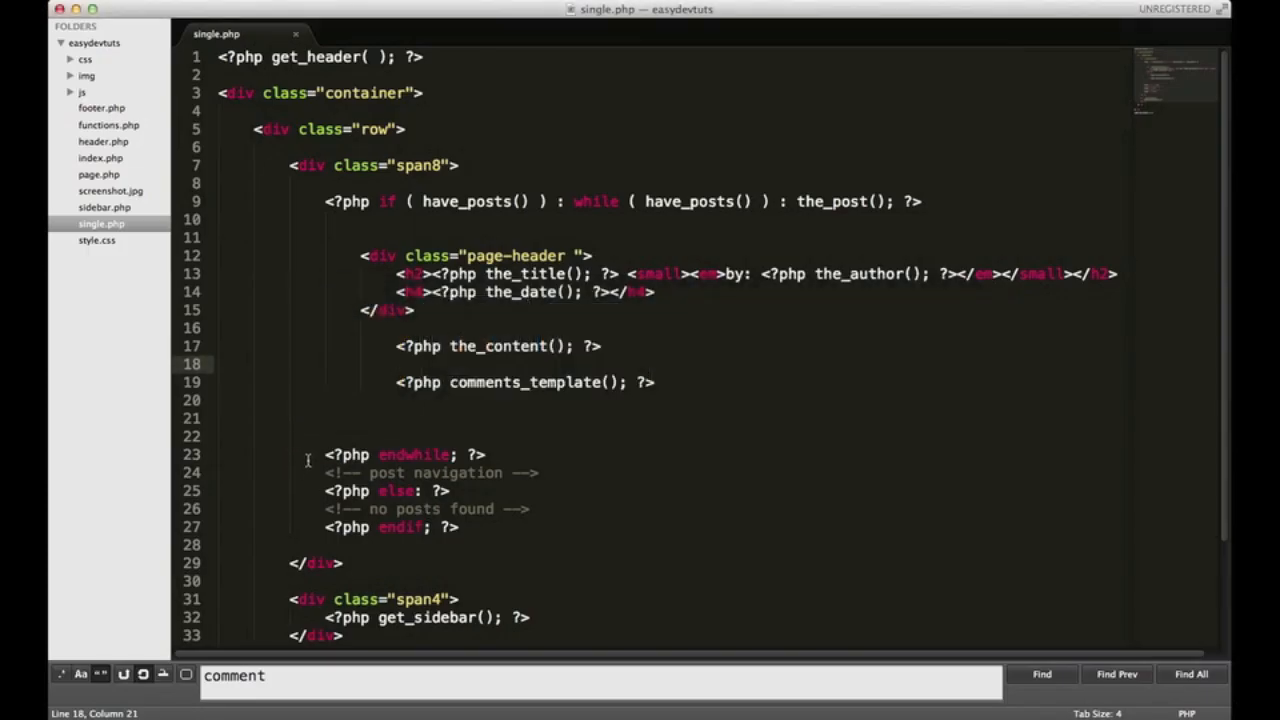
mouse_move(451, 452)
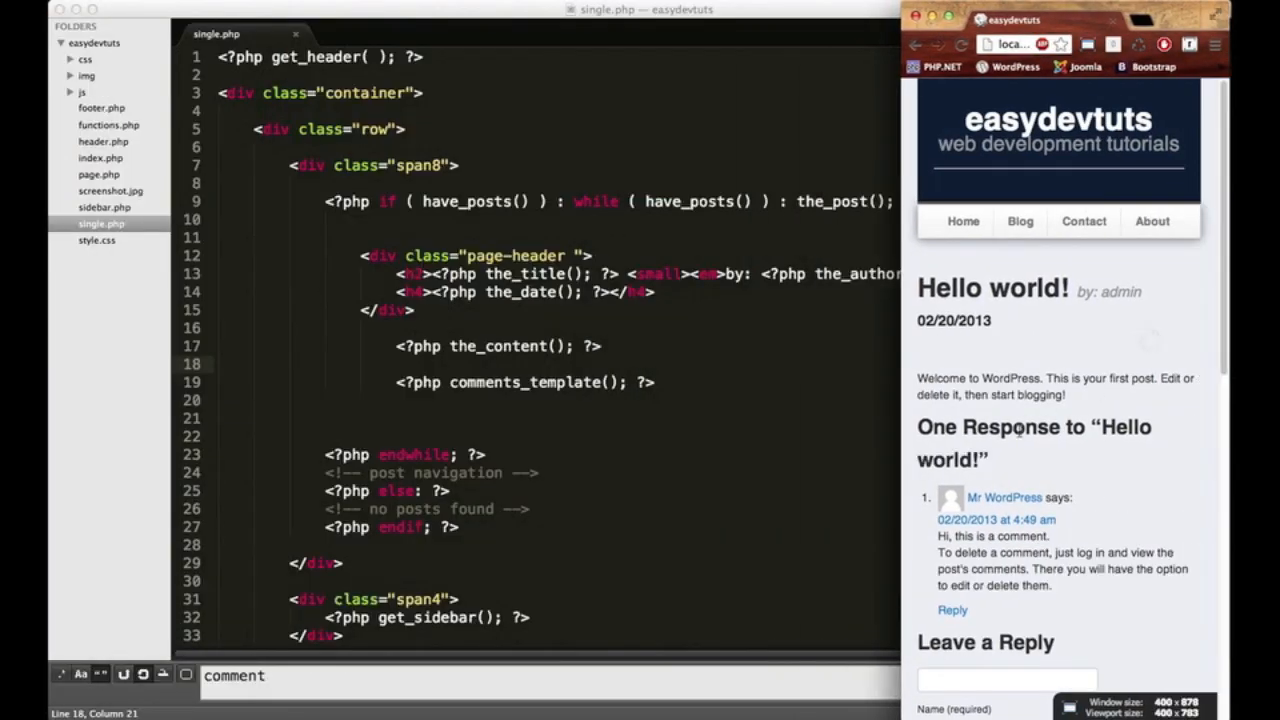
scroll(down, 3)
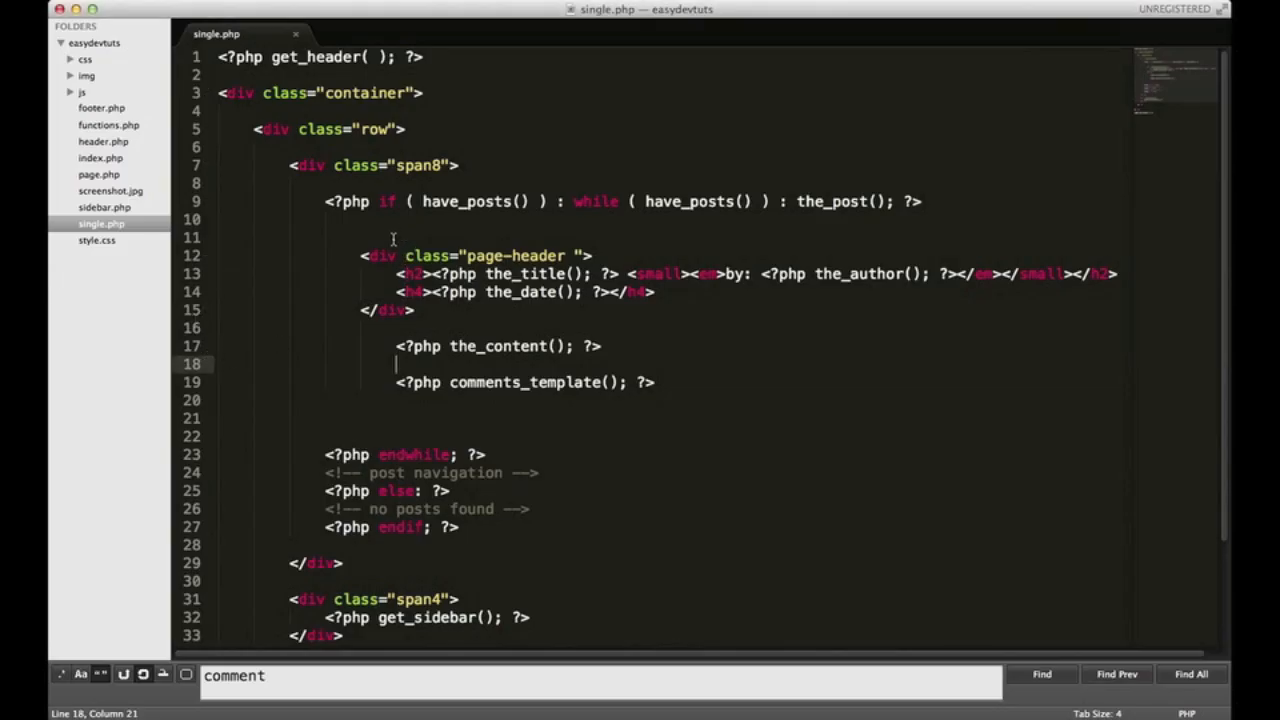
click(438, 242)
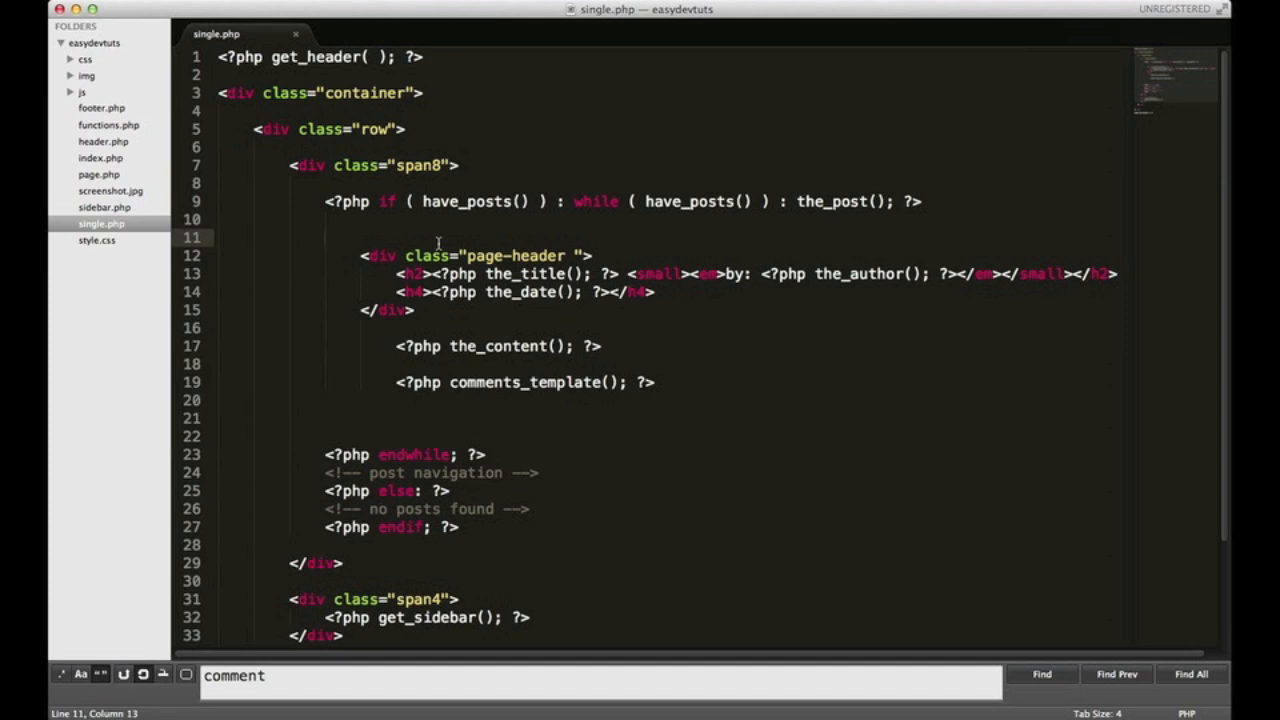
text(div.ro)
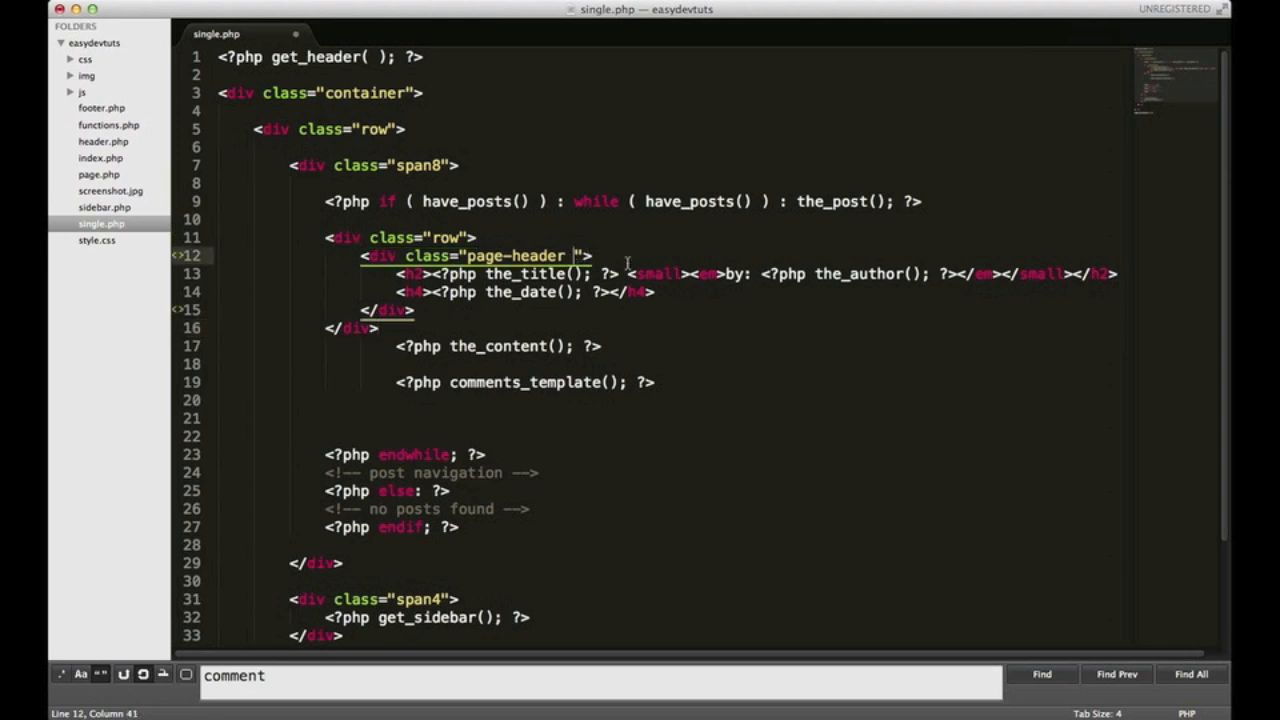
text(span8)
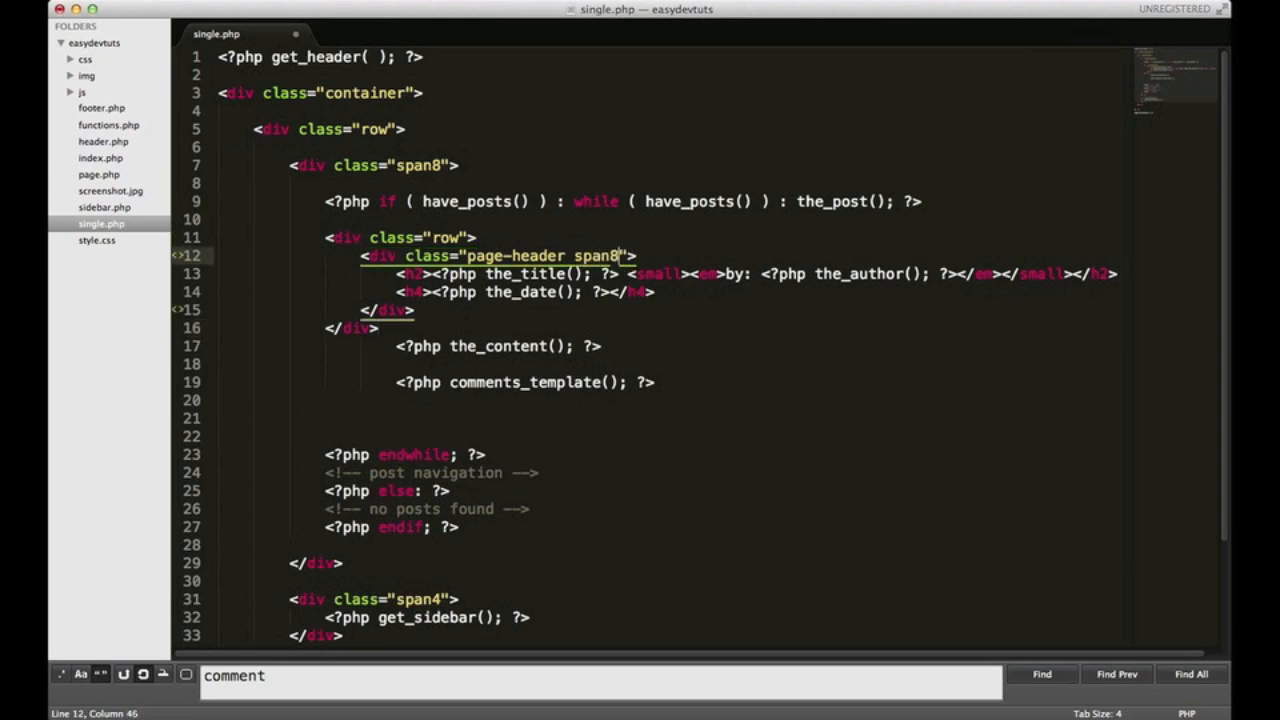
Add a new empty div.row>div.span8 block below the header row
click(380, 328)
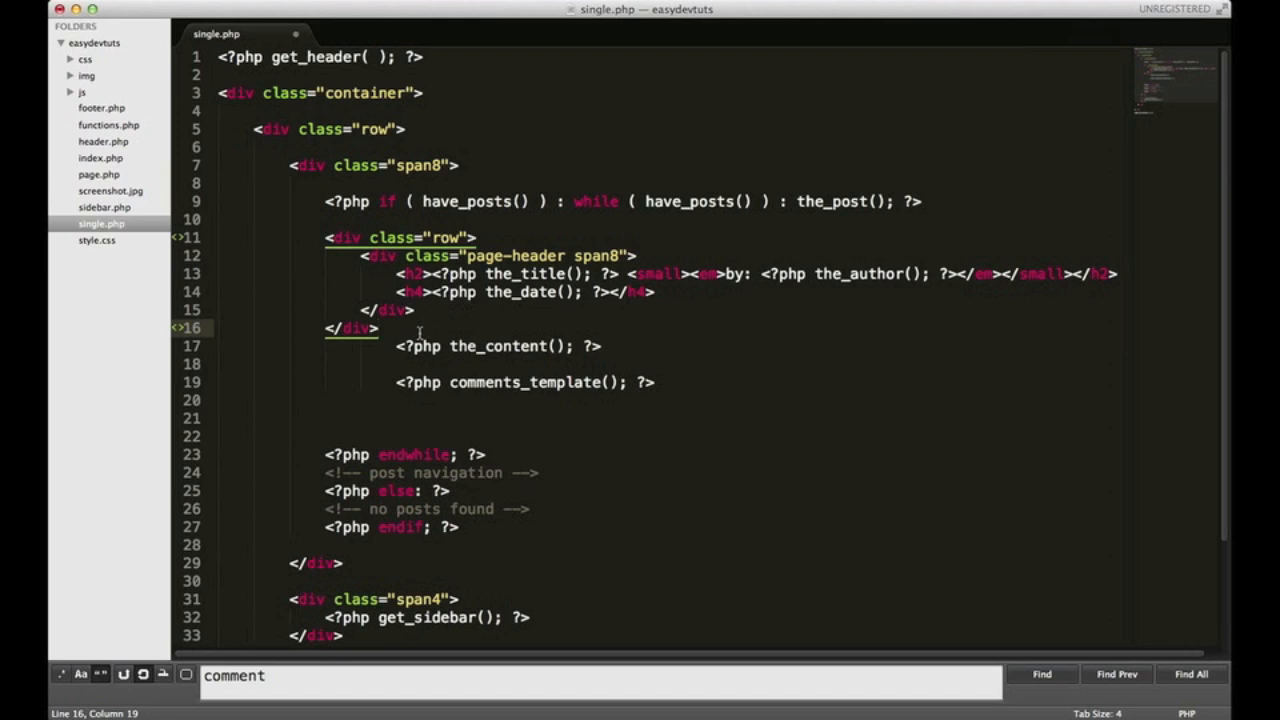
key(Return)
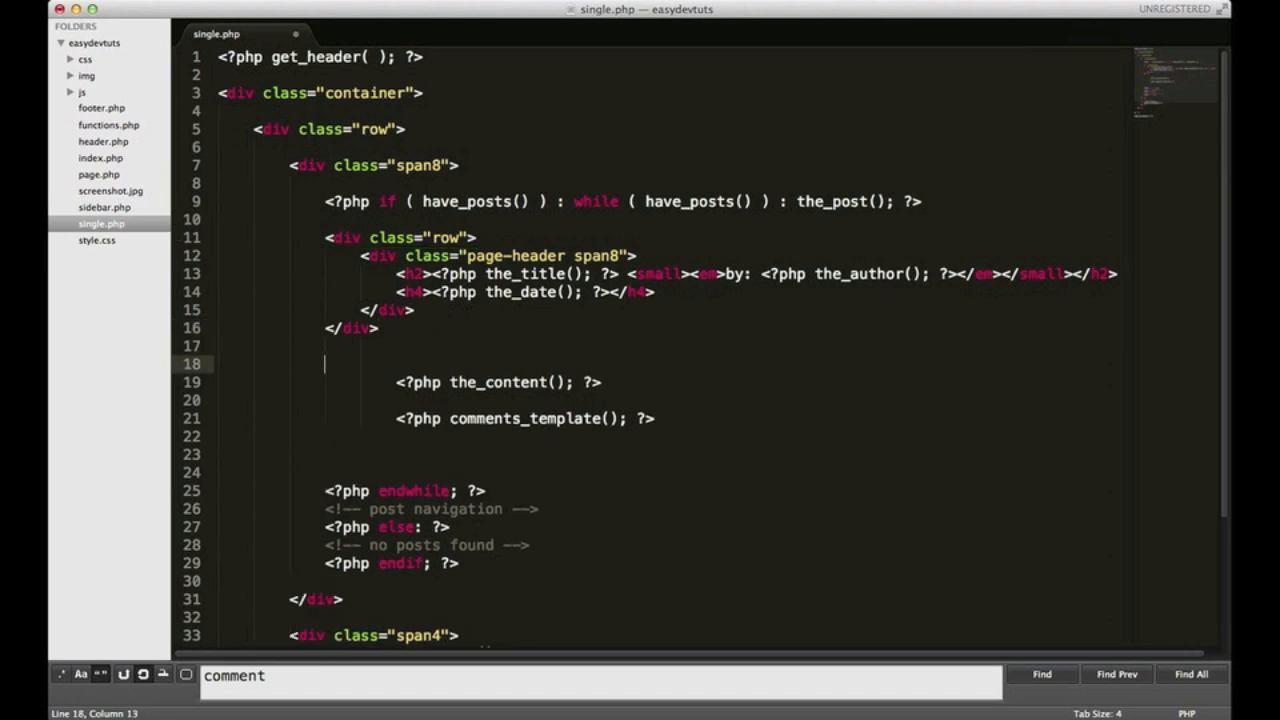
text(div.row)
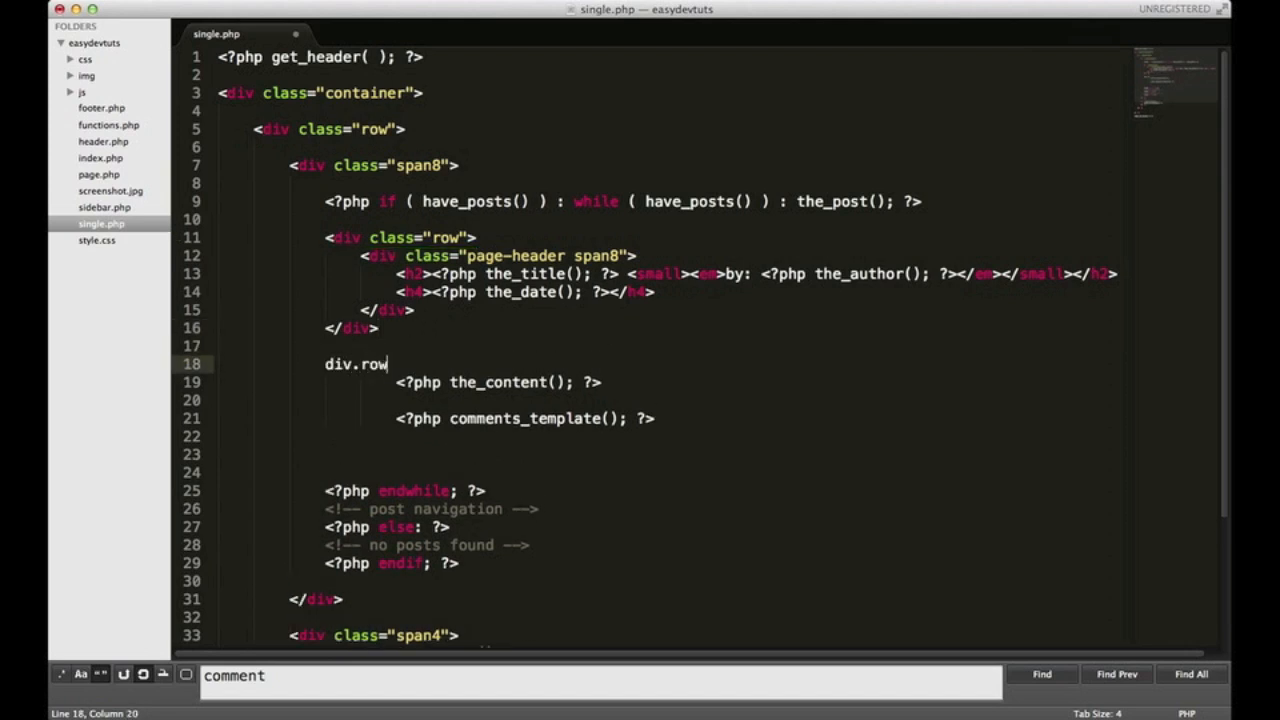
text(>d)
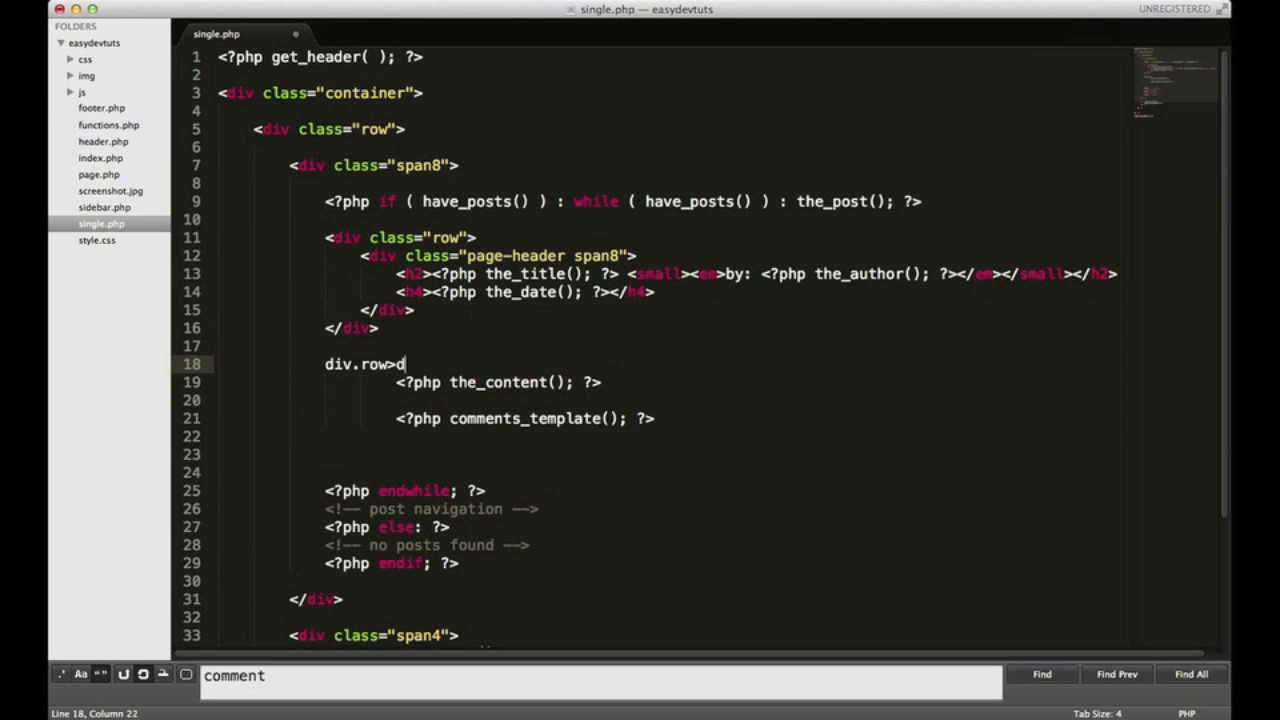
text(iv.span8)
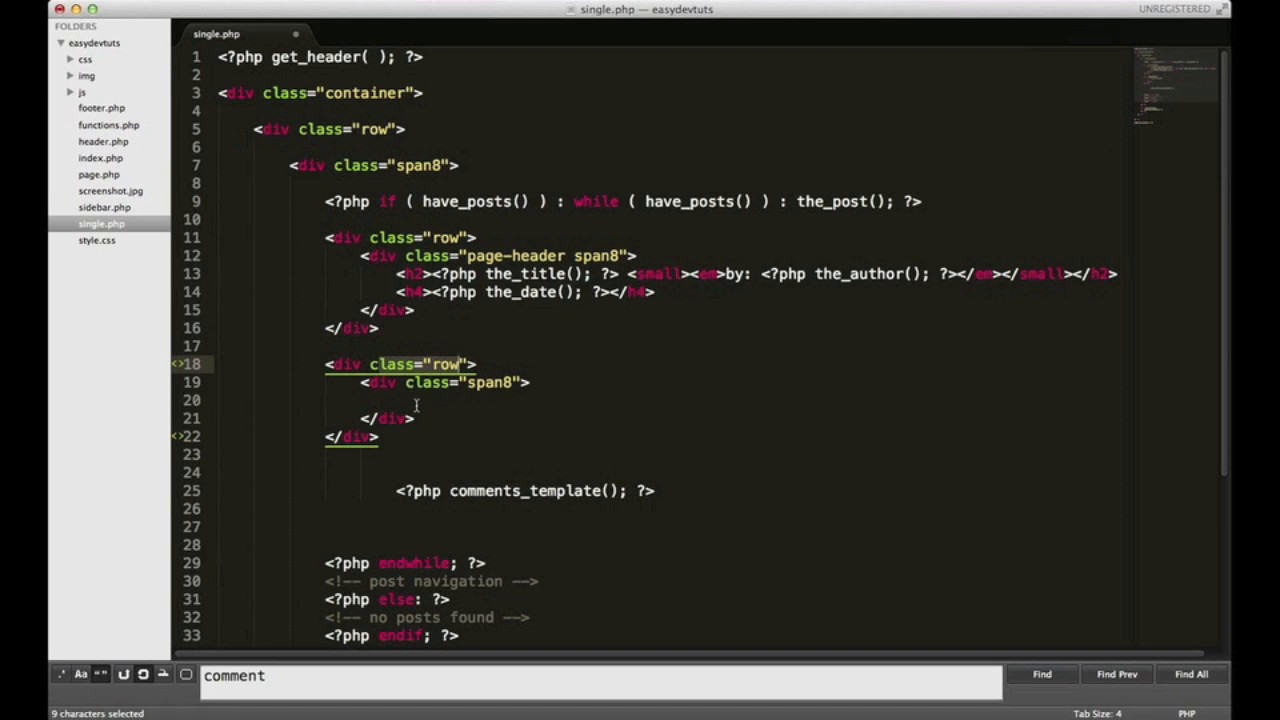
Put <?php the_content(); ?> and comments_template(); into their own row/span8 blocks
click(435, 400)
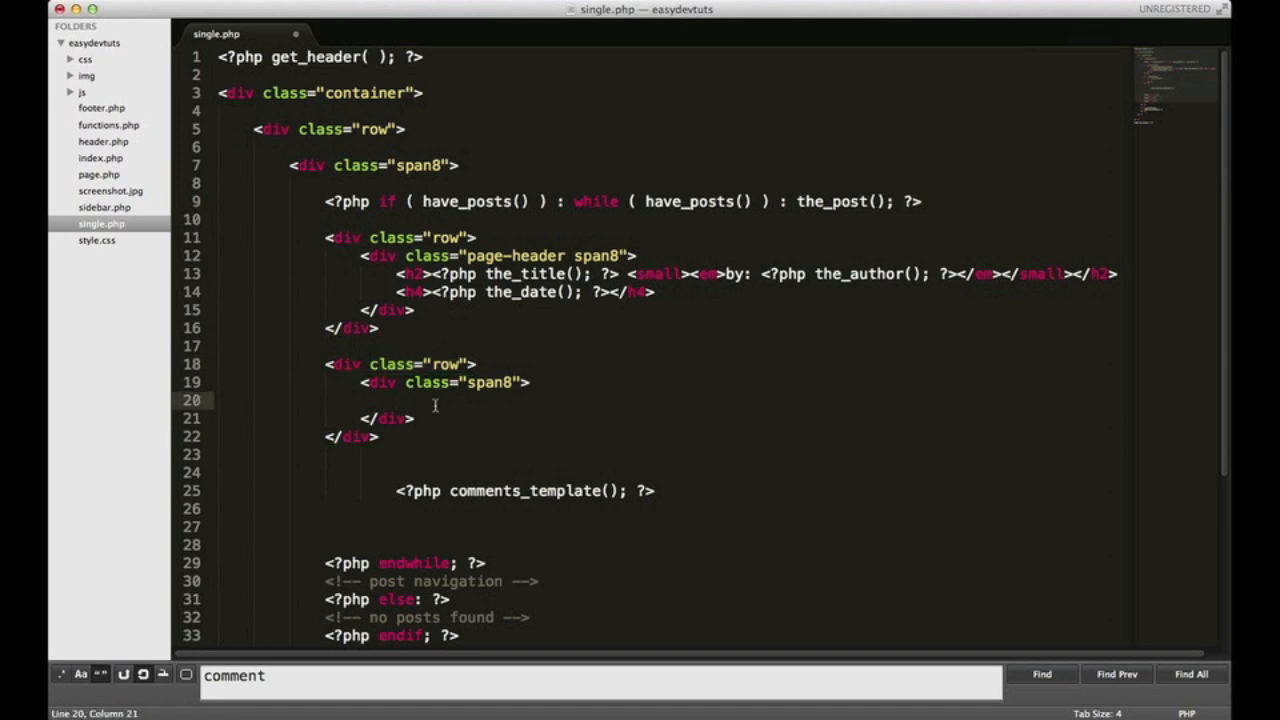
text(<?php the_content(); ?>)
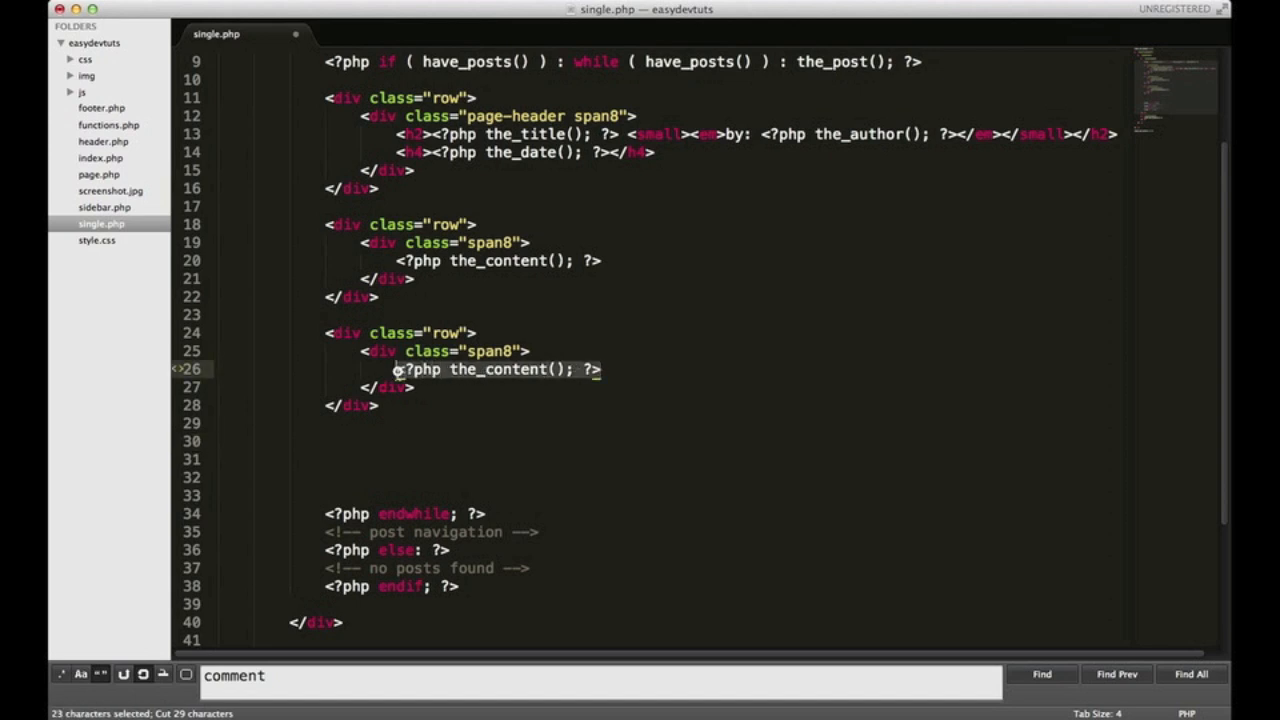
text(comments_template();)
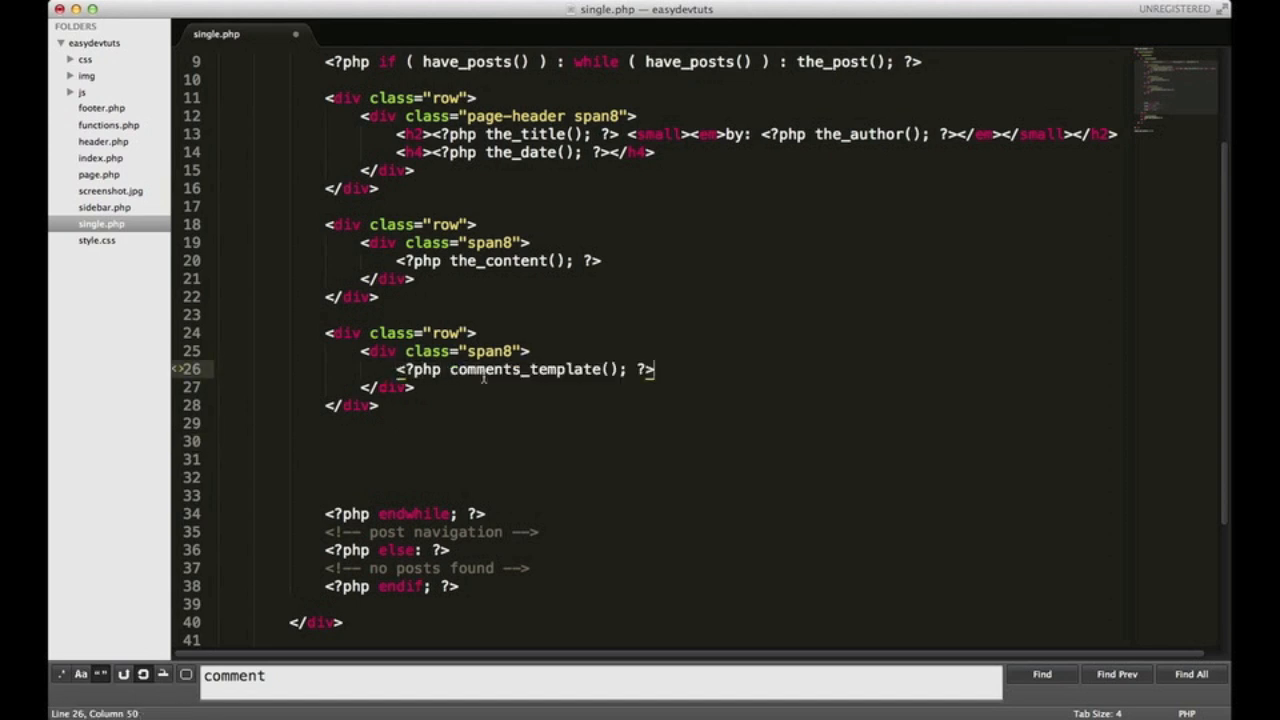
mouse_move(350, 497)
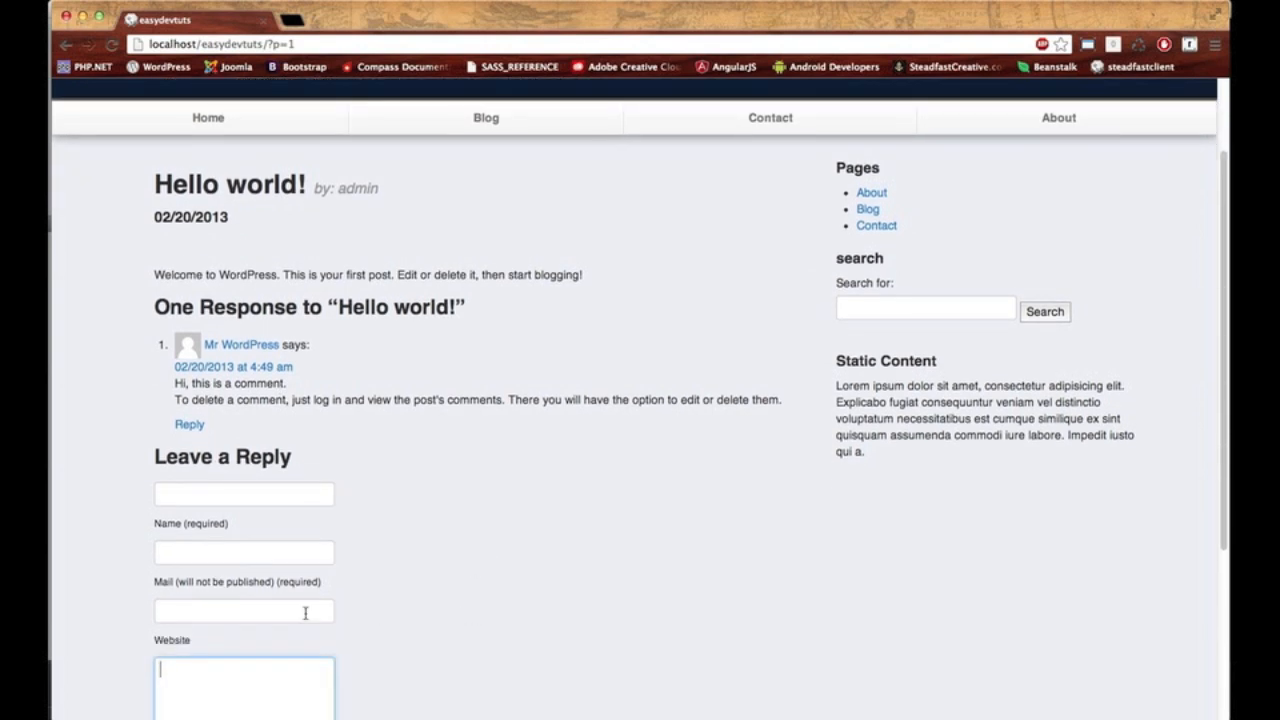
Reload the Hello world post in Chrome to preview the layout, then return to single.php
scroll(down, 3)
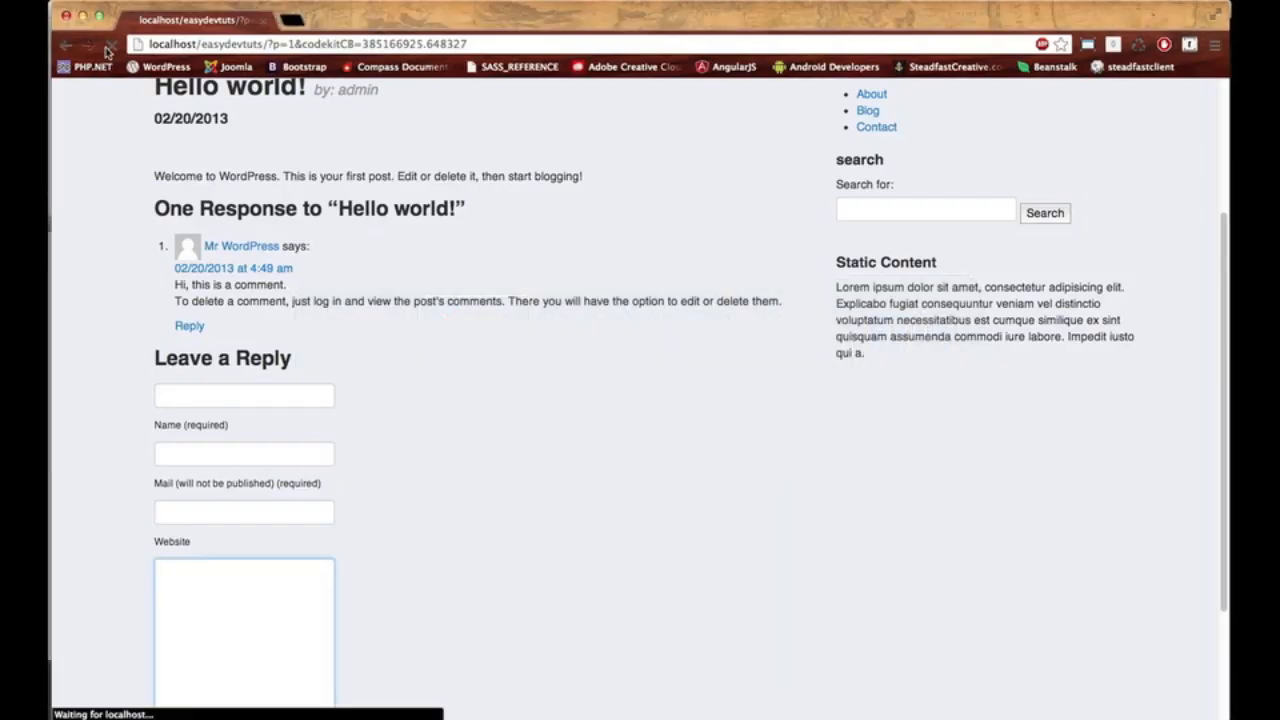
click(109, 51)
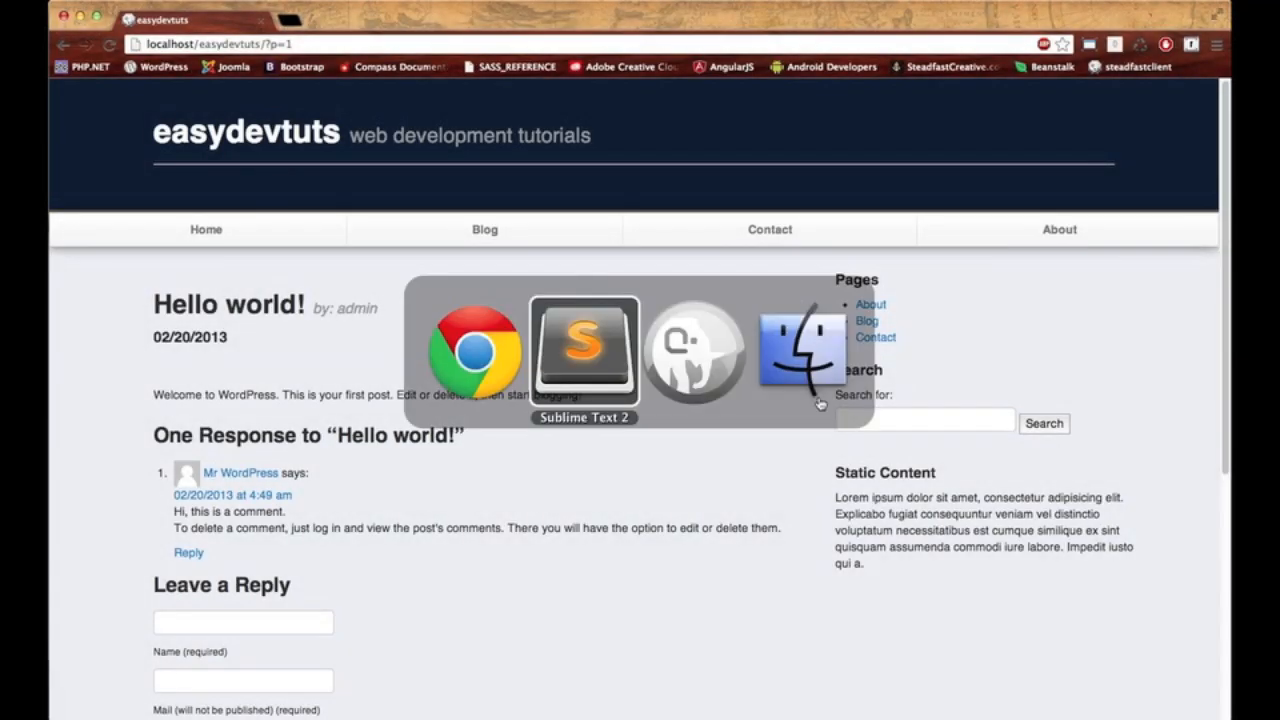
click(584, 350)
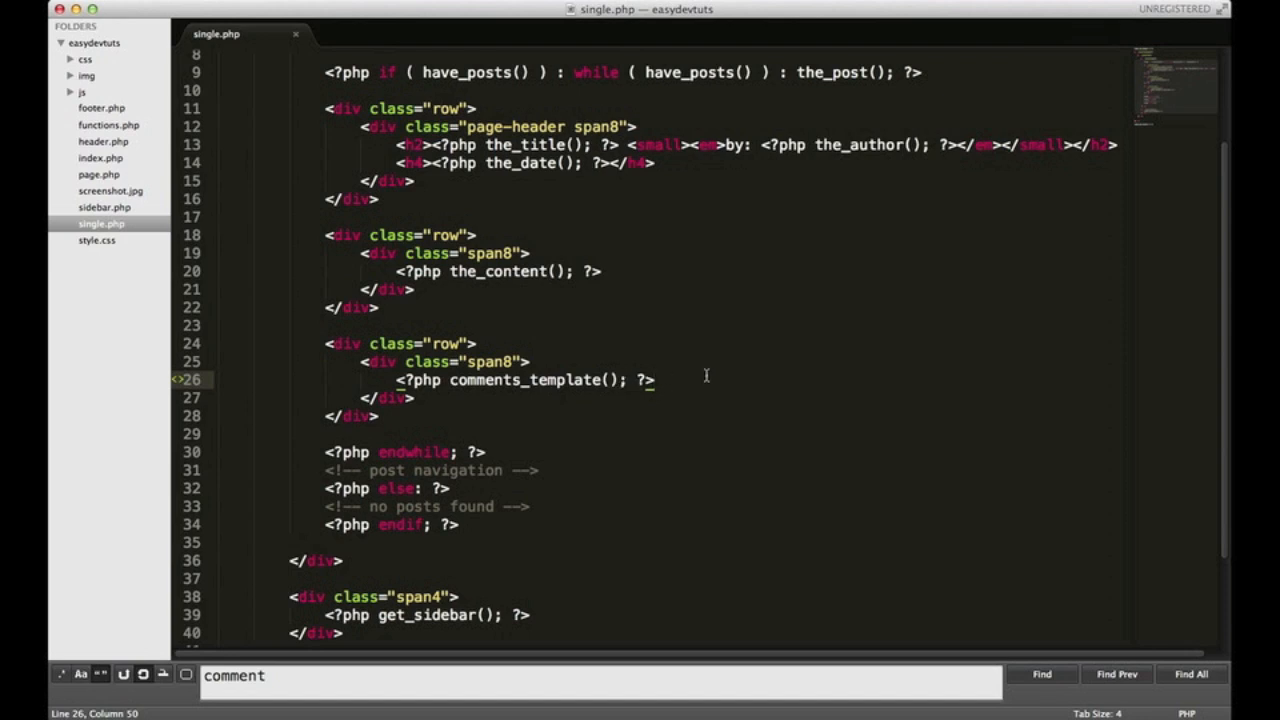
Create a new file and save it as comments.php in the easydevtuts theme folder
key(cmd+n)
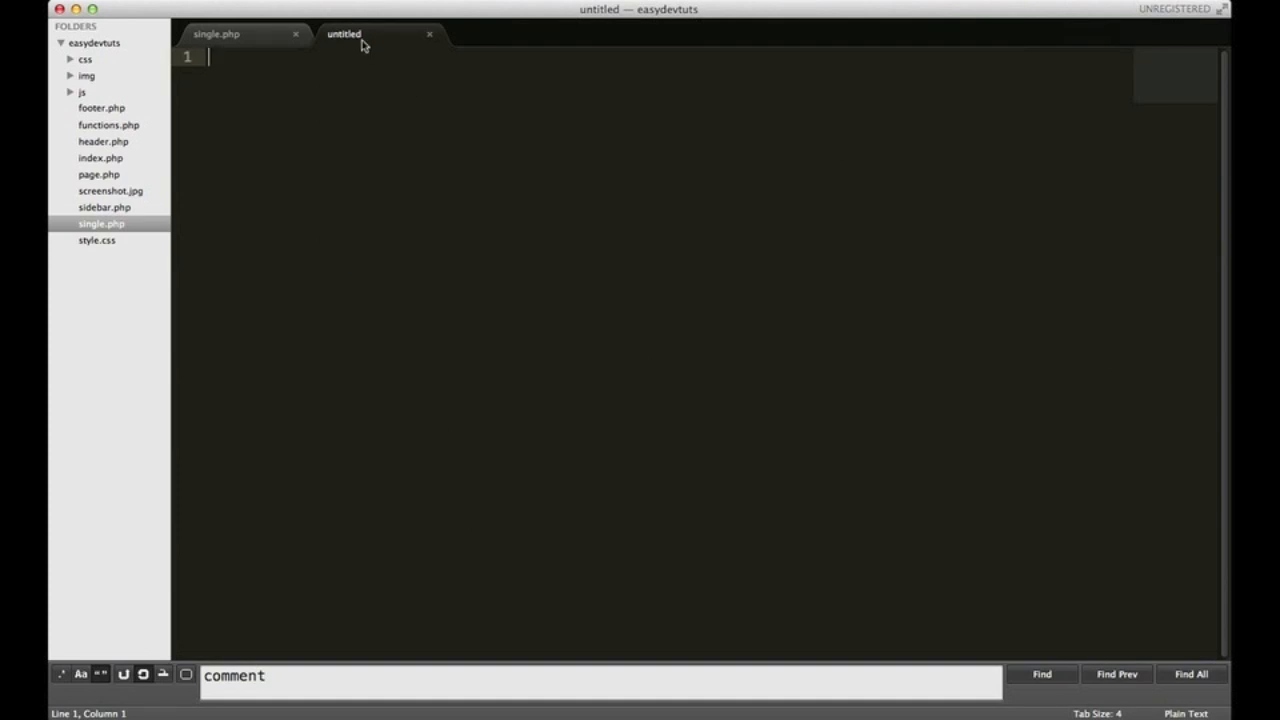
key(cmd+s)
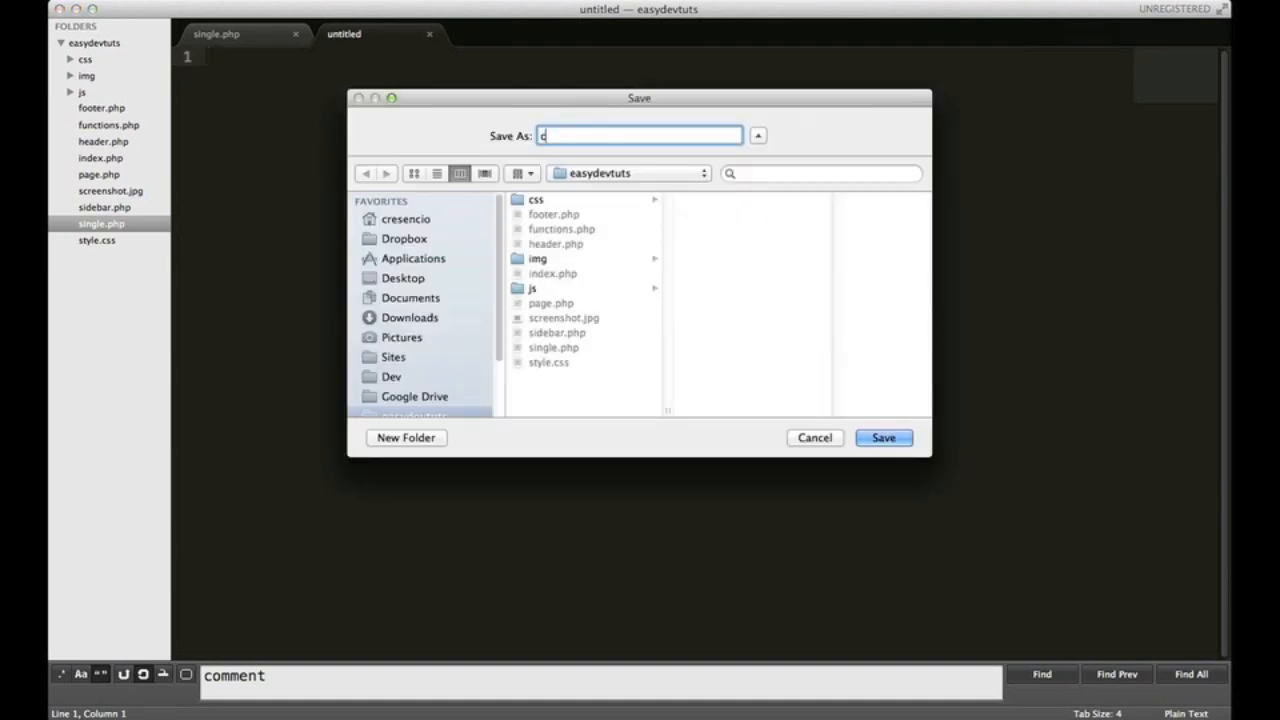
text(omments.)
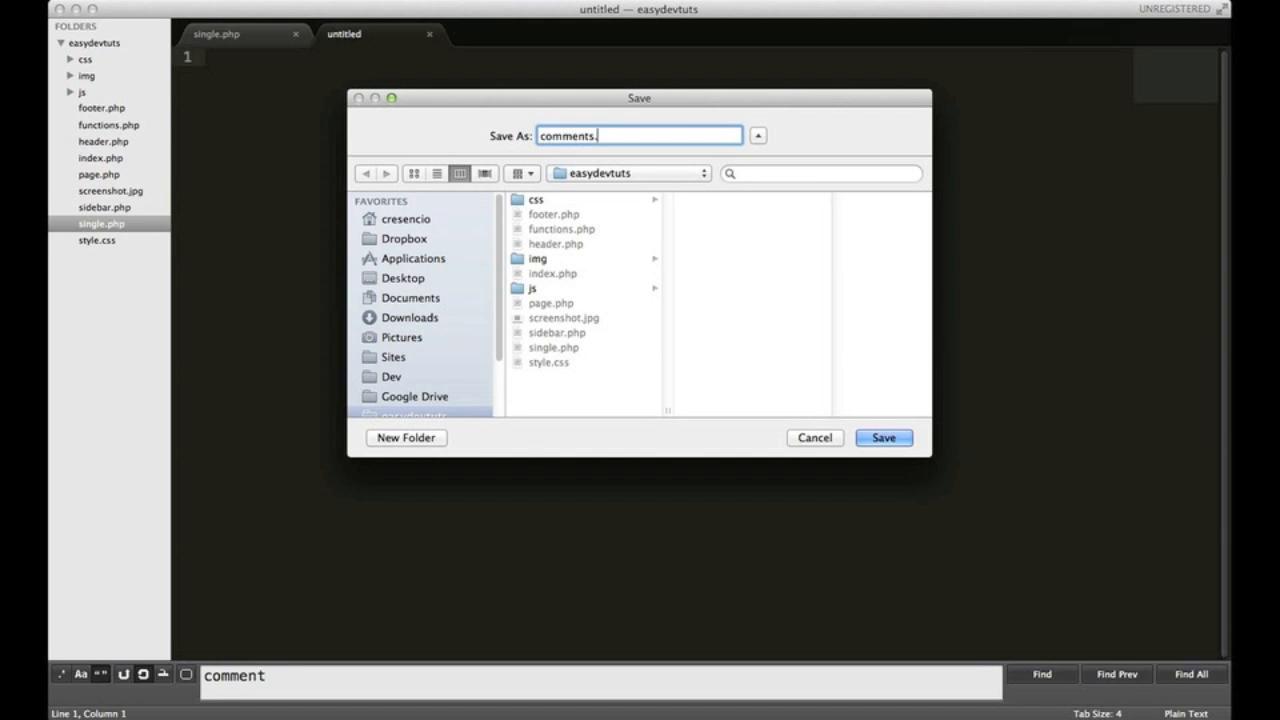
click(883, 438)
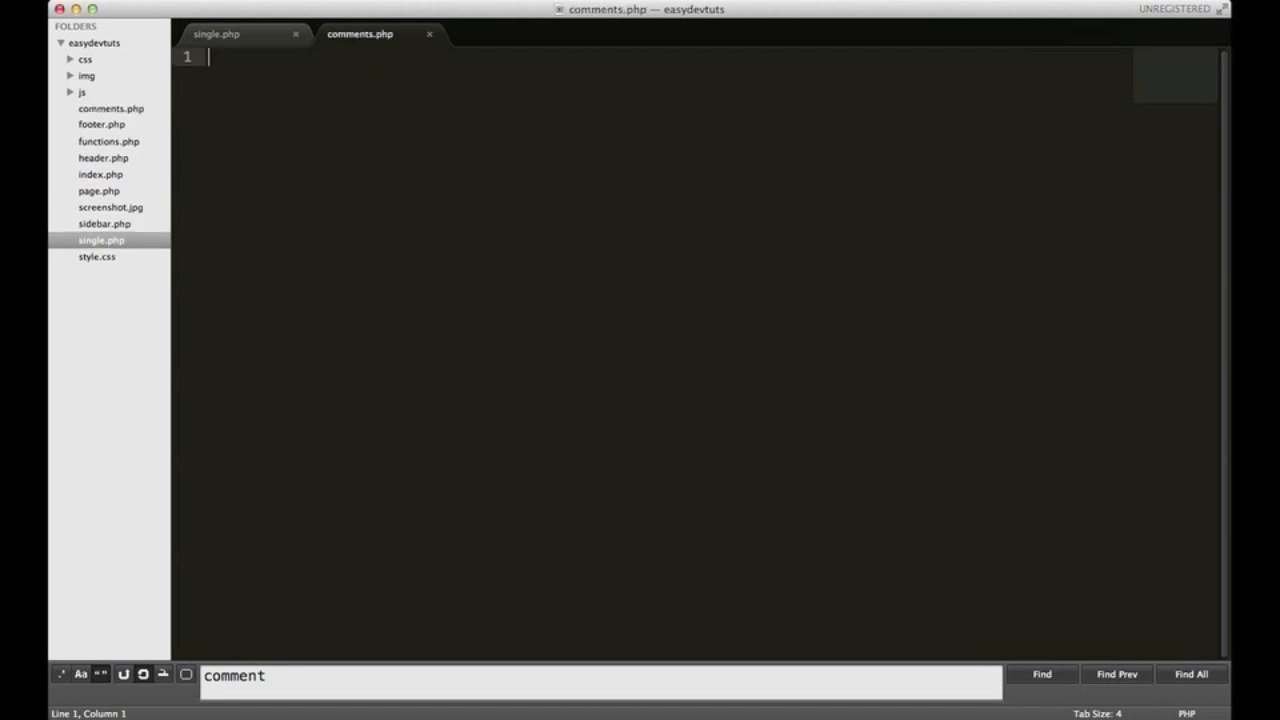
click(110, 108)
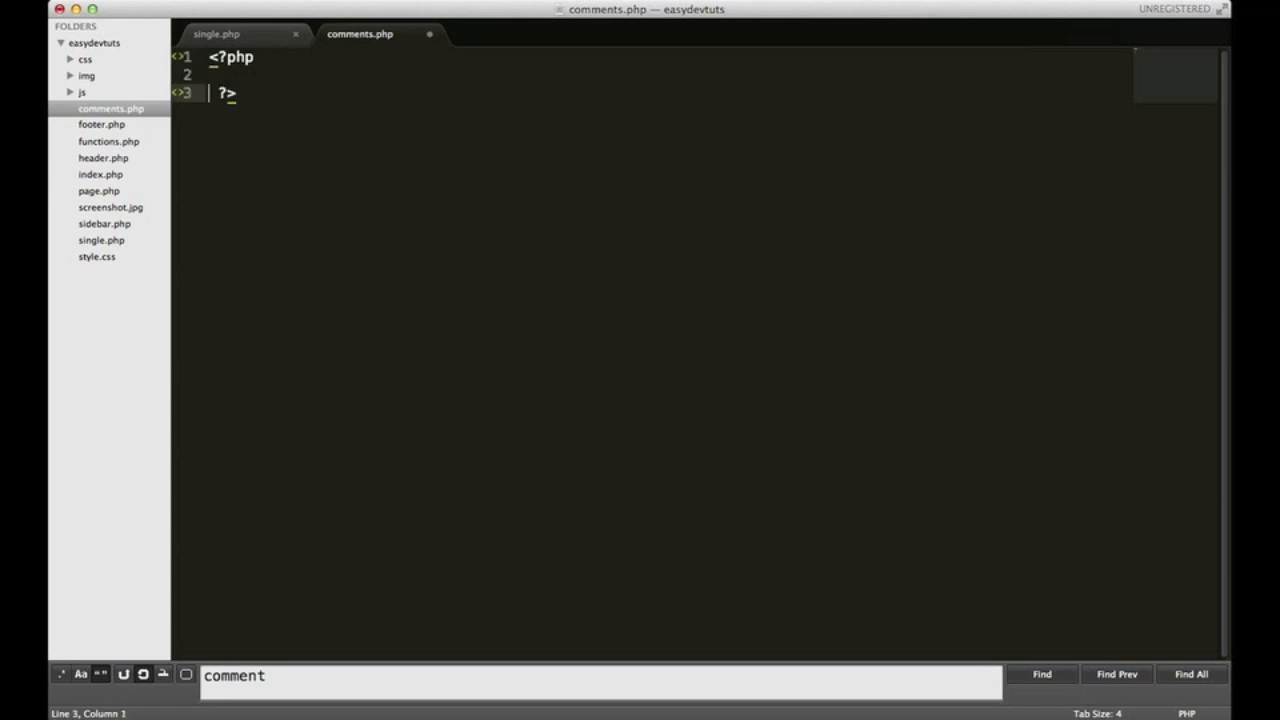
Add a /** Comments template */ doc comment inside the PHP block
key(Return)
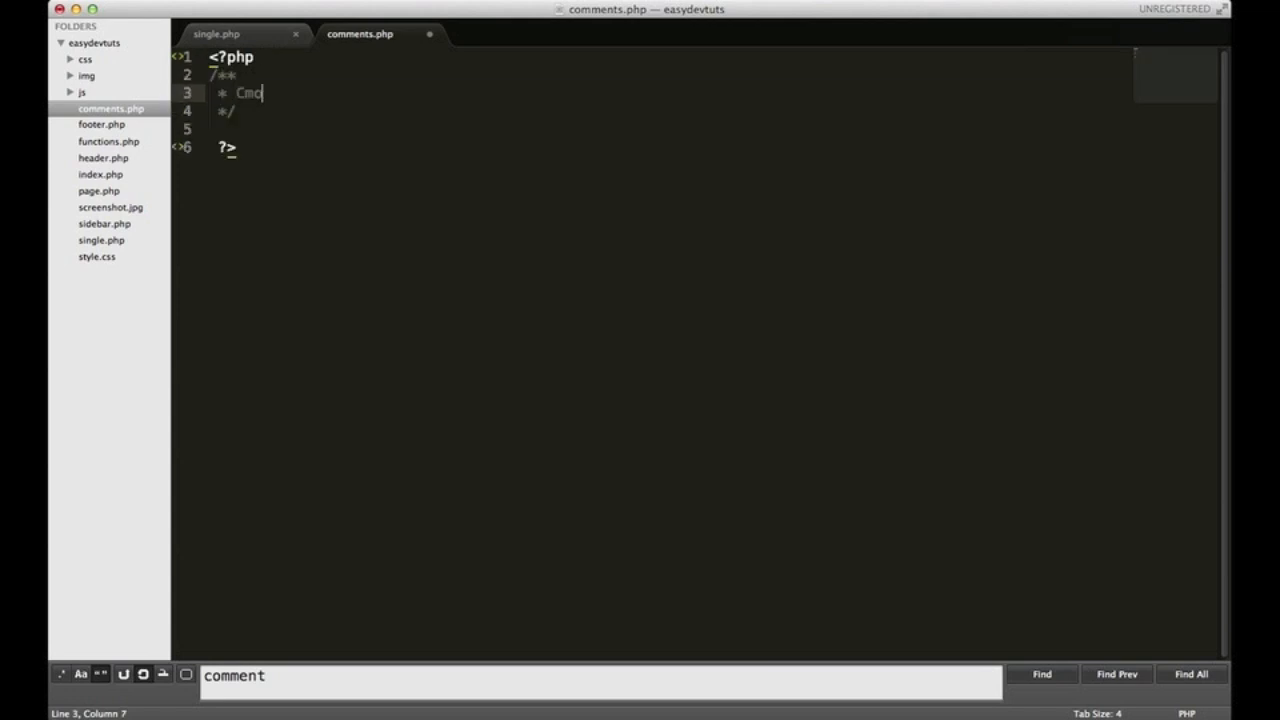
key(backspace)
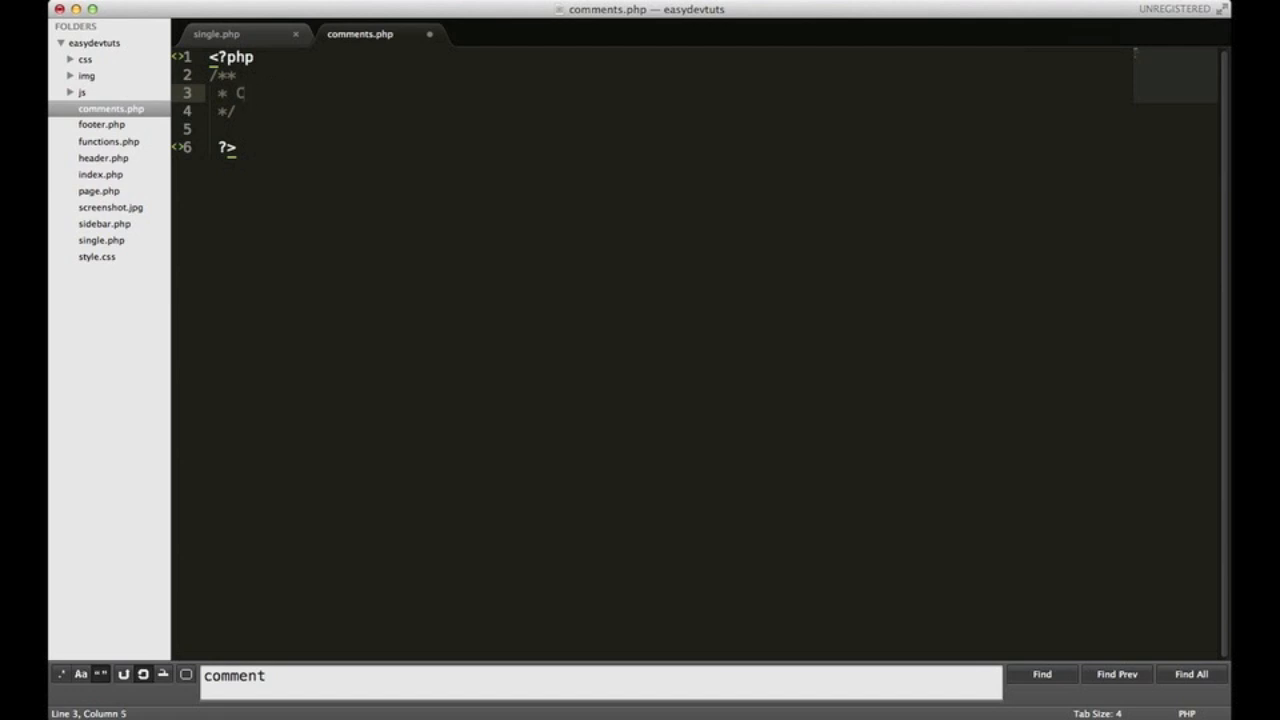
text(Comments)
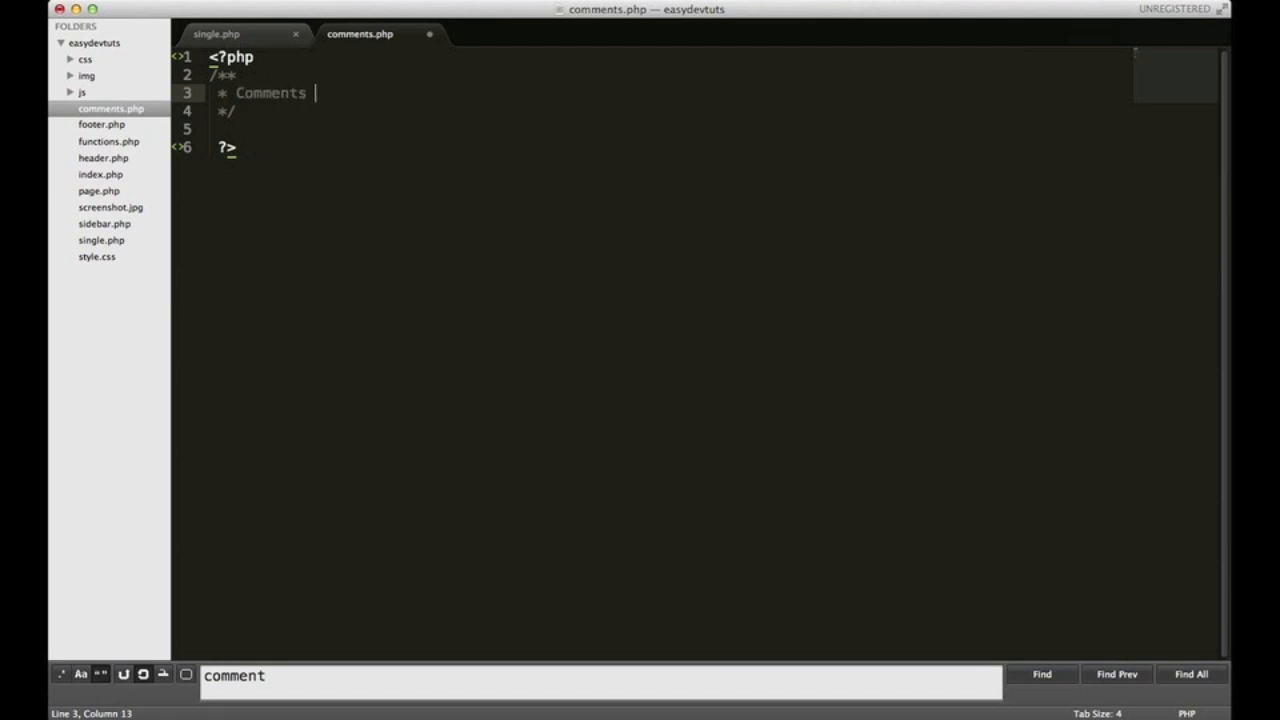
text(template)
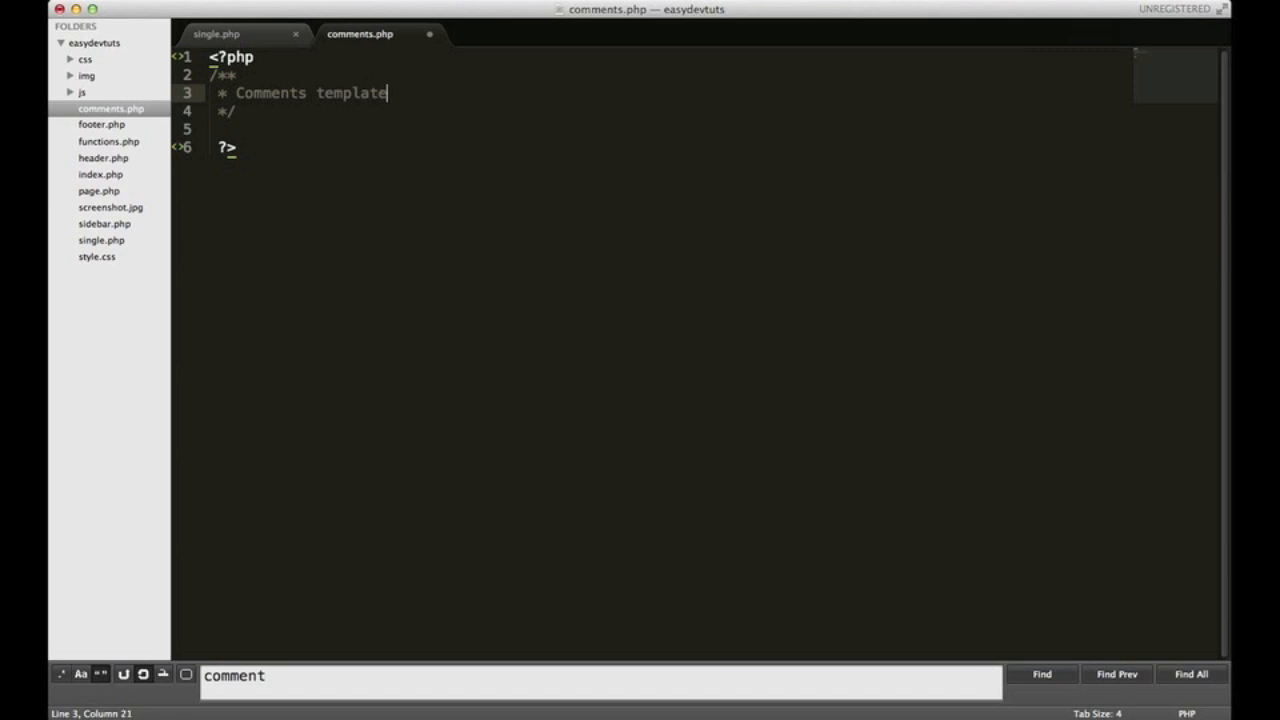
Add the placeholder word 'text' below the PHP block and confirm it in Chrome
click(228, 147)
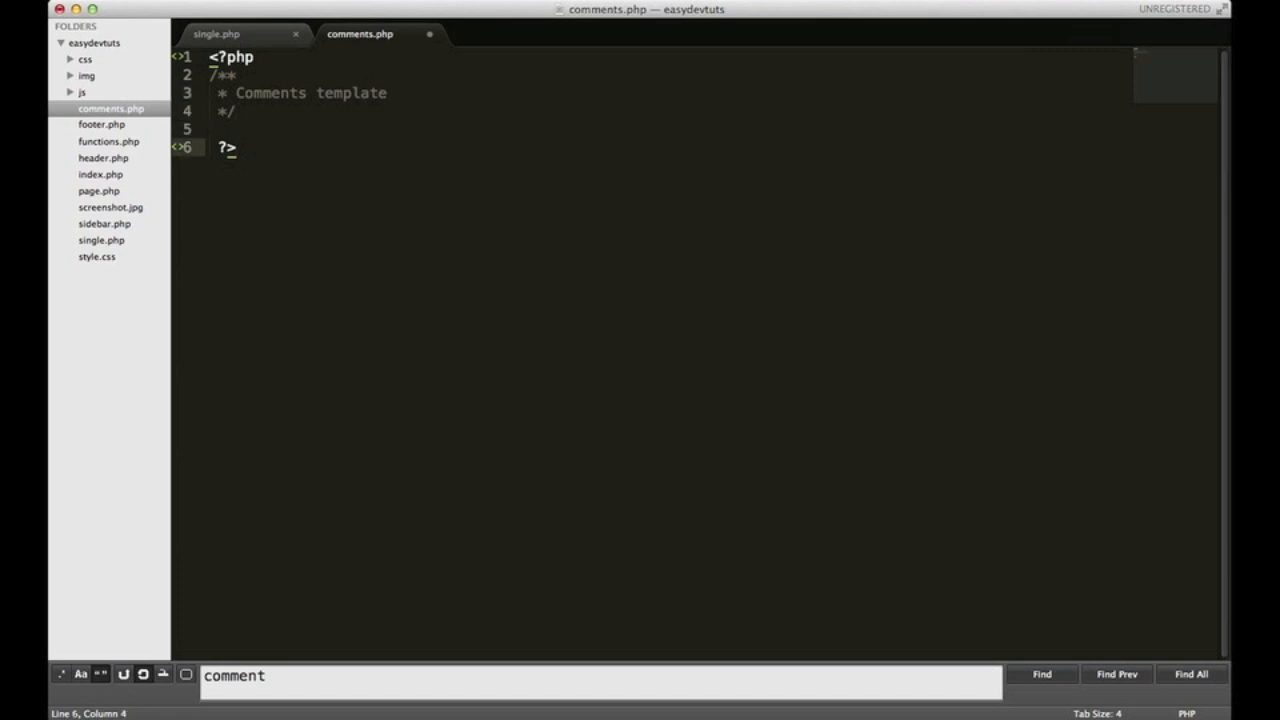
key(enter)
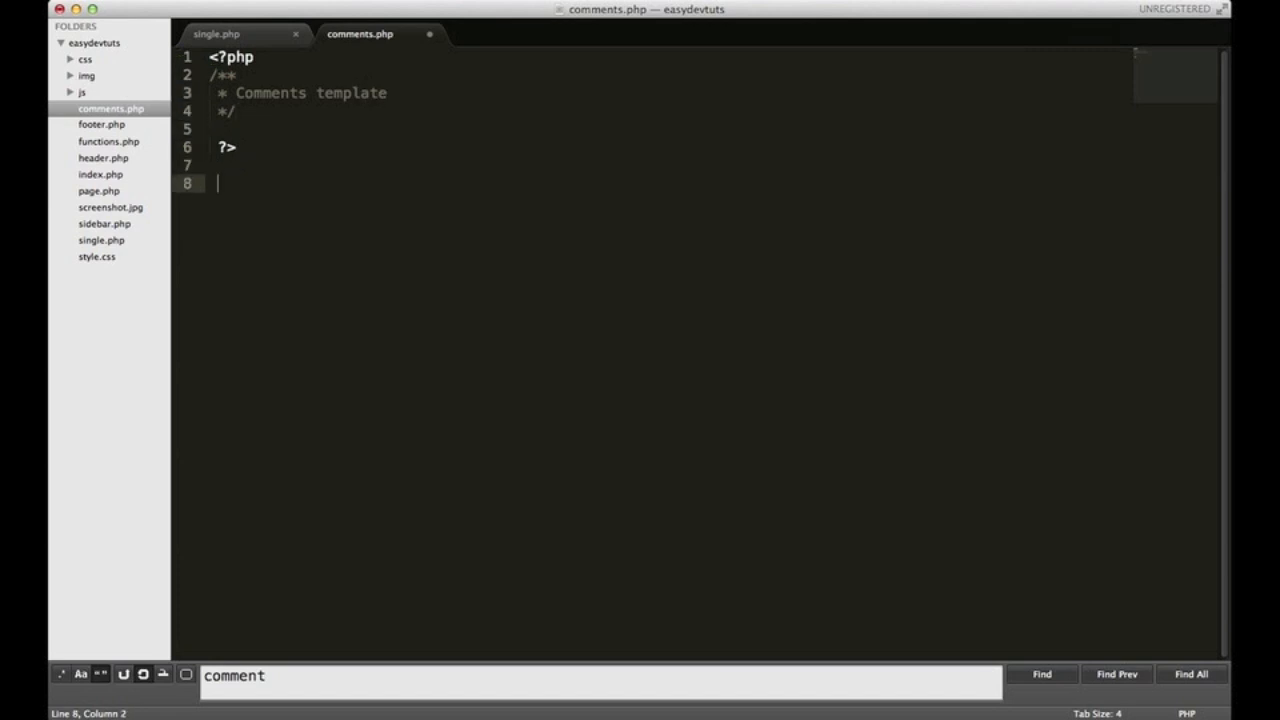
text(text)
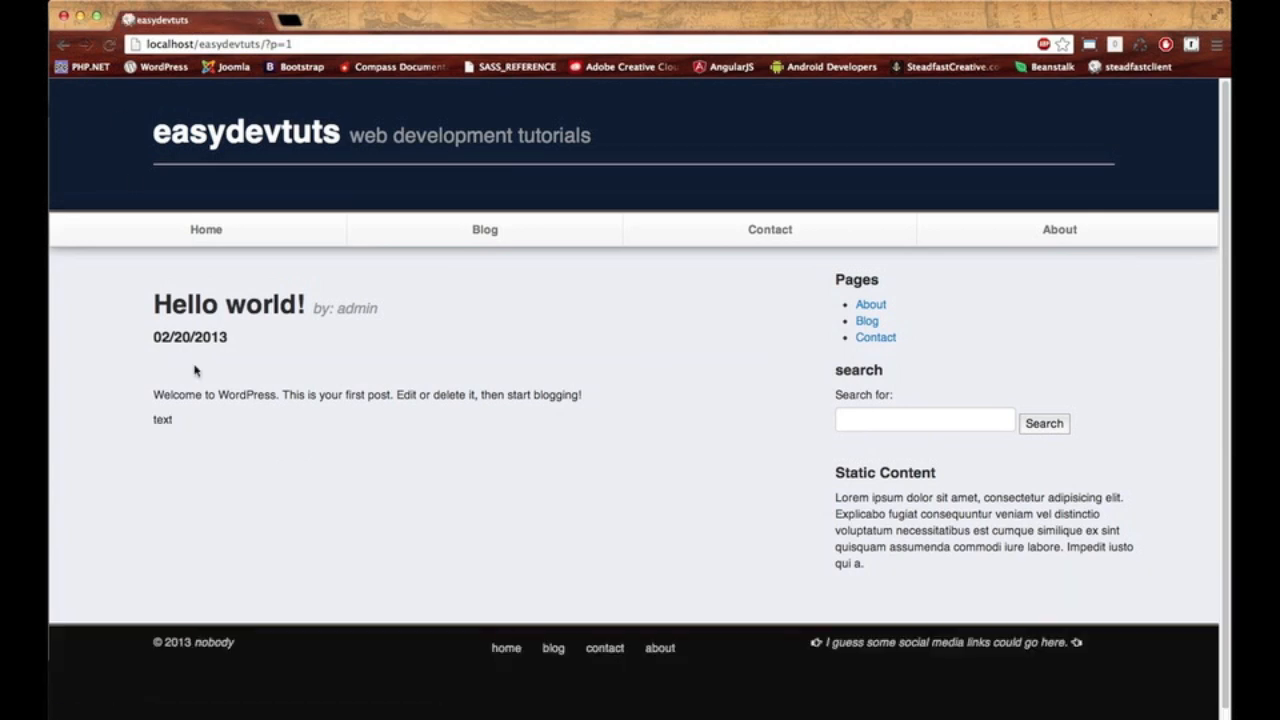
double_click(161, 419)
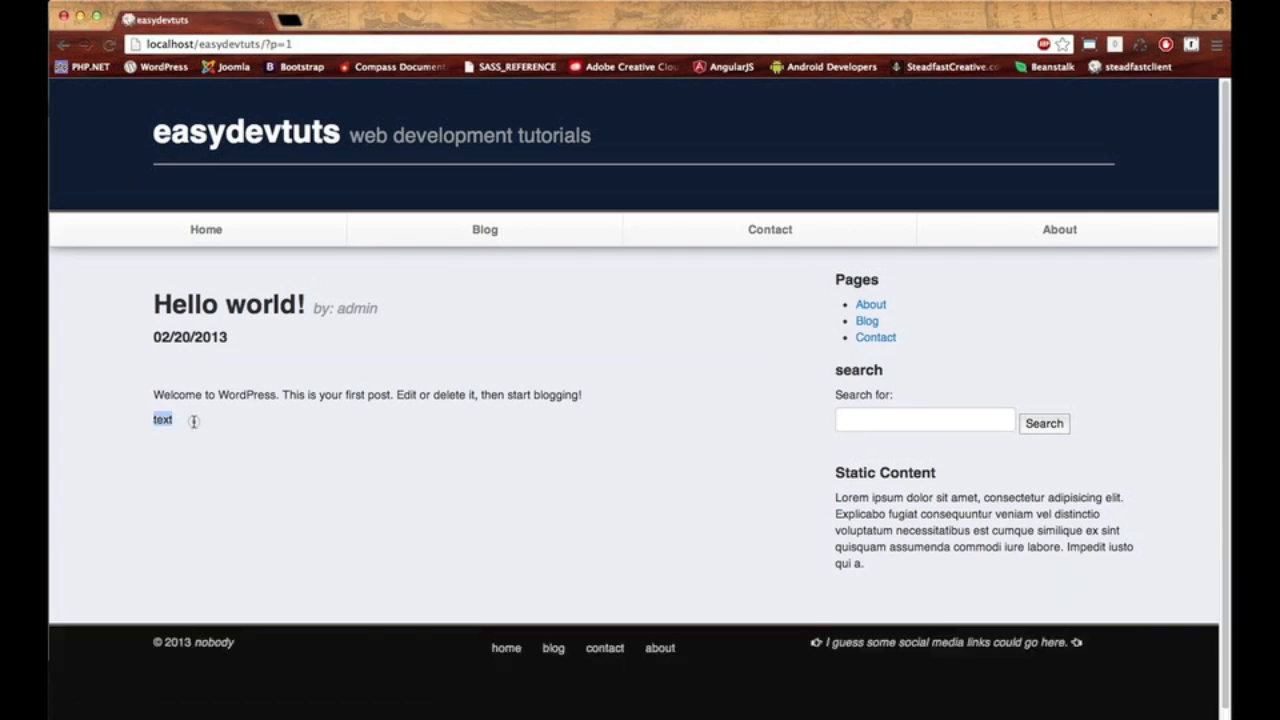
mouse_move(247, 440)
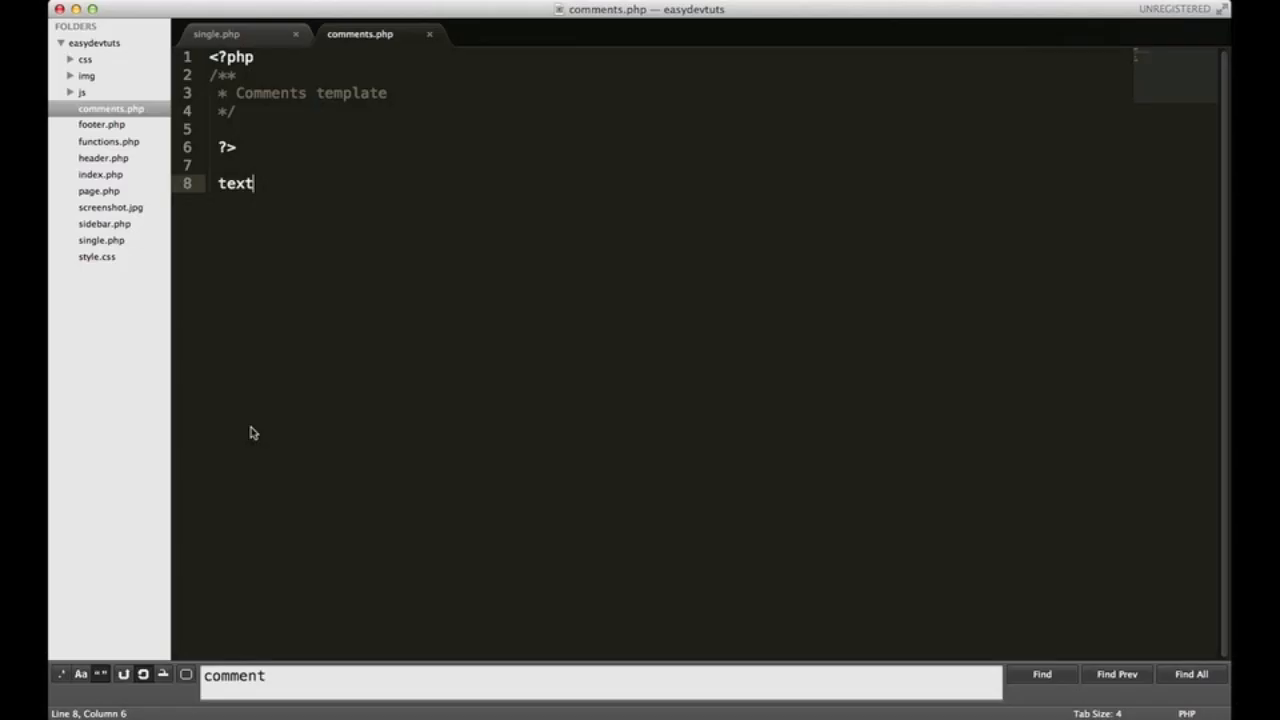
Replace 'text' with an expanded div.span8 and insert the comment form snippet inside
double_click(234, 183)
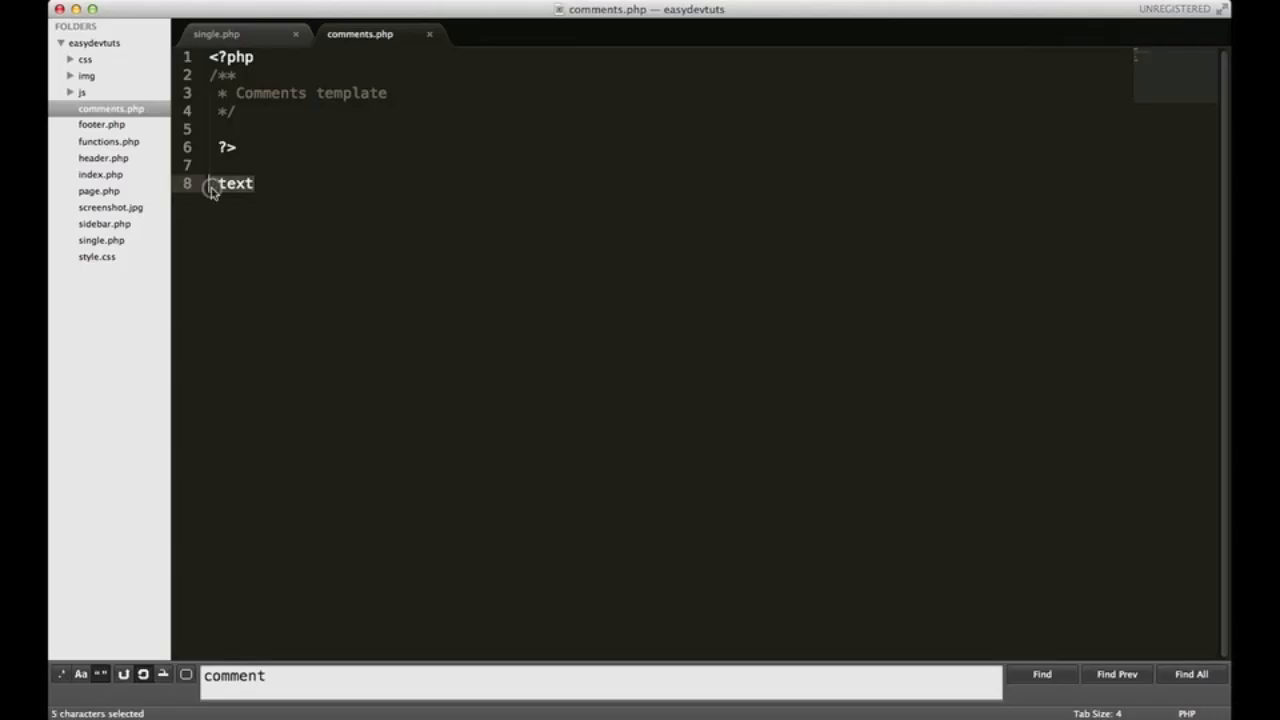
key(Backspace)
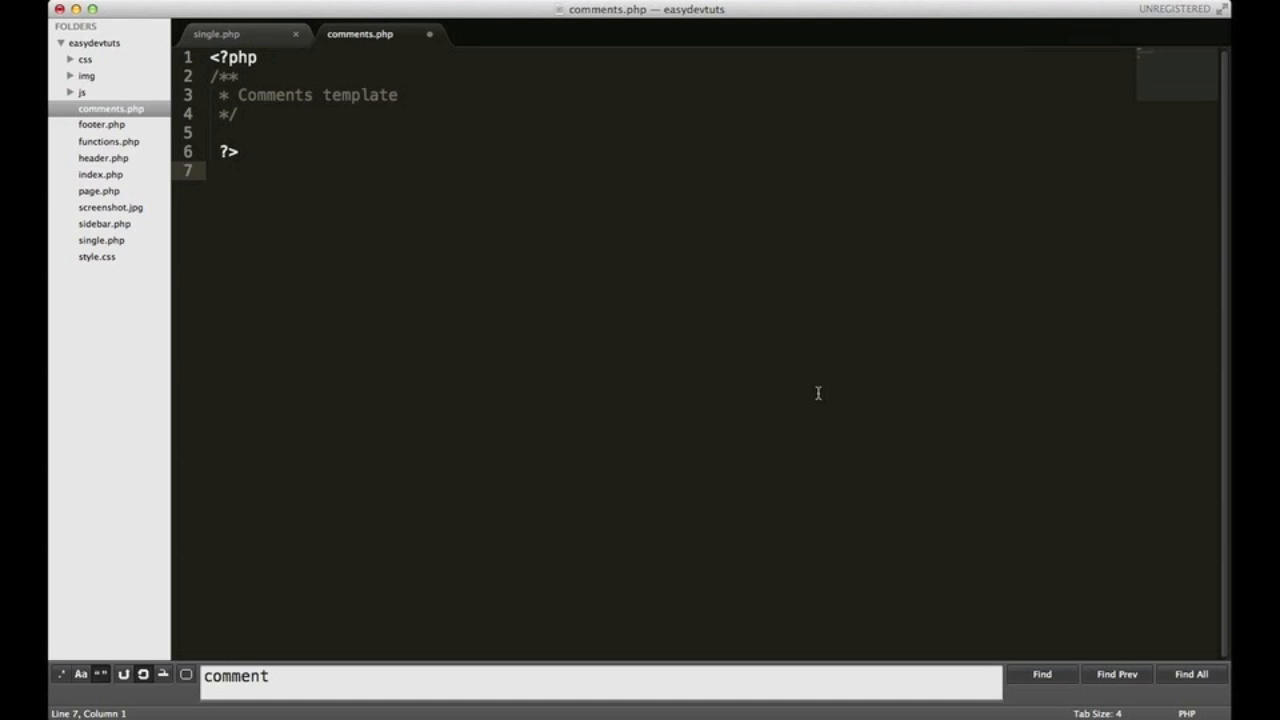
text(di)
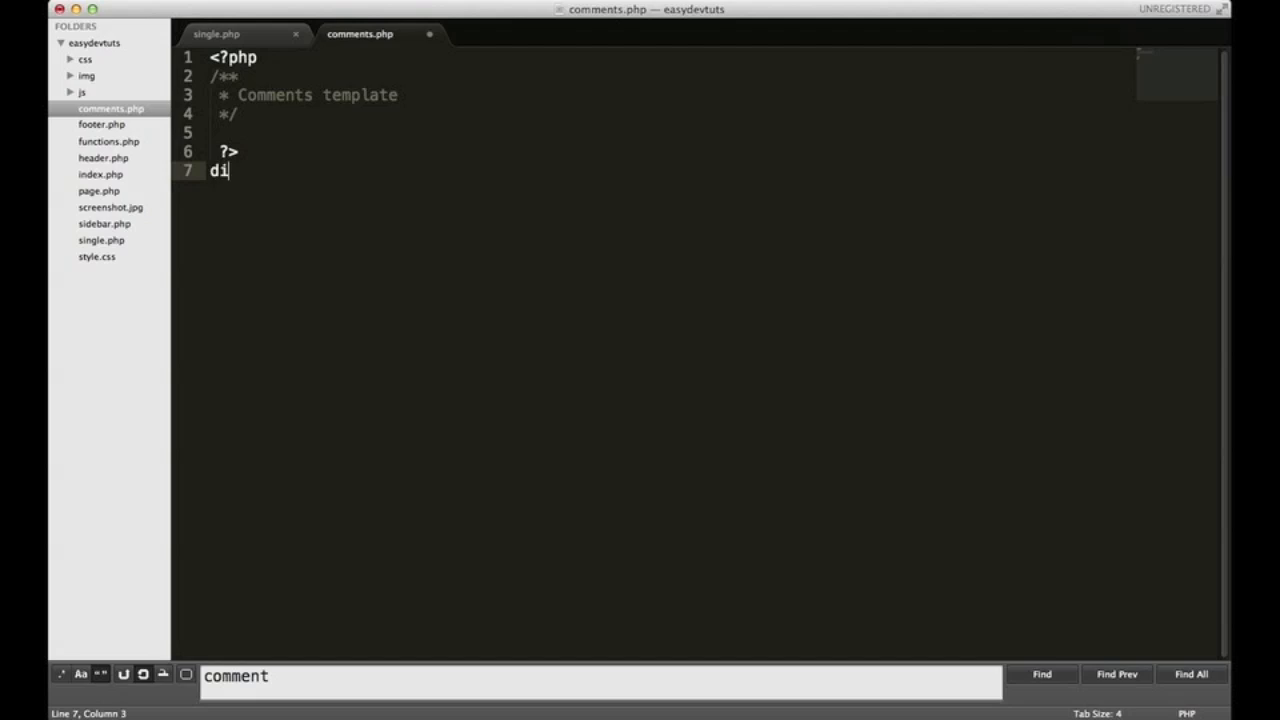
text(v.)
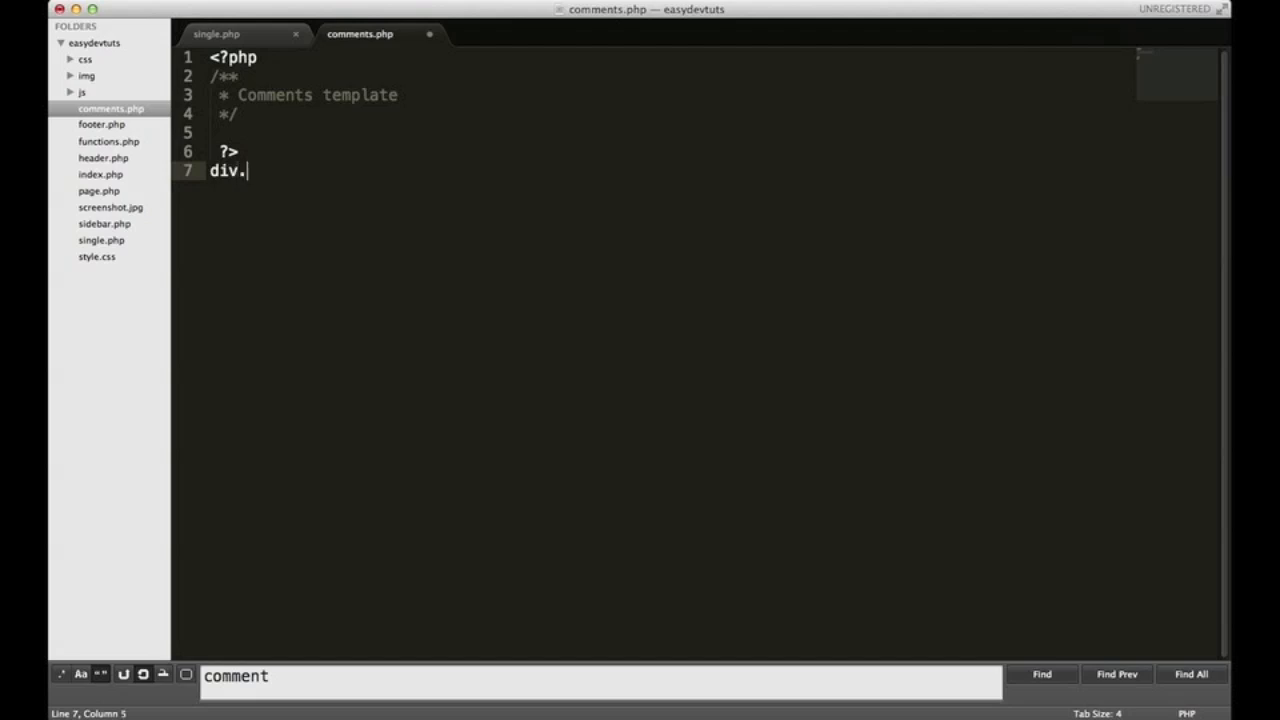
text(span8)
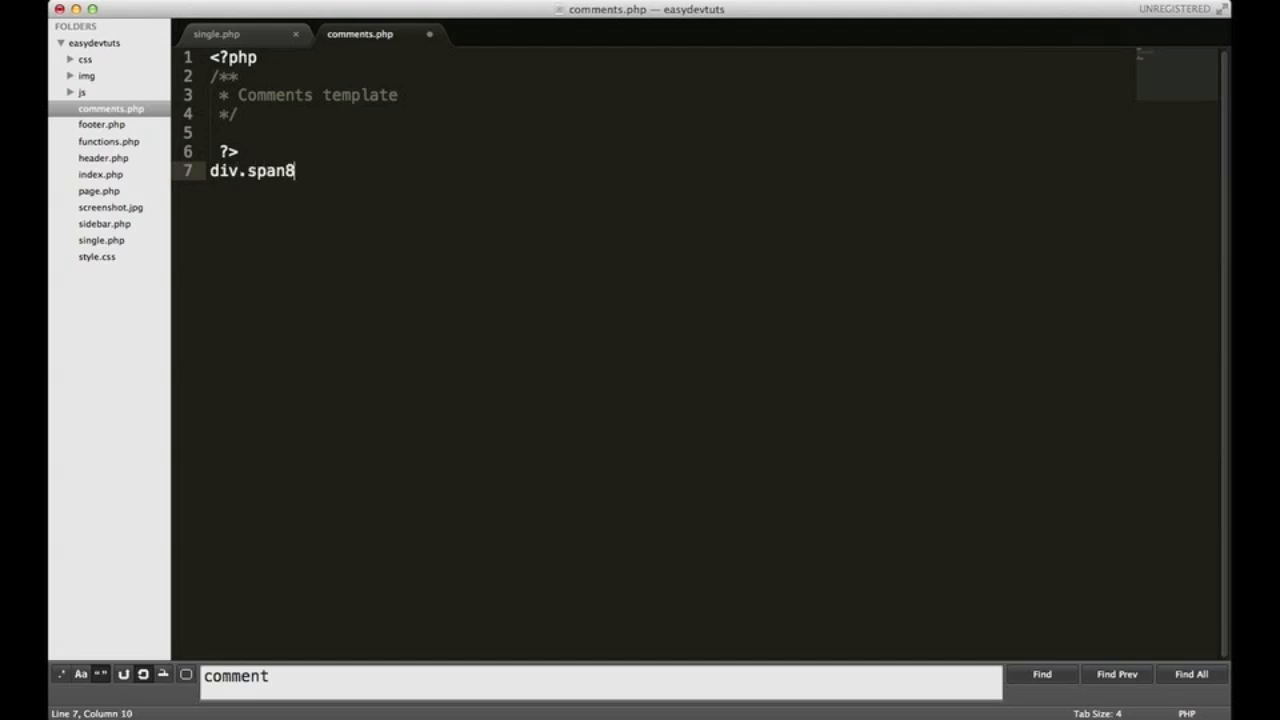
key(Tab)
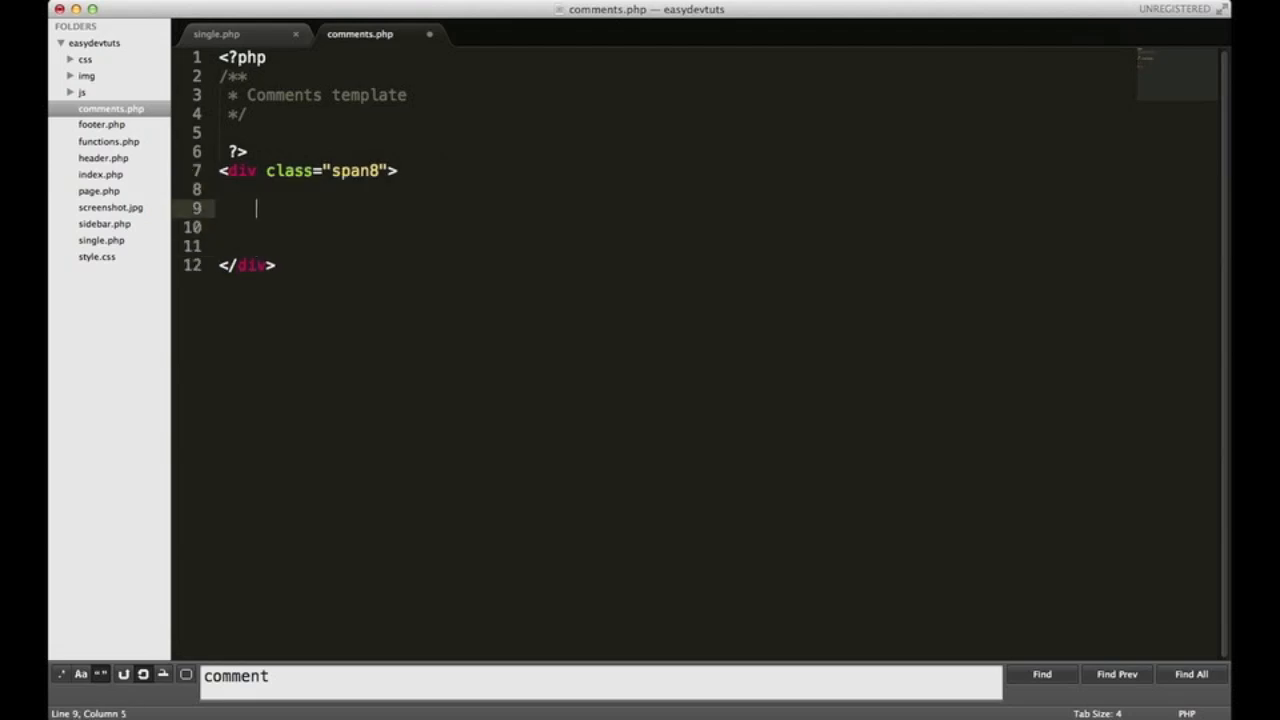
text(comment_status ) : ?>)
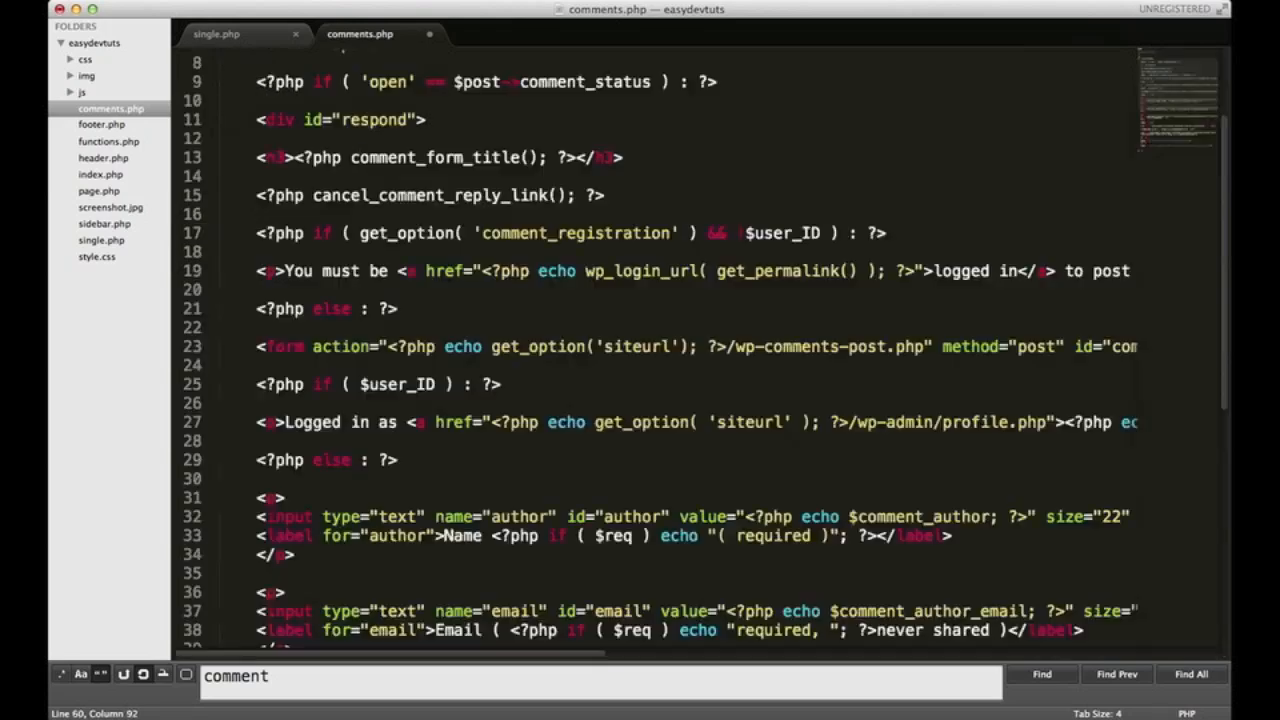
Scroll through the comment form code and highlight the 'If comments are open' note
scroll(up, 3)
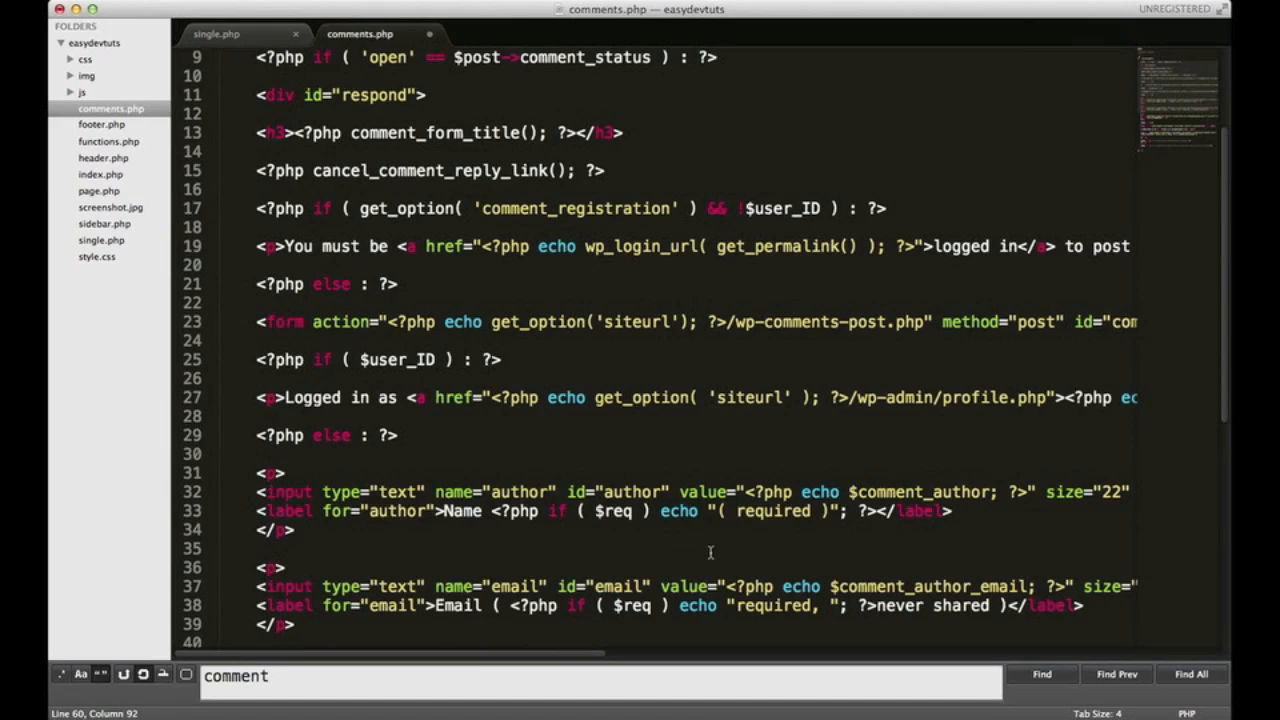
scroll(down, 3)
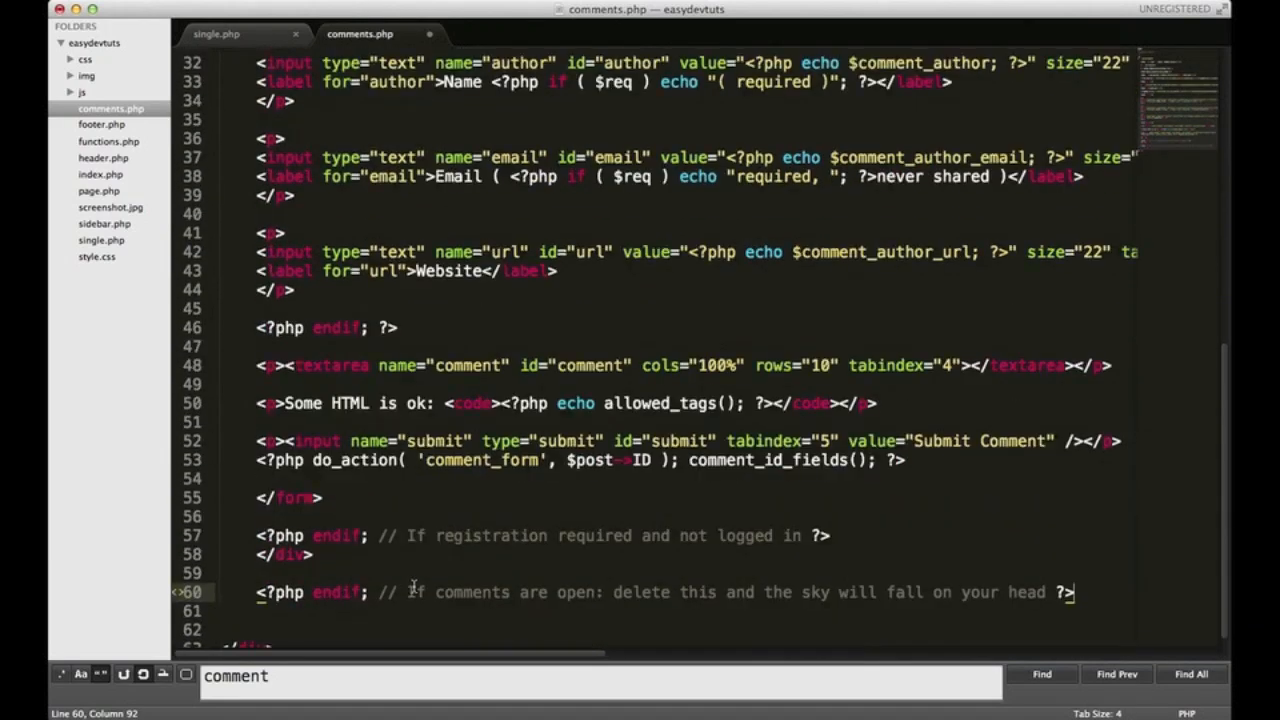
scroll(up, 3)
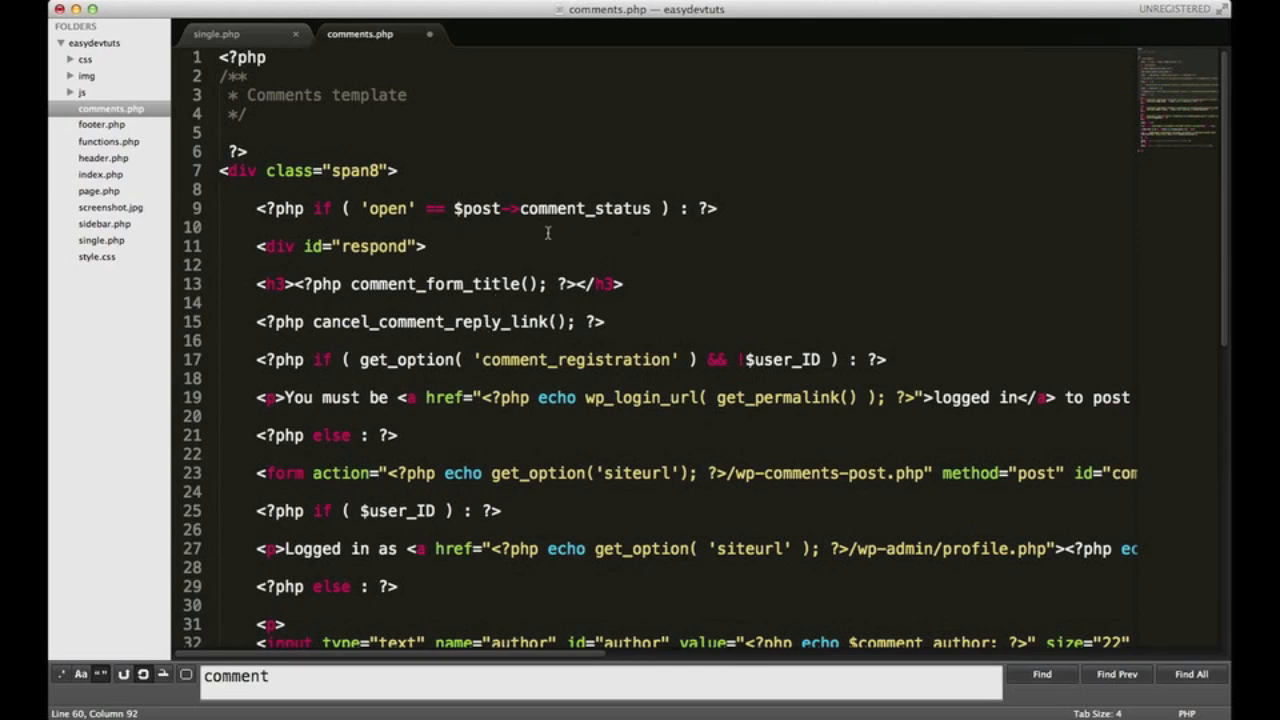
mouse_move(347, 200)
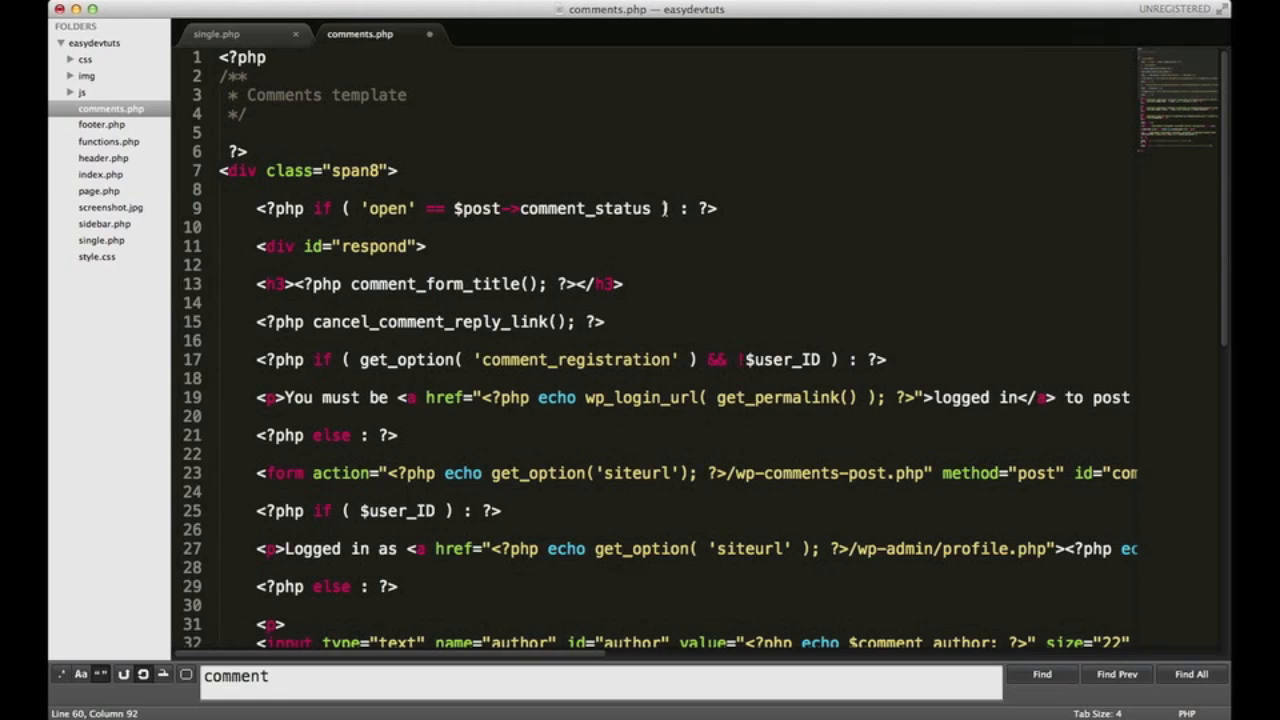
scroll(down, 3)
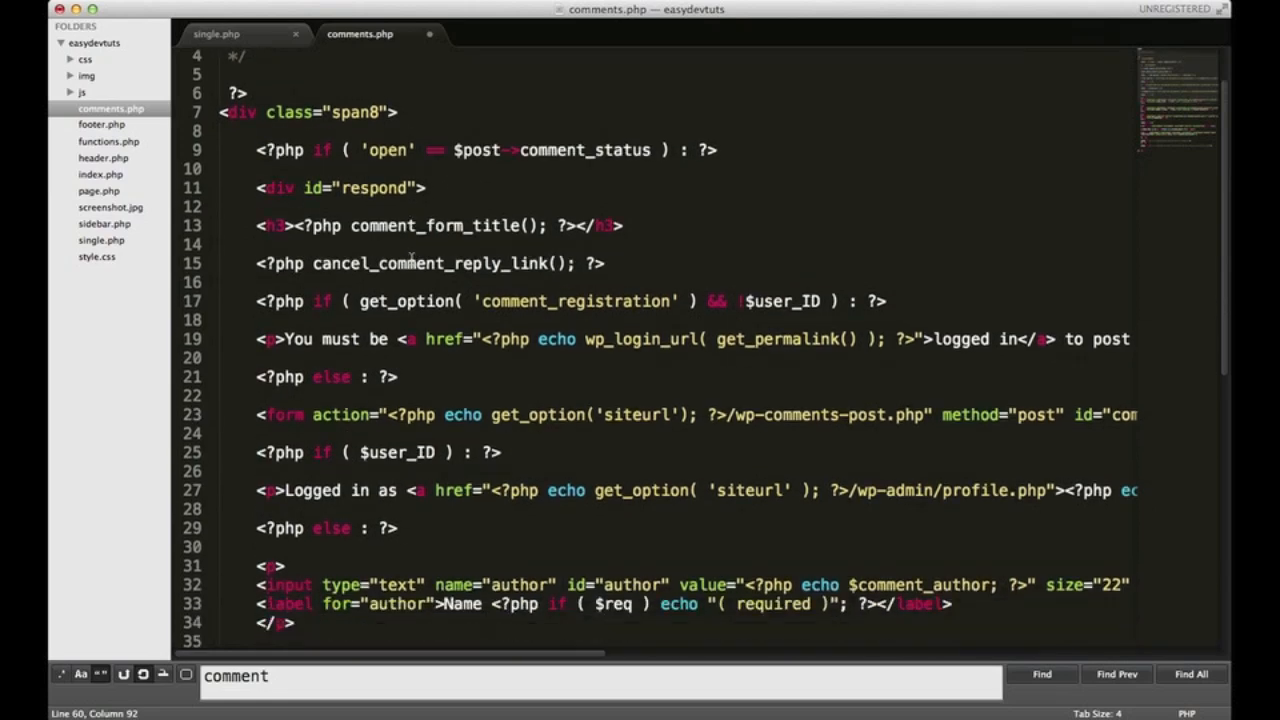
scroll(down, 3)
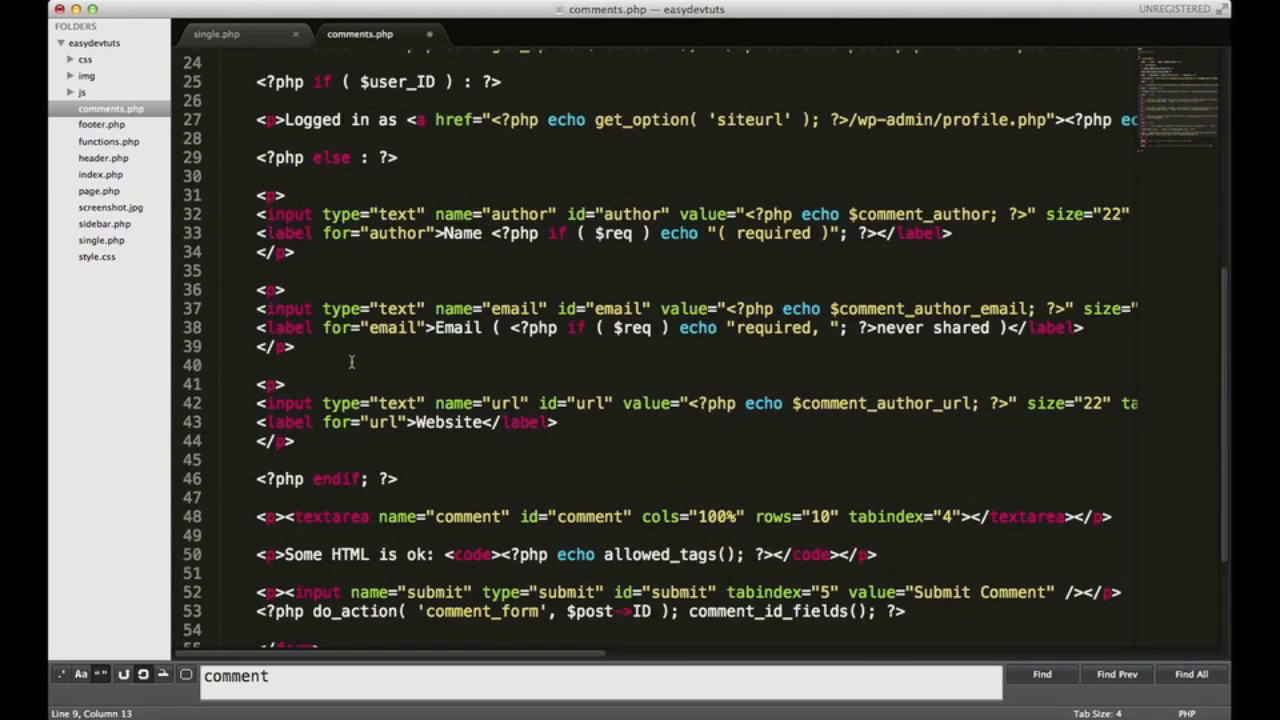
scroll(down, 3)
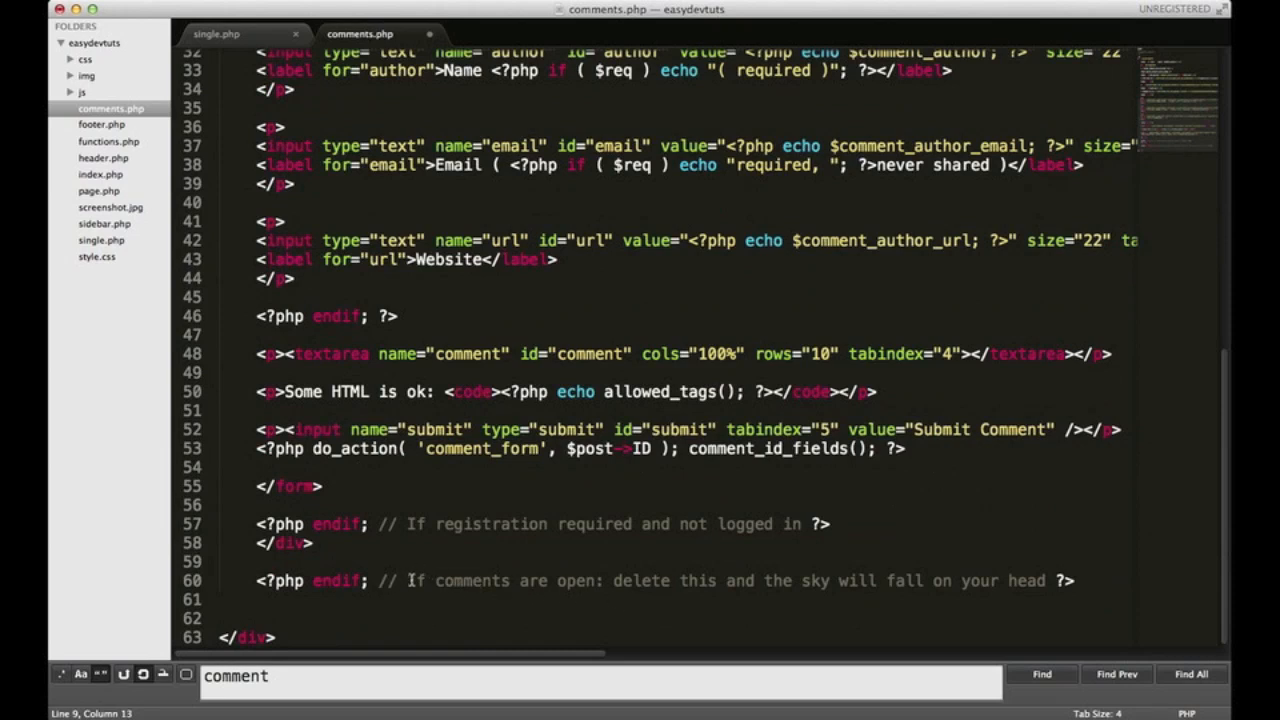
drag(405, 581, 560, 581)
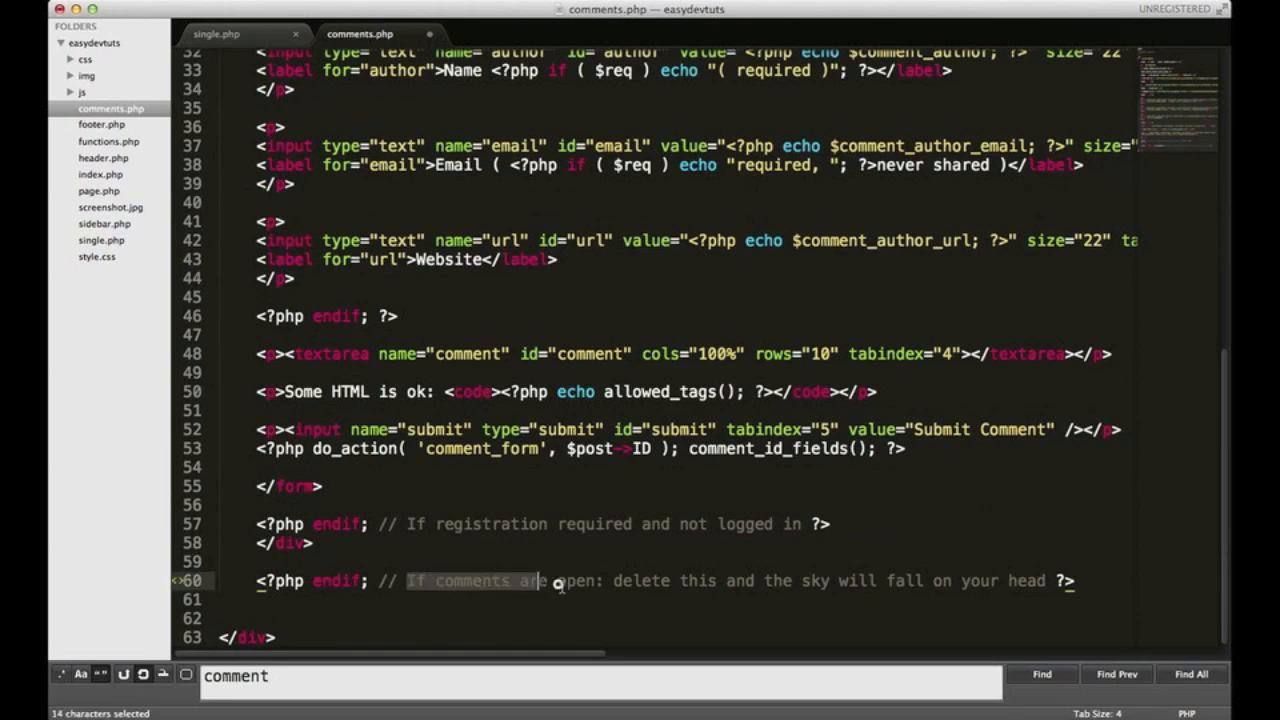
drag(545, 581, 615, 581)
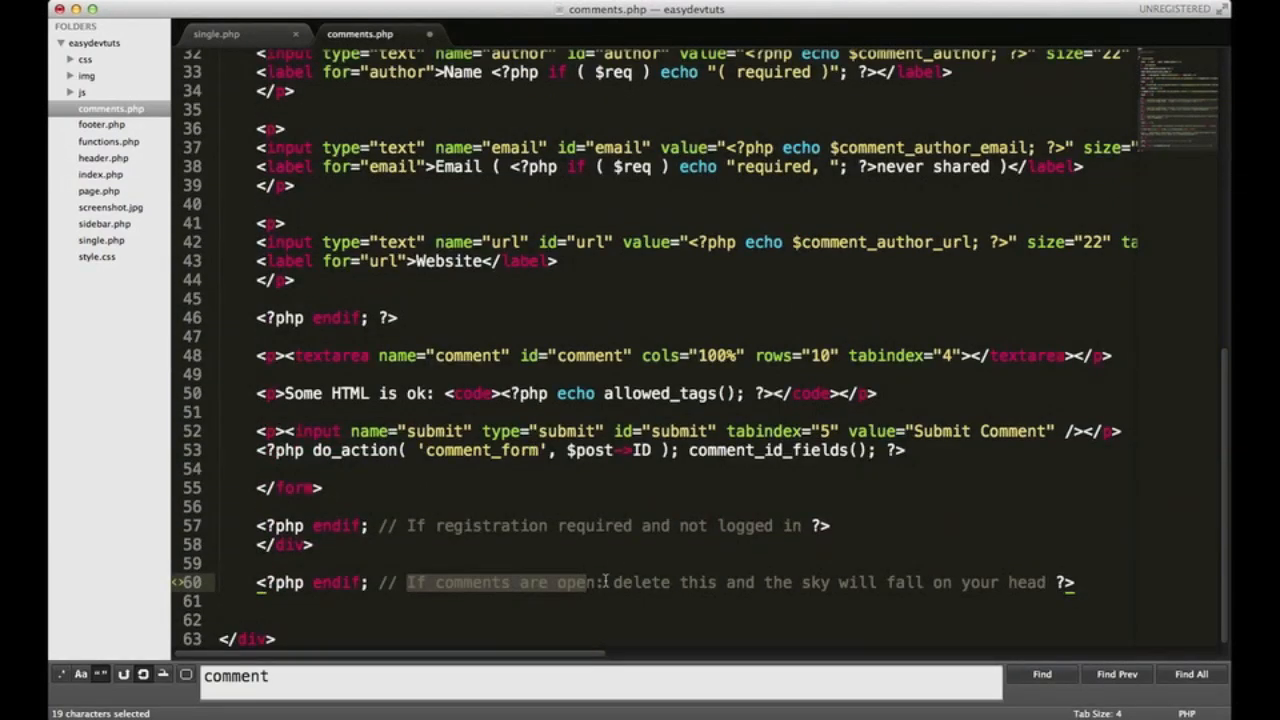
scroll(up, 3)
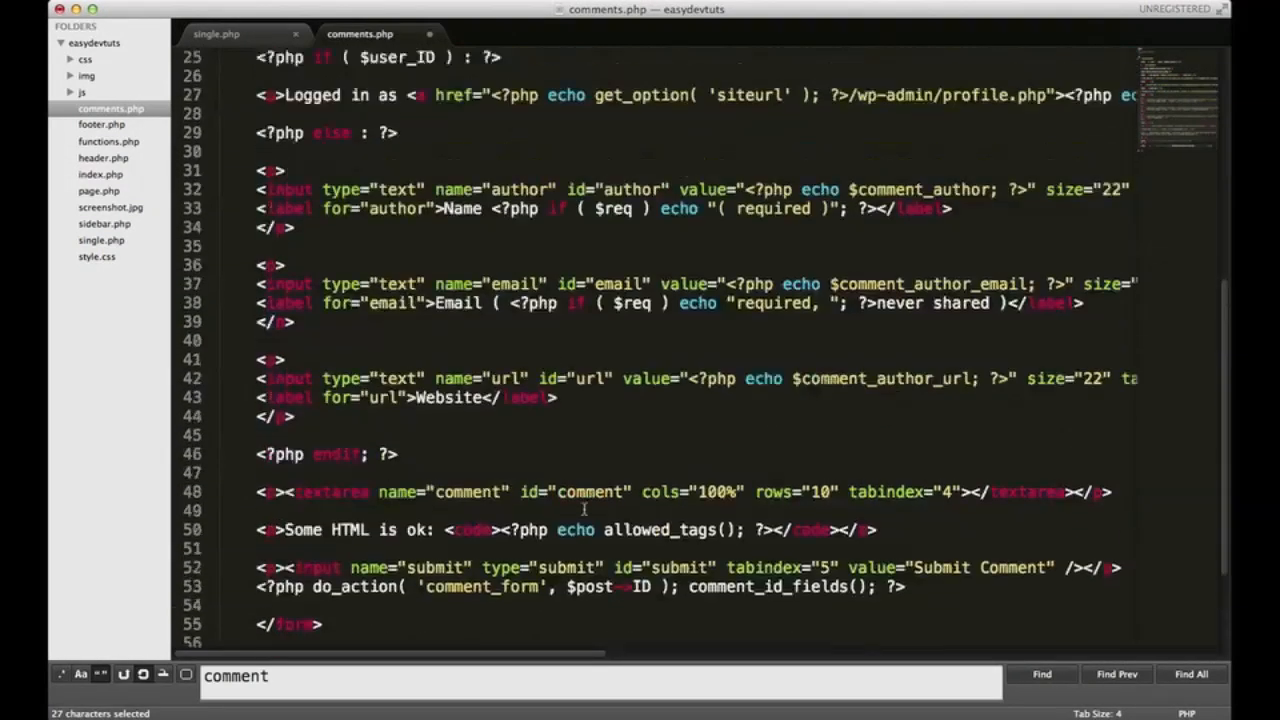
scroll(up, 3)
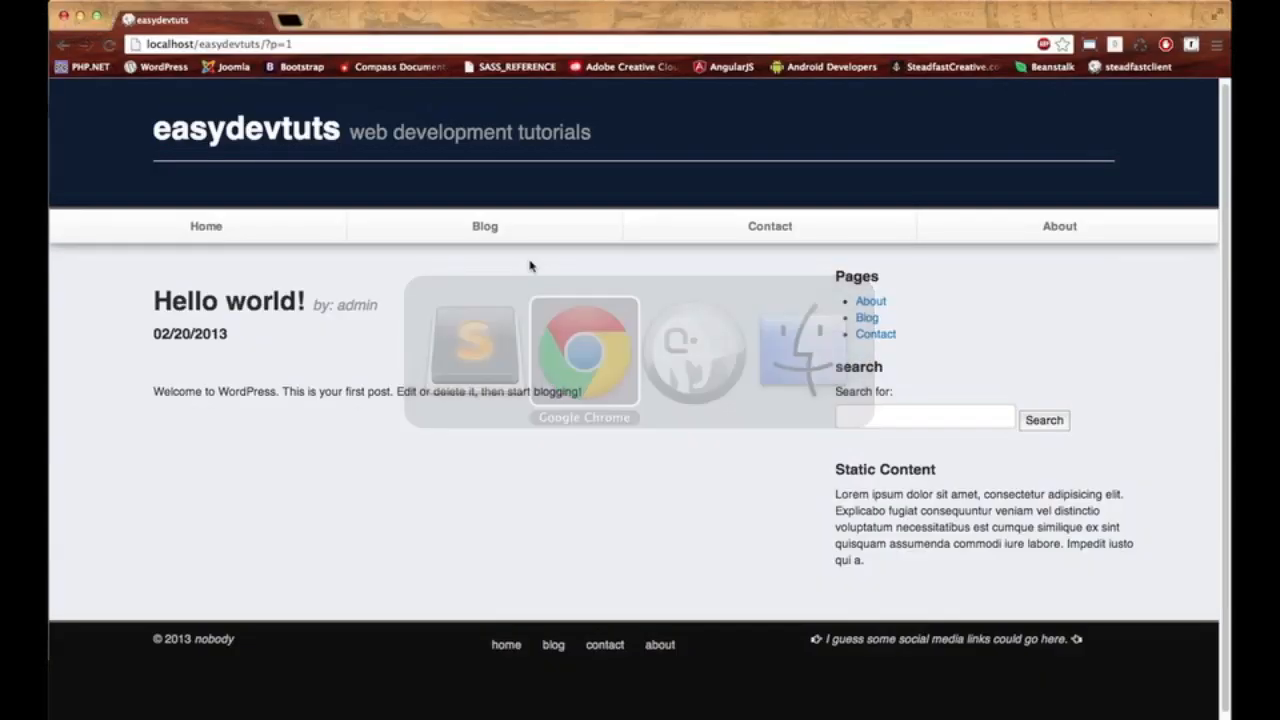
Reload the Hello world post and select the new 'Leave a Reply' heading
click(110, 44)
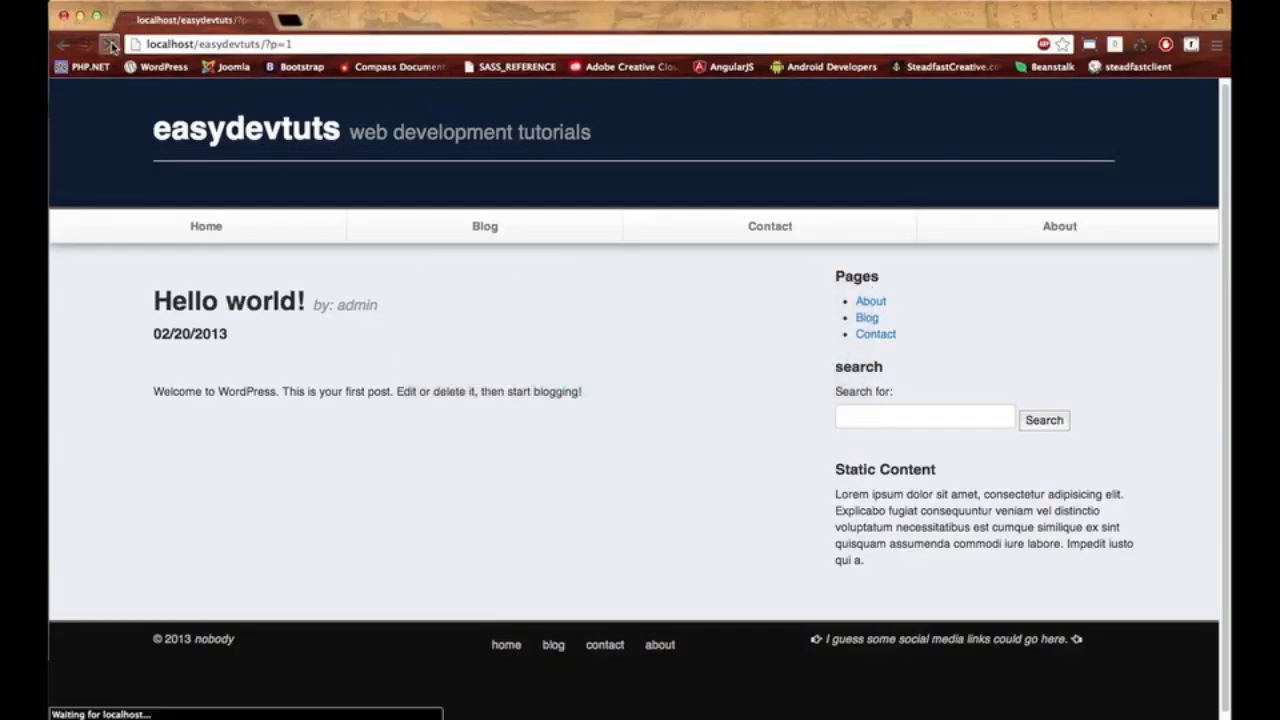
click(110, 44)
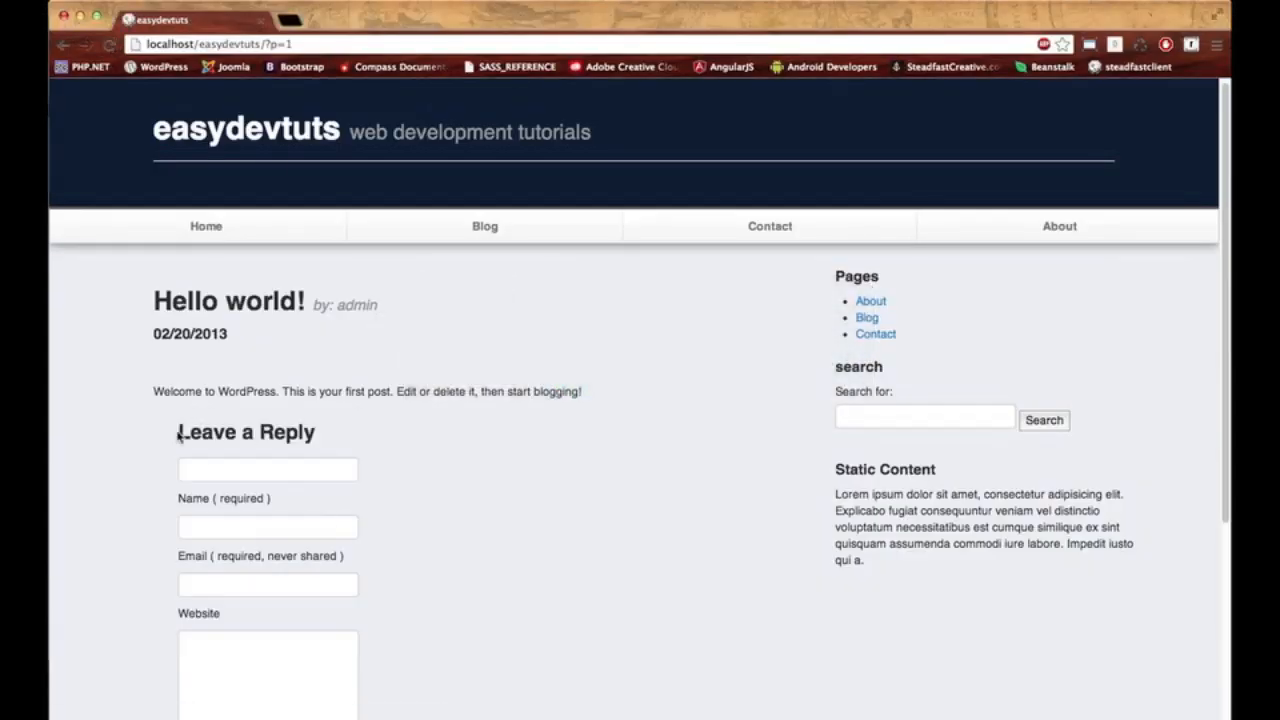
double_click(245, 432)
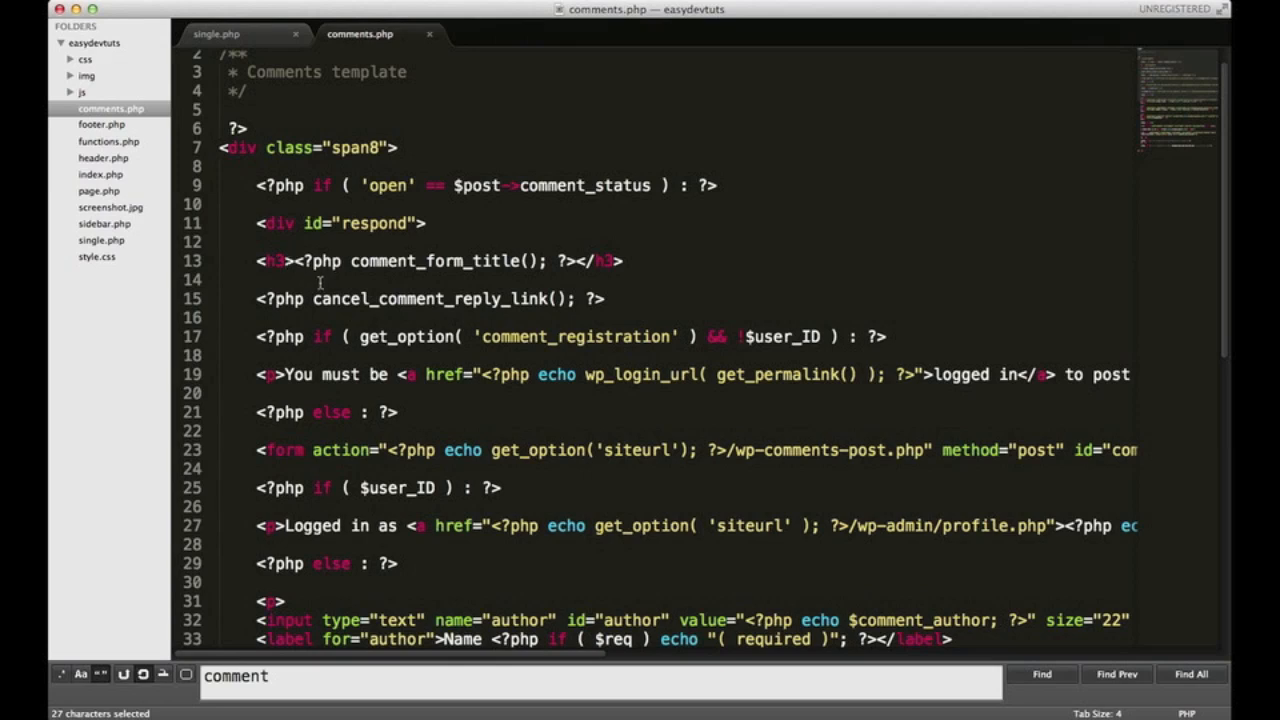
Make the line 13 form title an h4 reading 'Comments:' and save
click(285, 261)
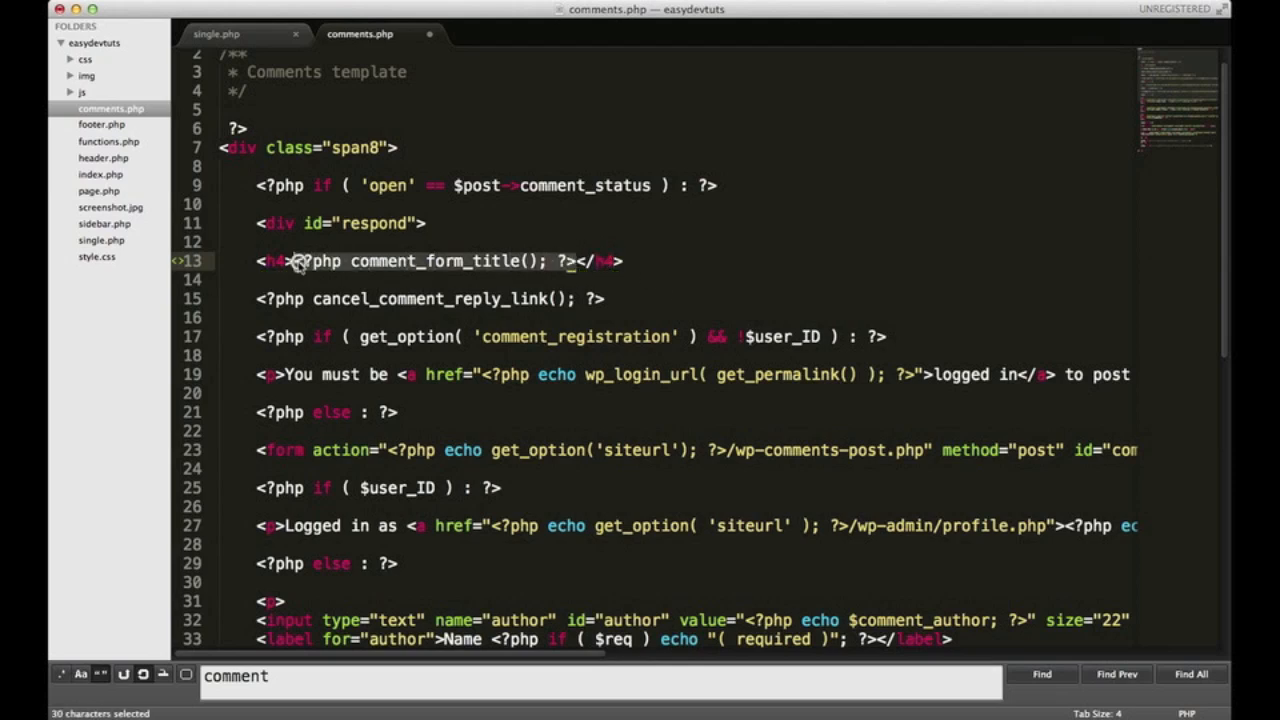
text(Comments</h4>)
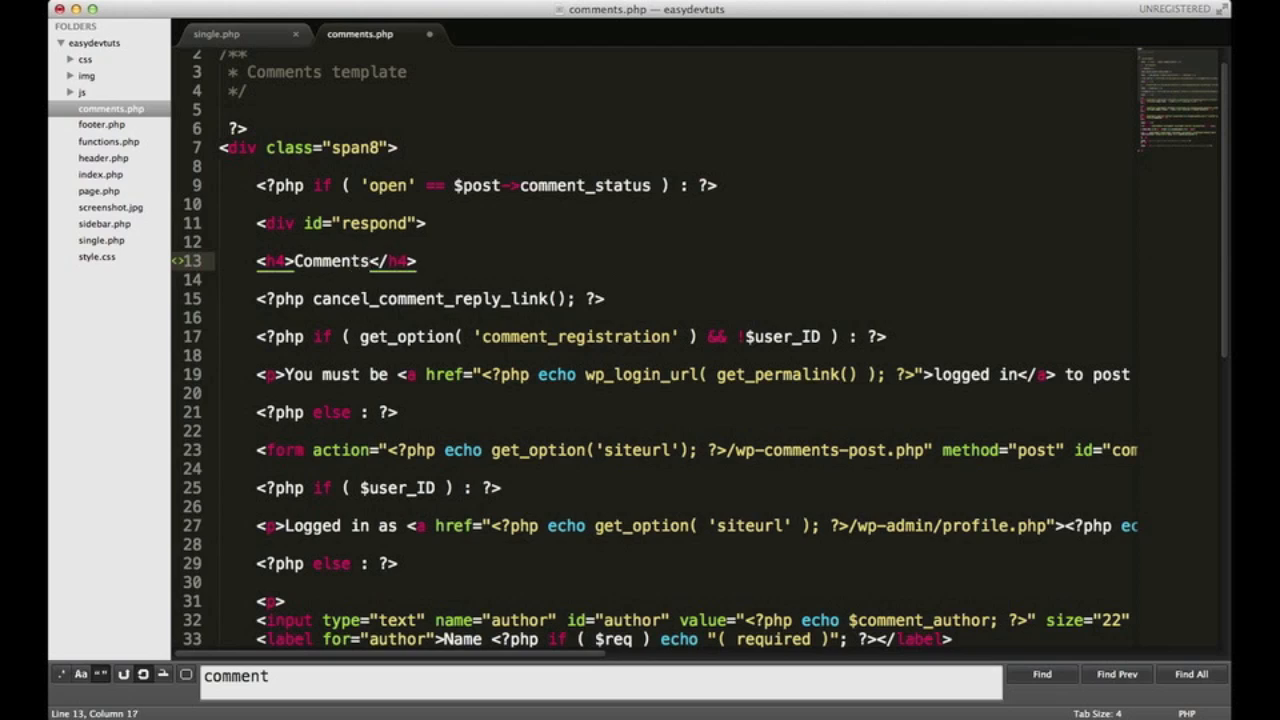
text(:)
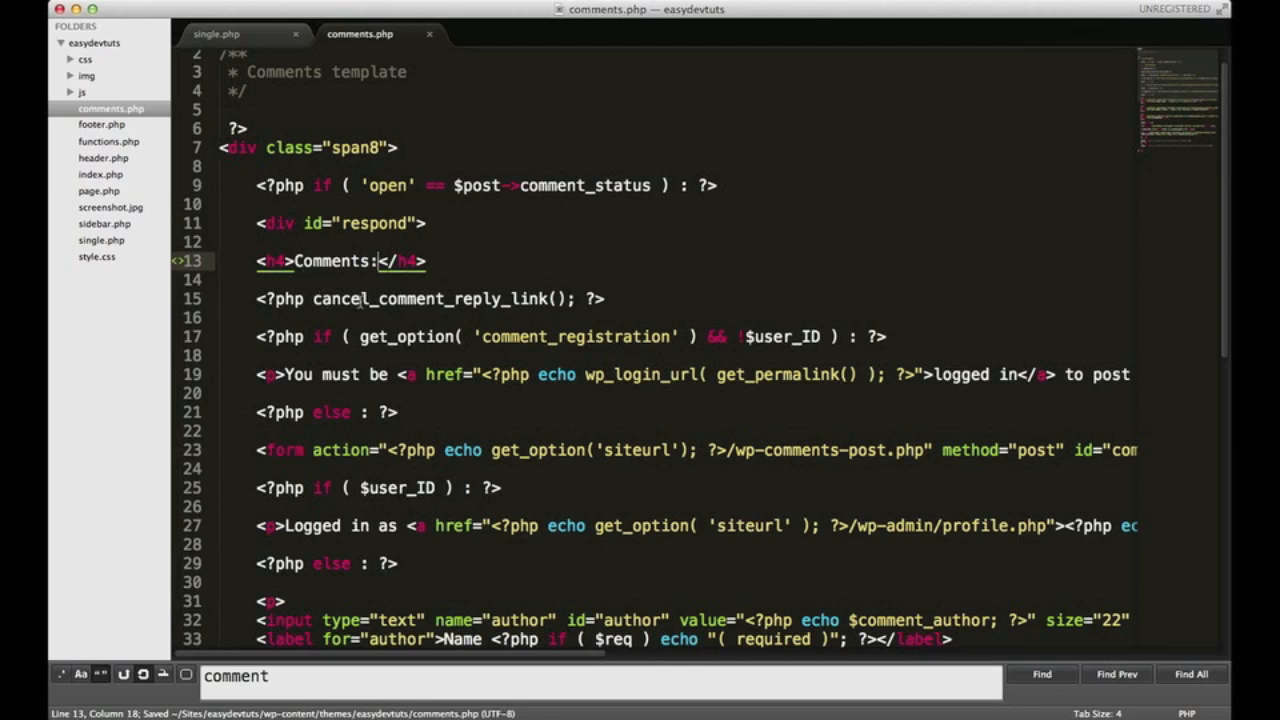
click(552, 299)
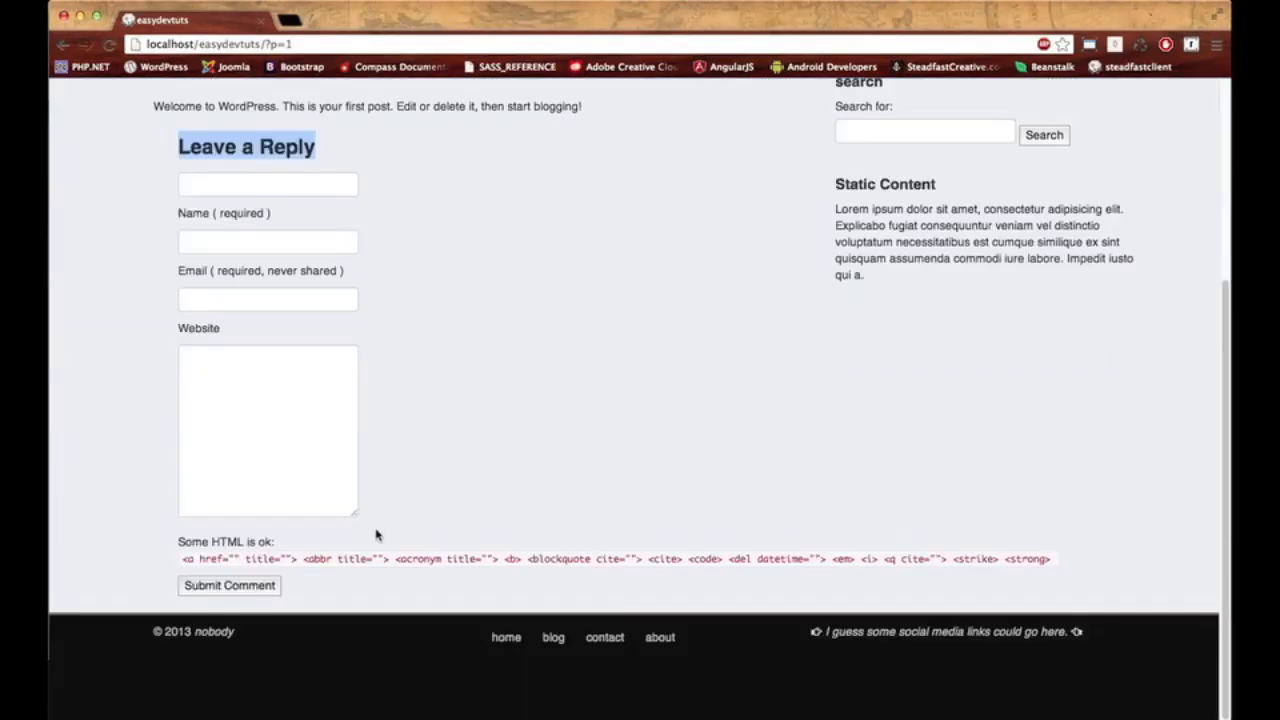
mouse_move(187, 532)
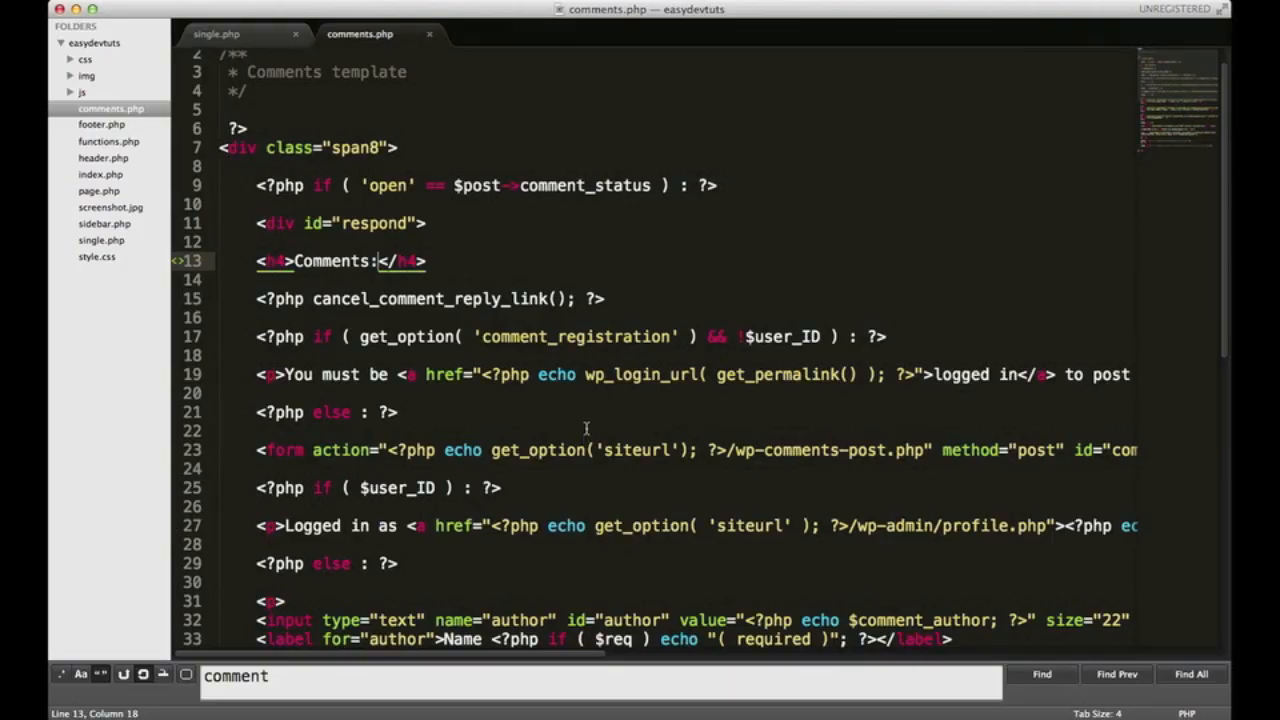
scroll(down, 3)
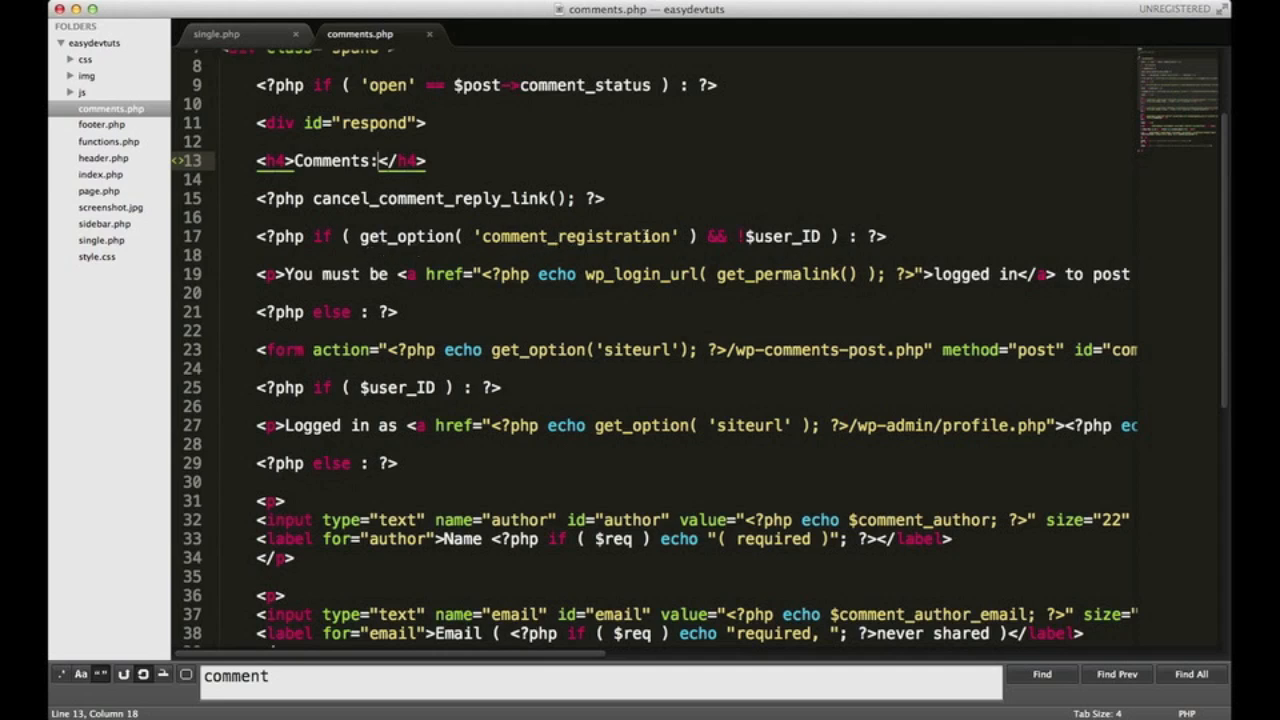
mouse_move(400, 301)
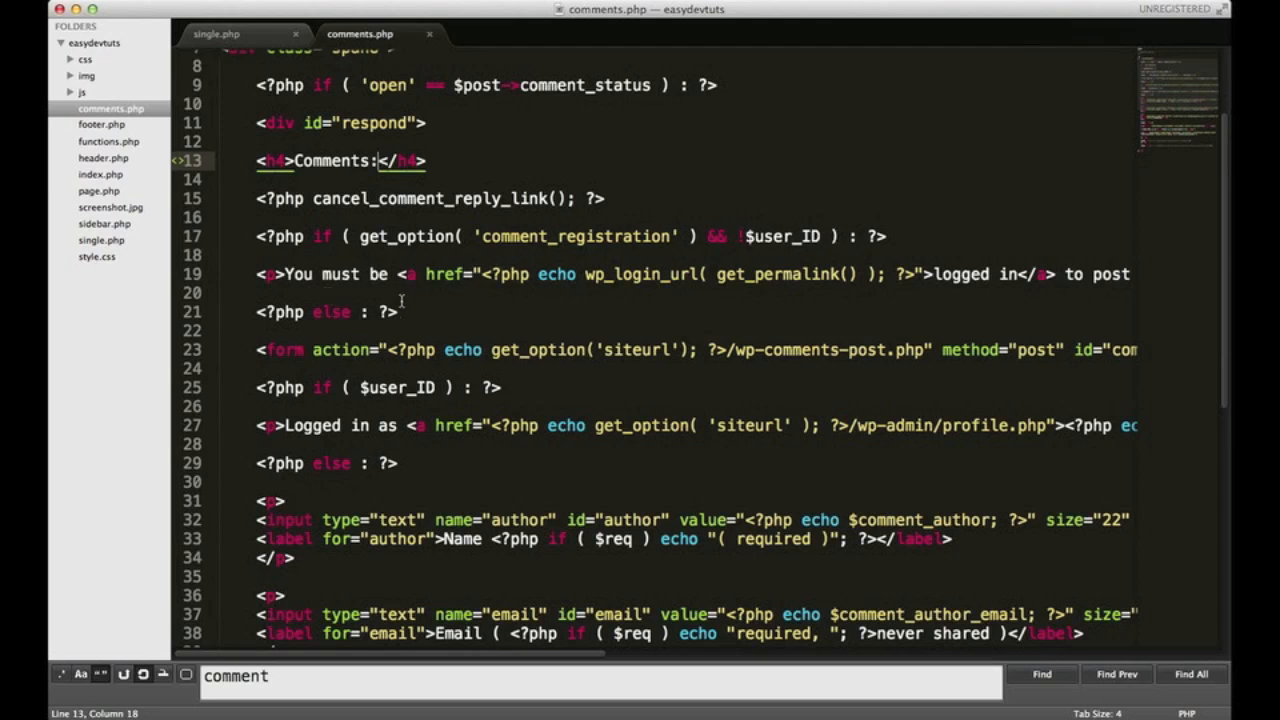
mouse_move(424, 310)
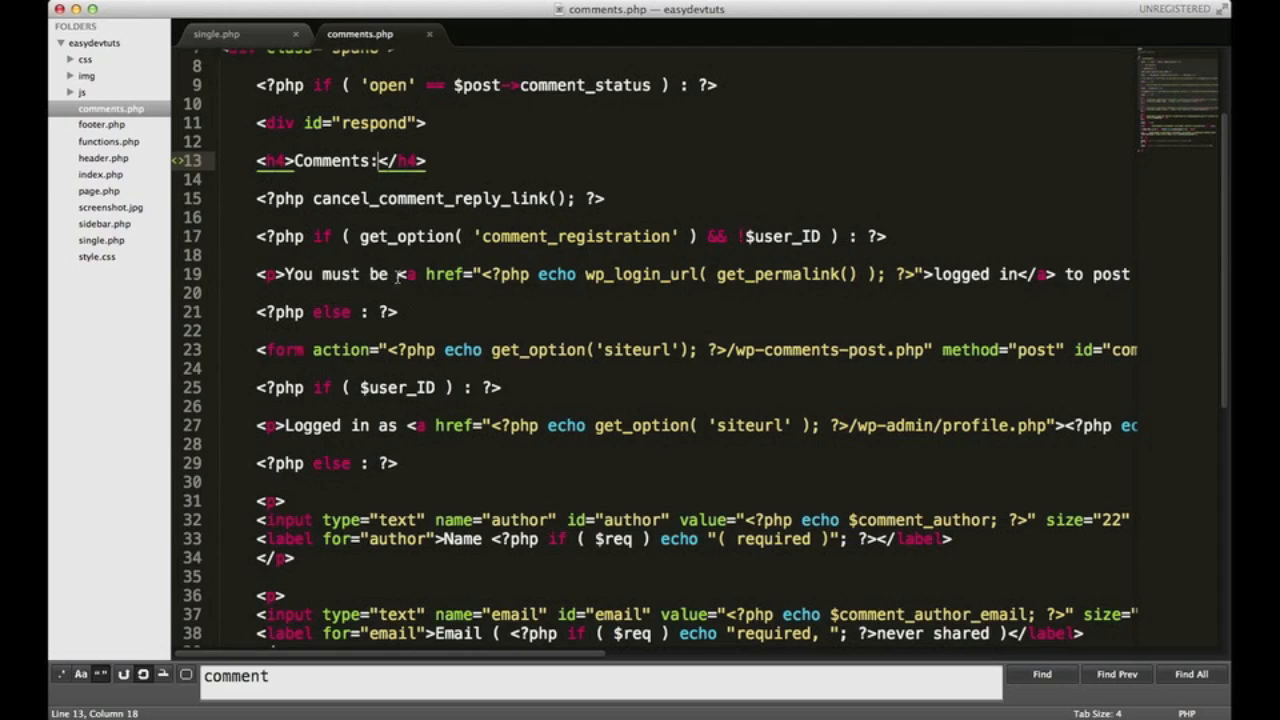
scroll(right, 3)
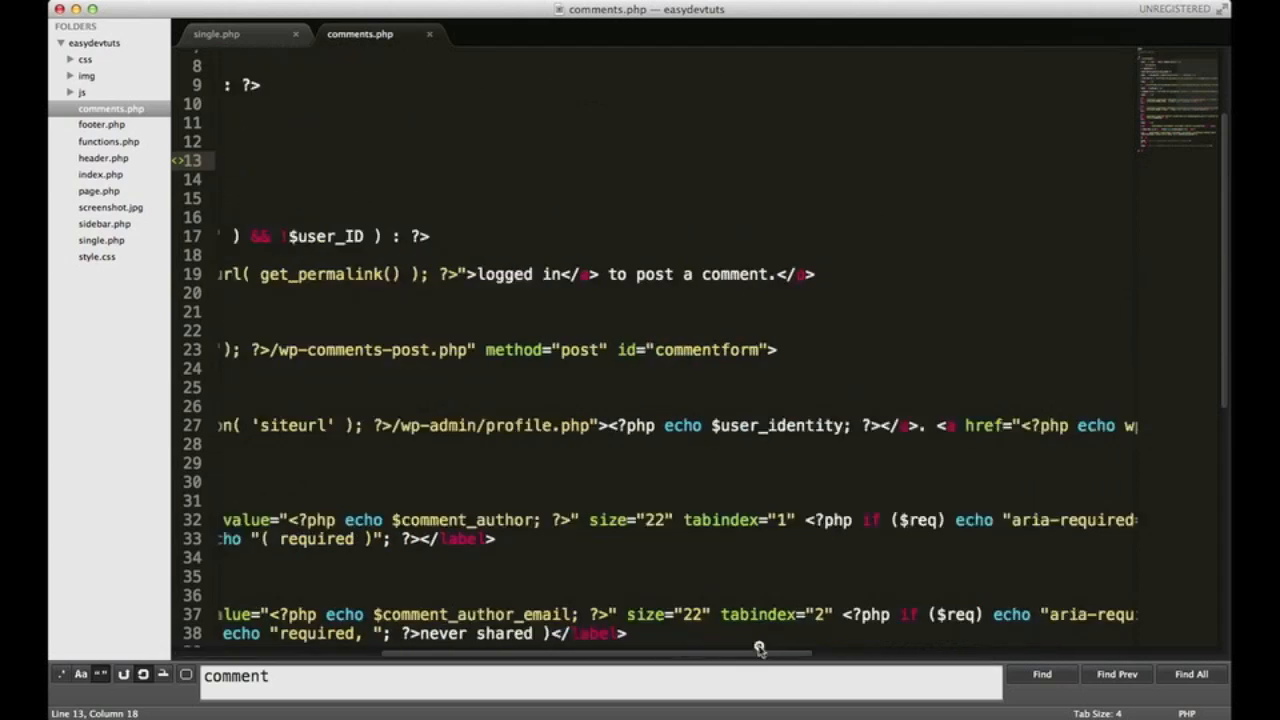
scroll(left, 3)
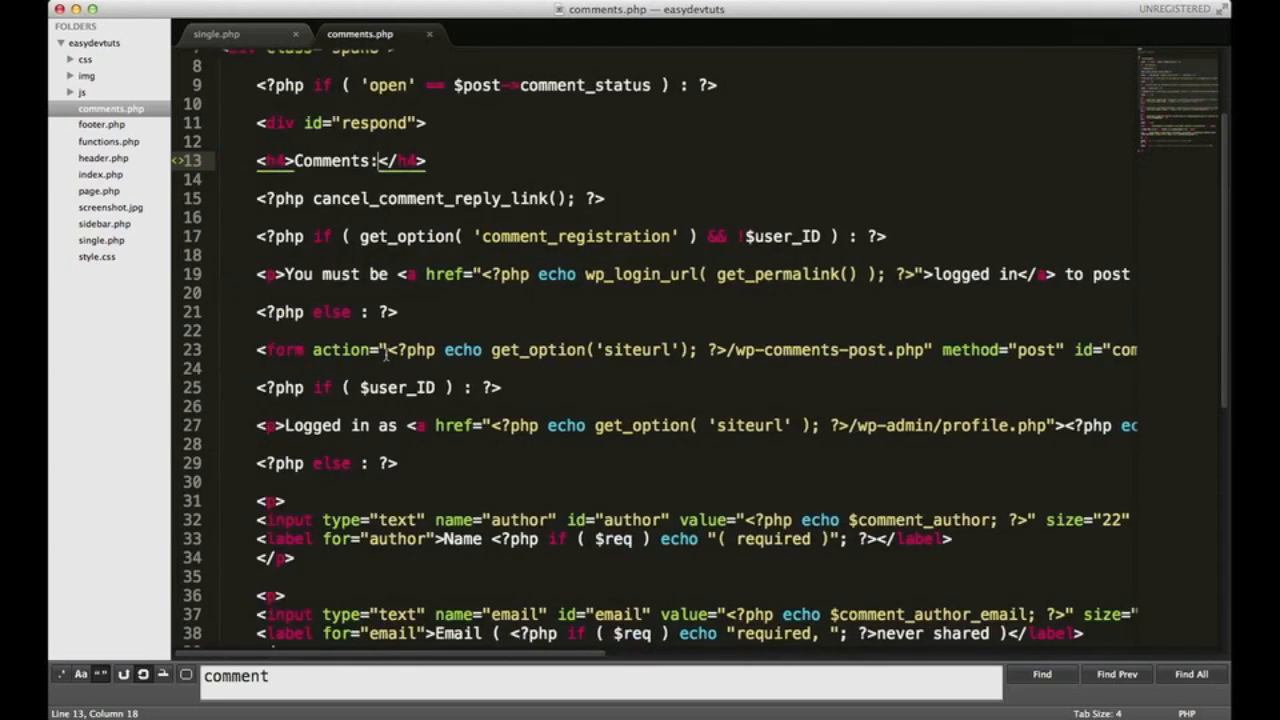
scroll(down, 3)
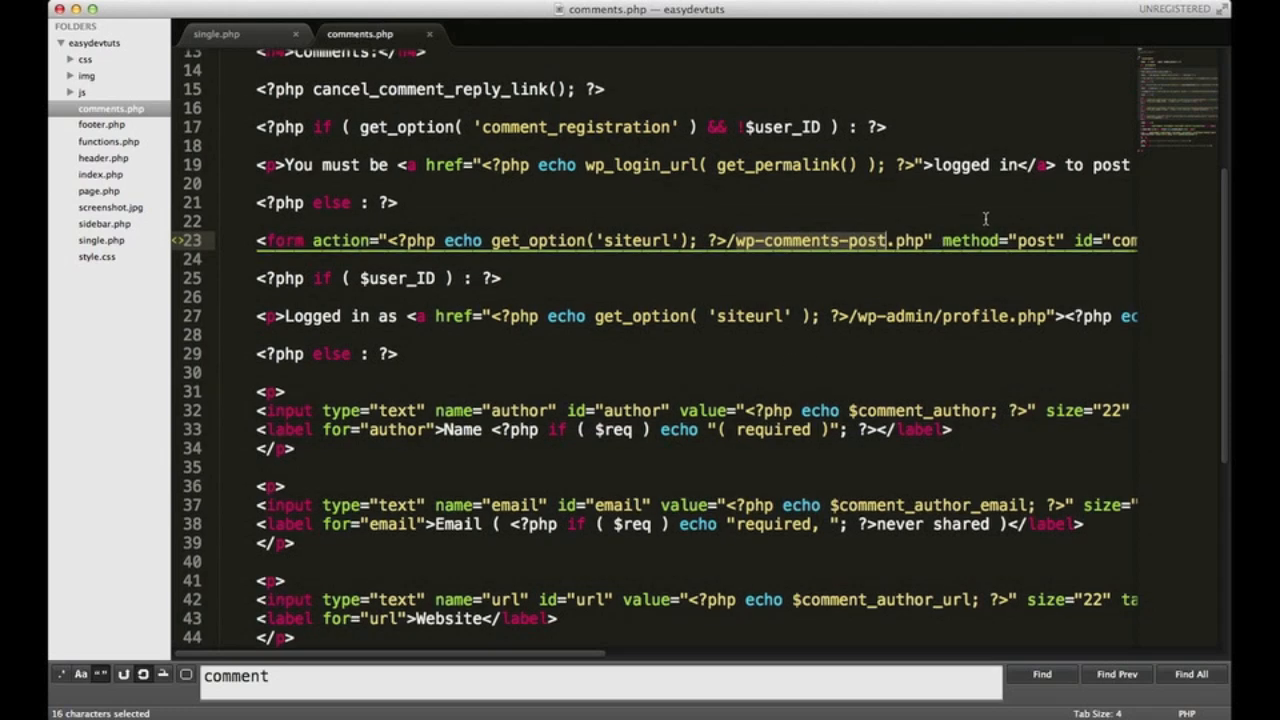
mouse_move(650, 455)
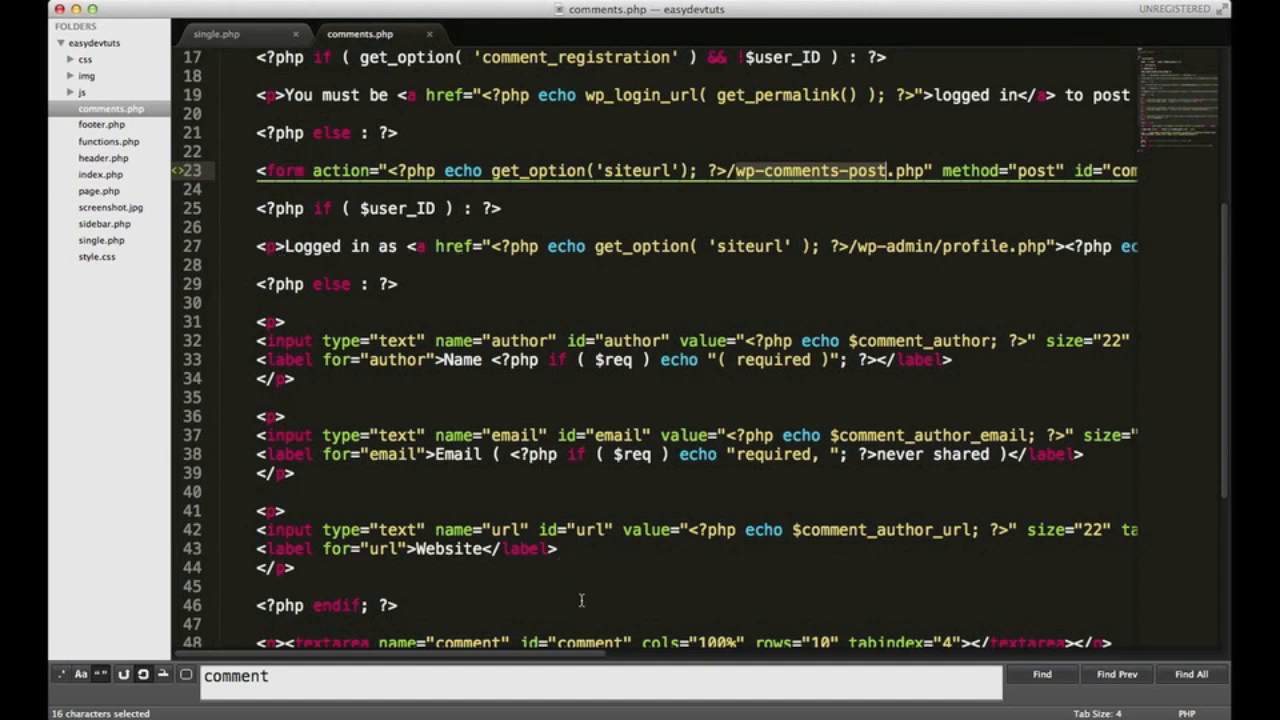
scroll(right, 3)
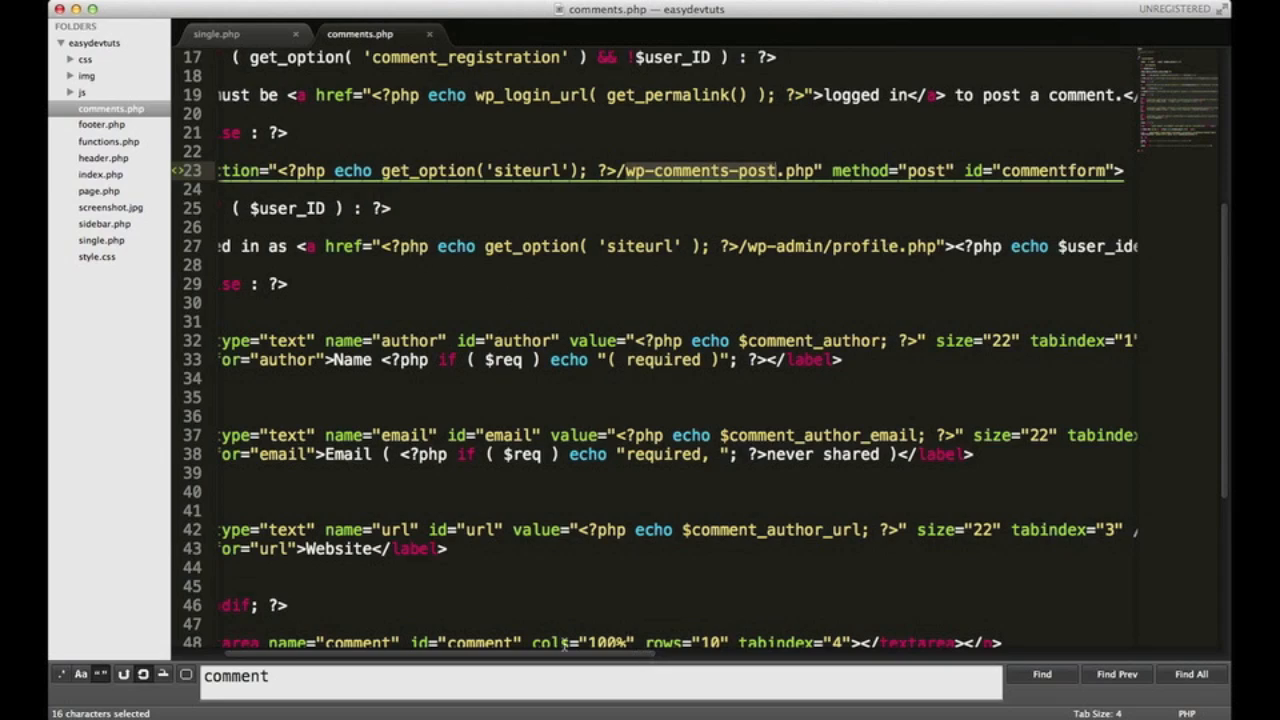
scroll(right, 3)
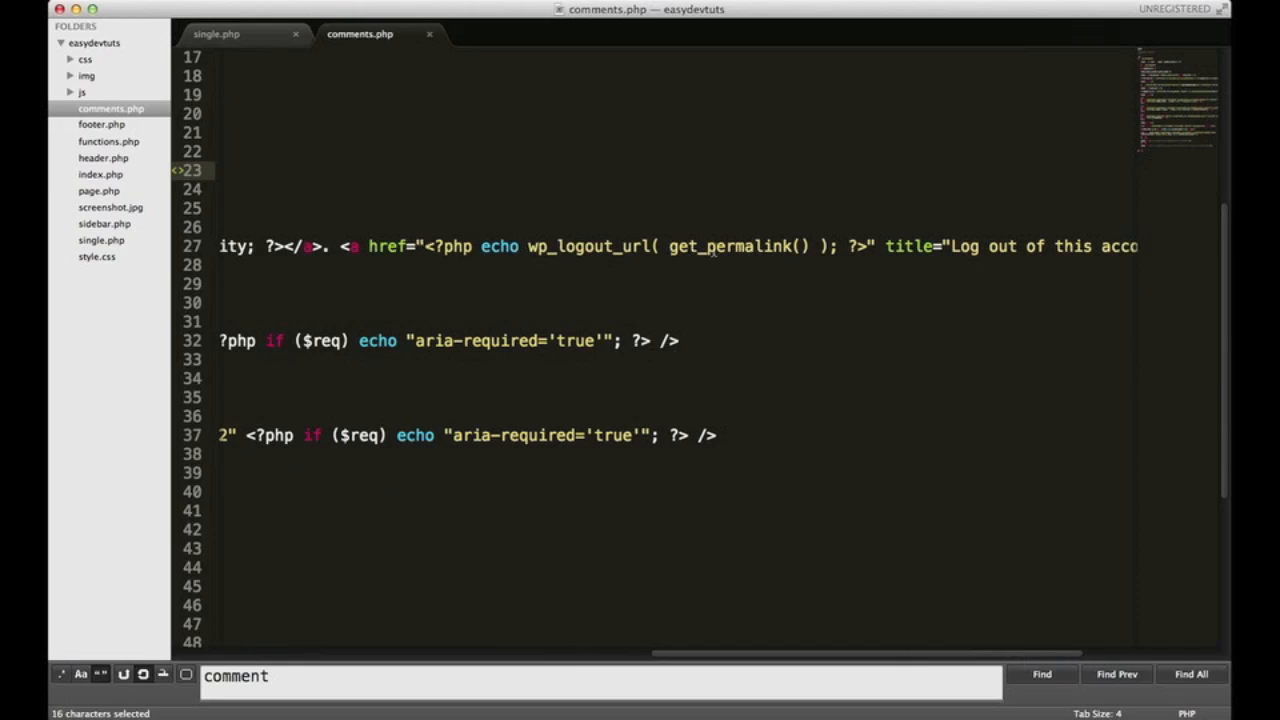
mouse_move(768, 658)
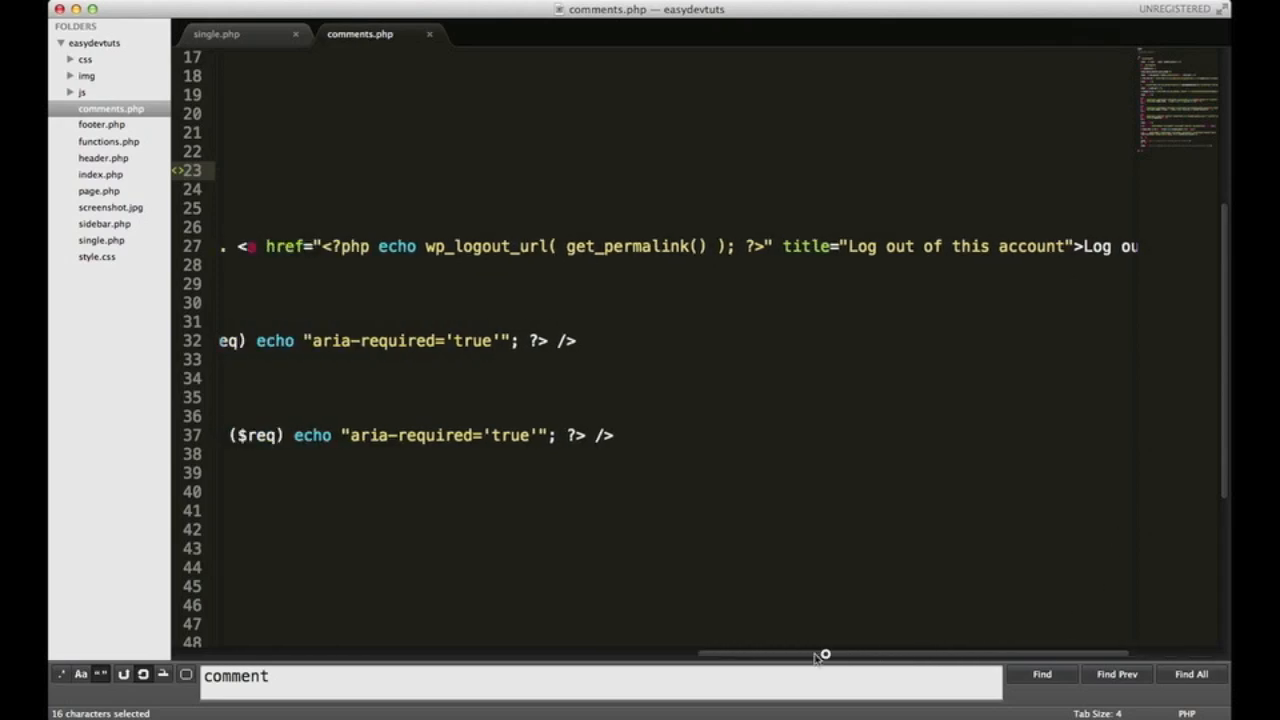
scroll(left, 3)
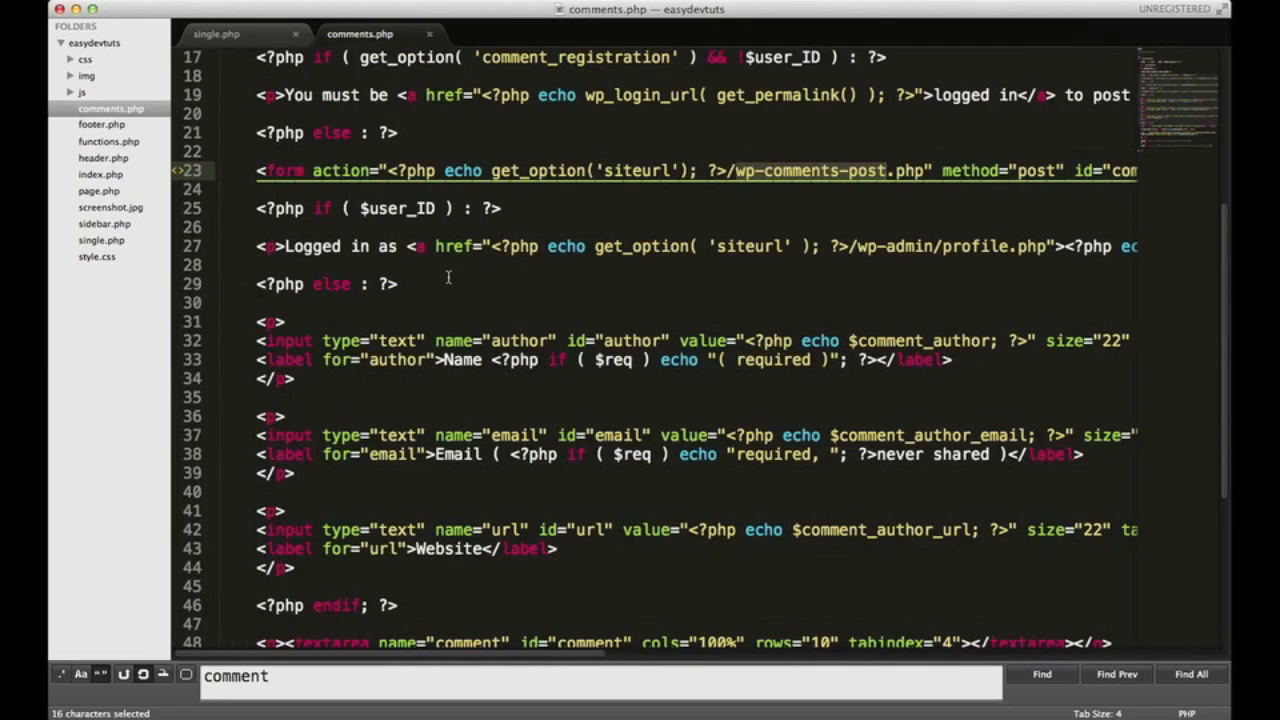
scroll(down, 3)
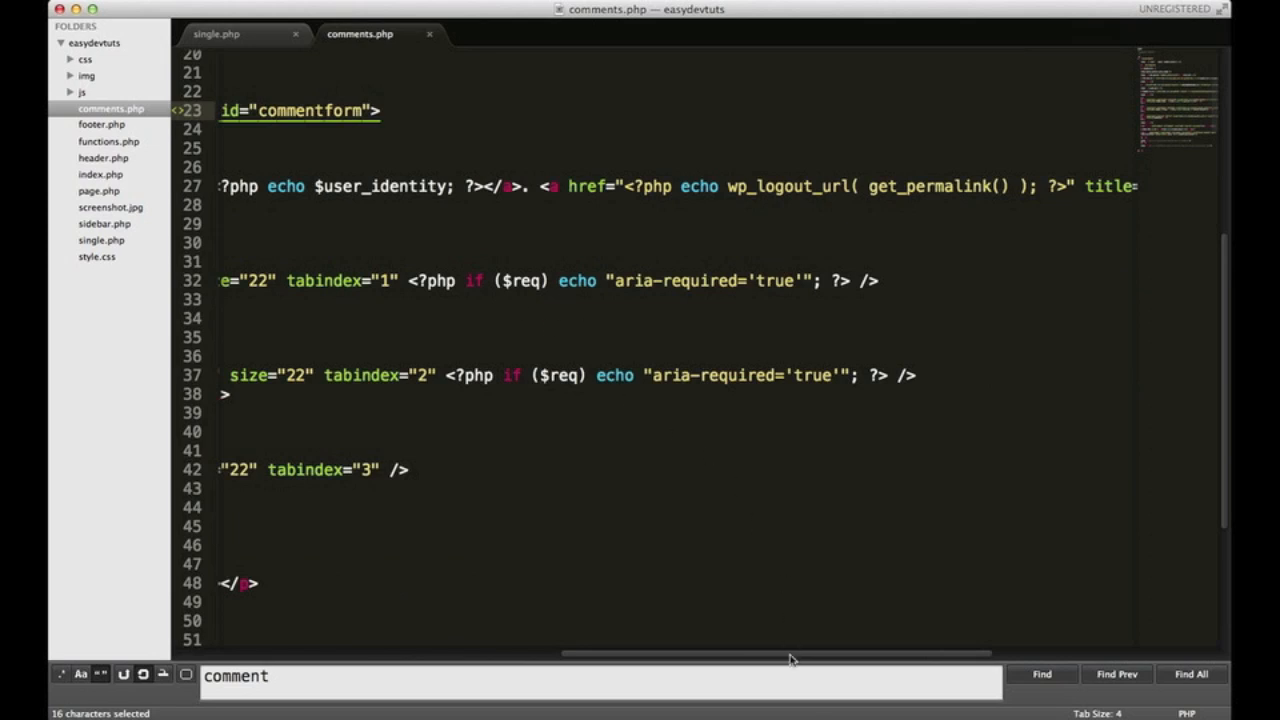
drag(790, 655, 407, 662)
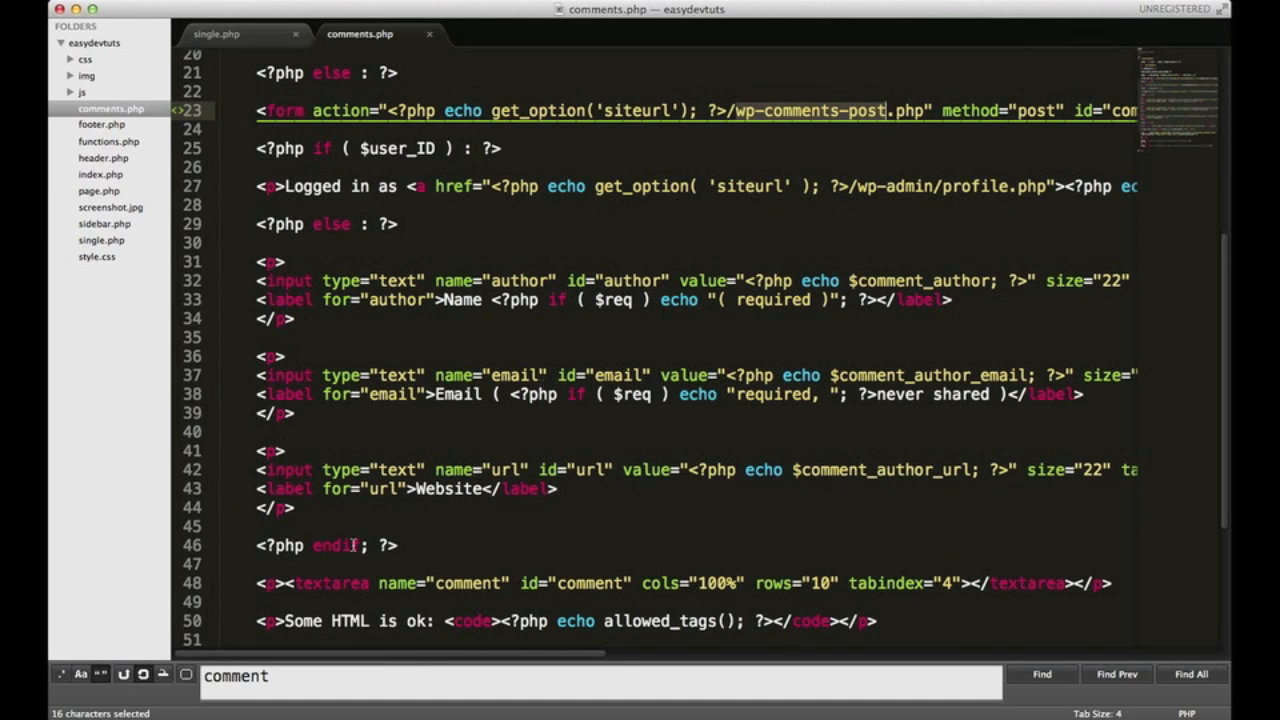
scroll(up, 3)
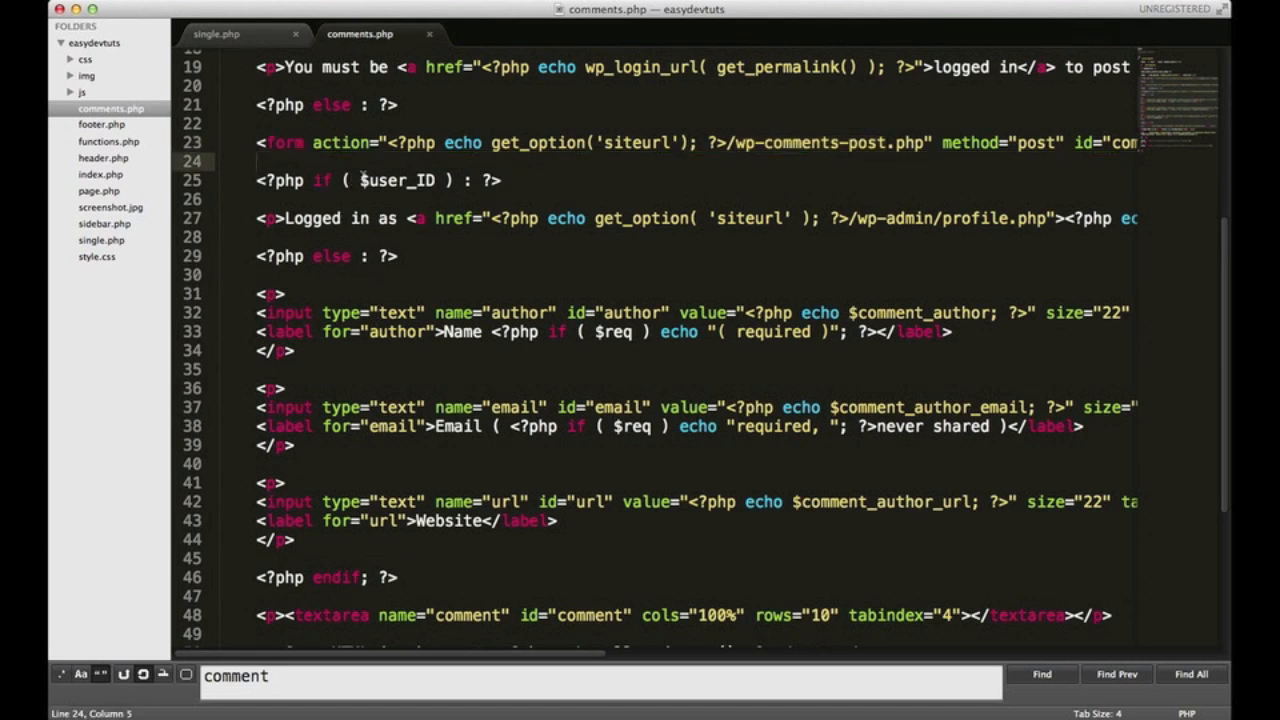
scroll(down, 3)
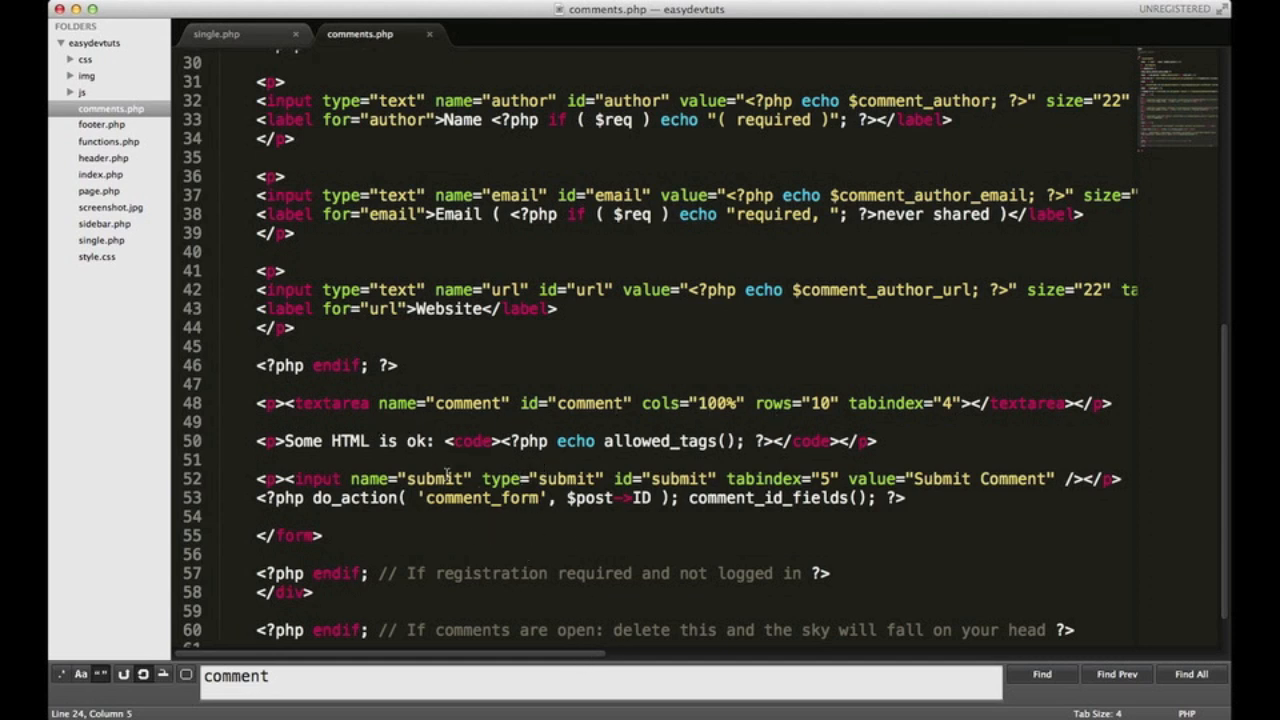
mouse_move(703, 452)
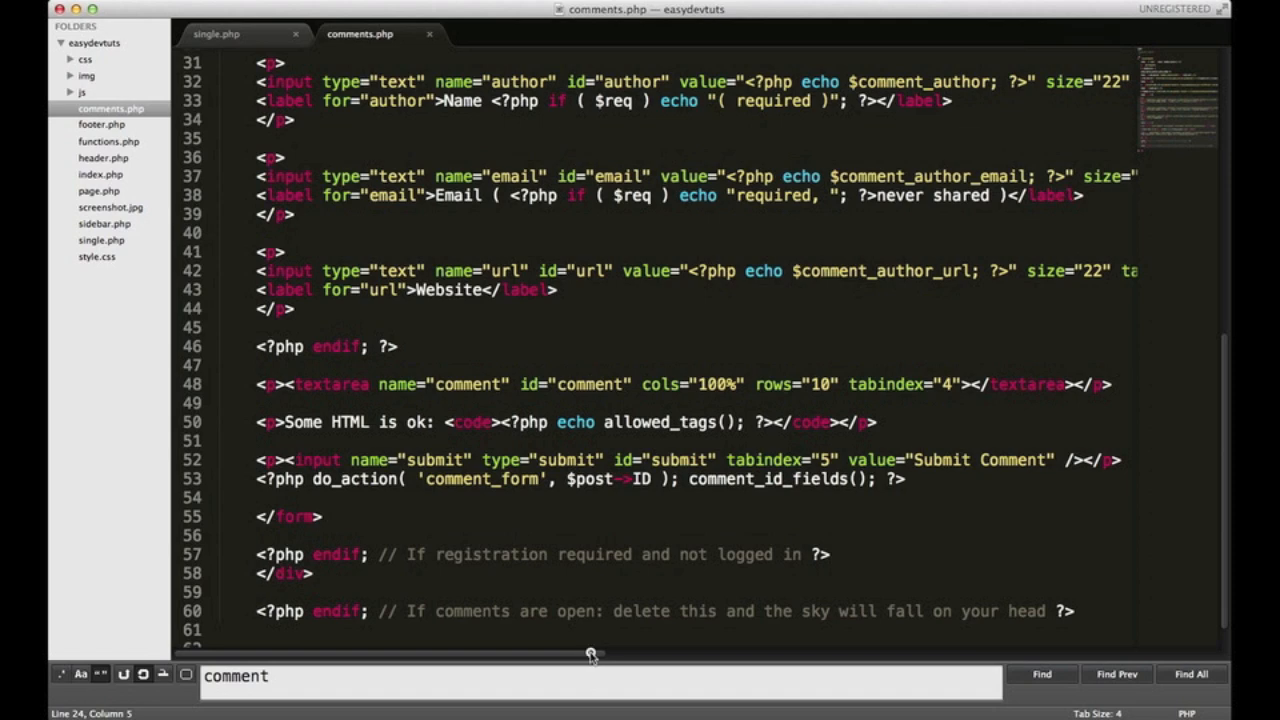
scroll(down, 3)
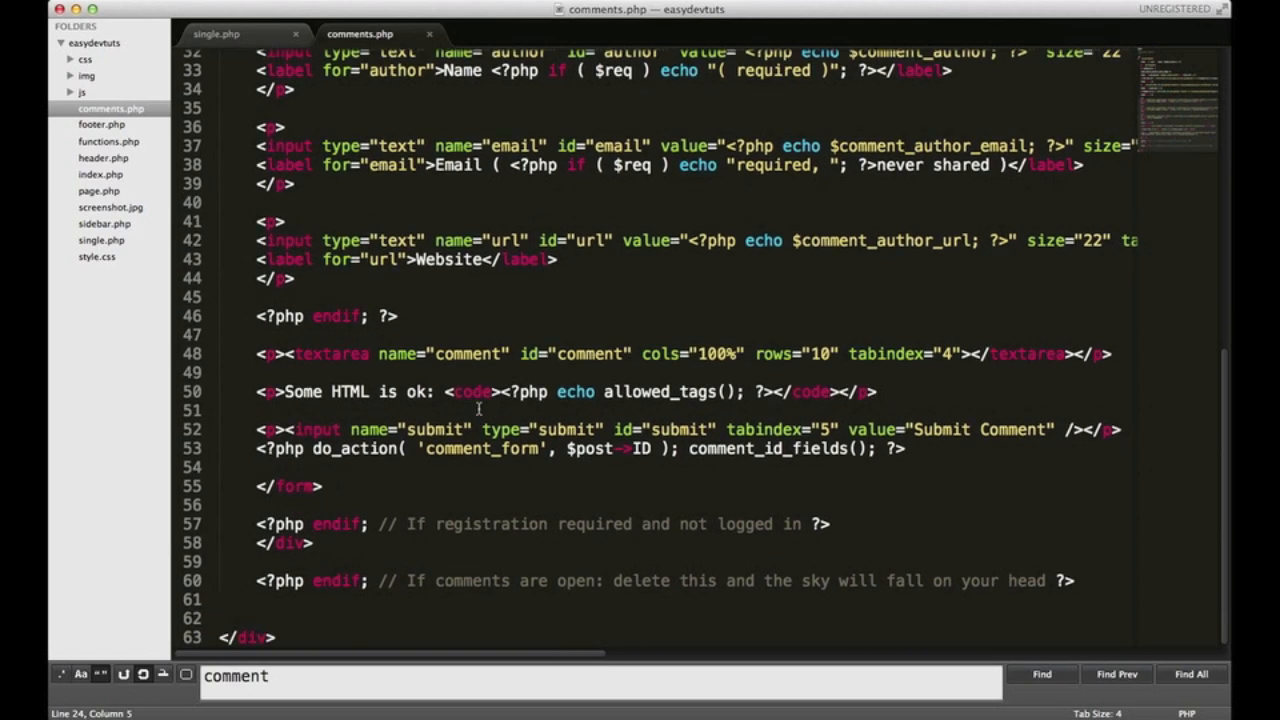
Change the line 50 code tags to pre, save, and bring Chrome forward
scroll(up, 3)
text(pr)
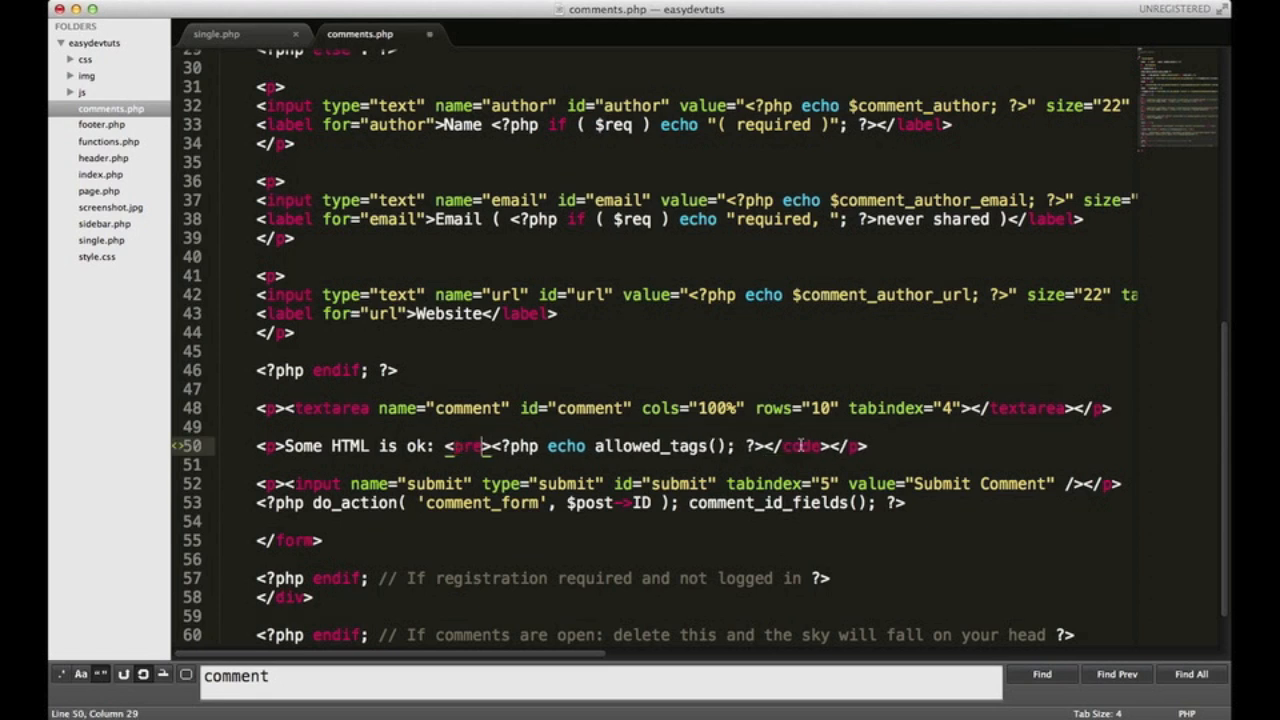
double_click(800, 446)
text(pr)
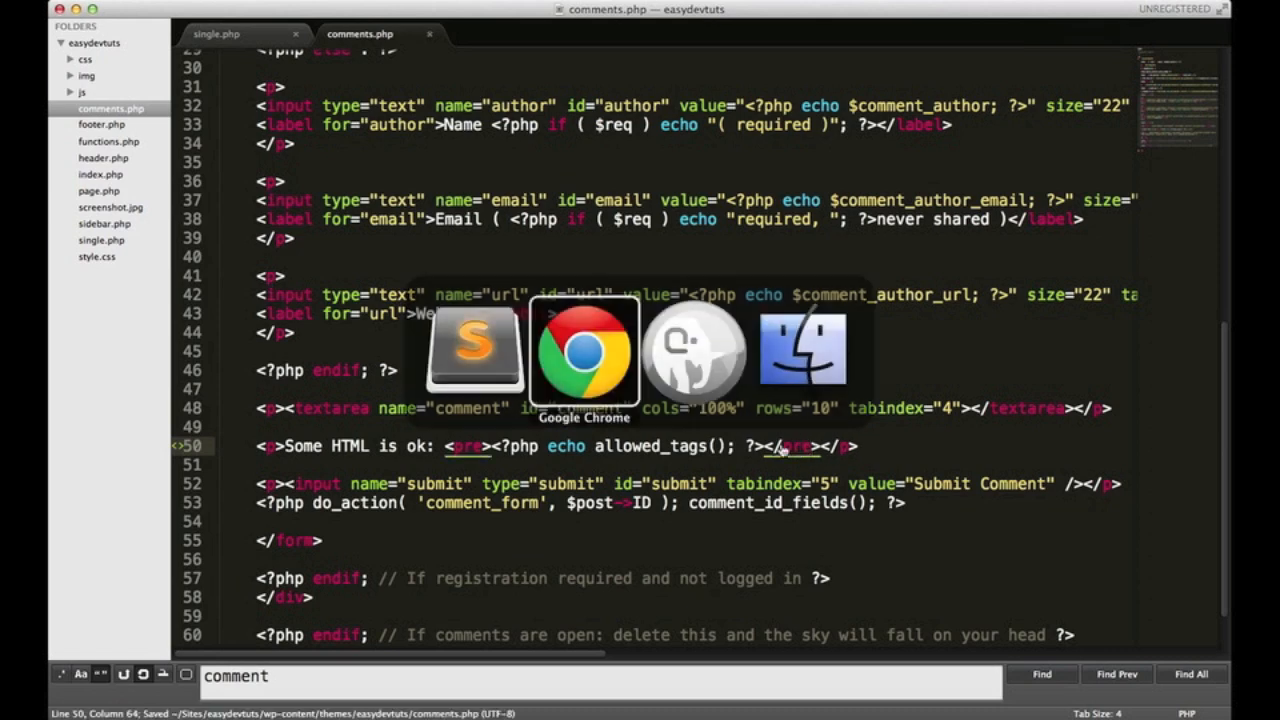
click(584, 350)
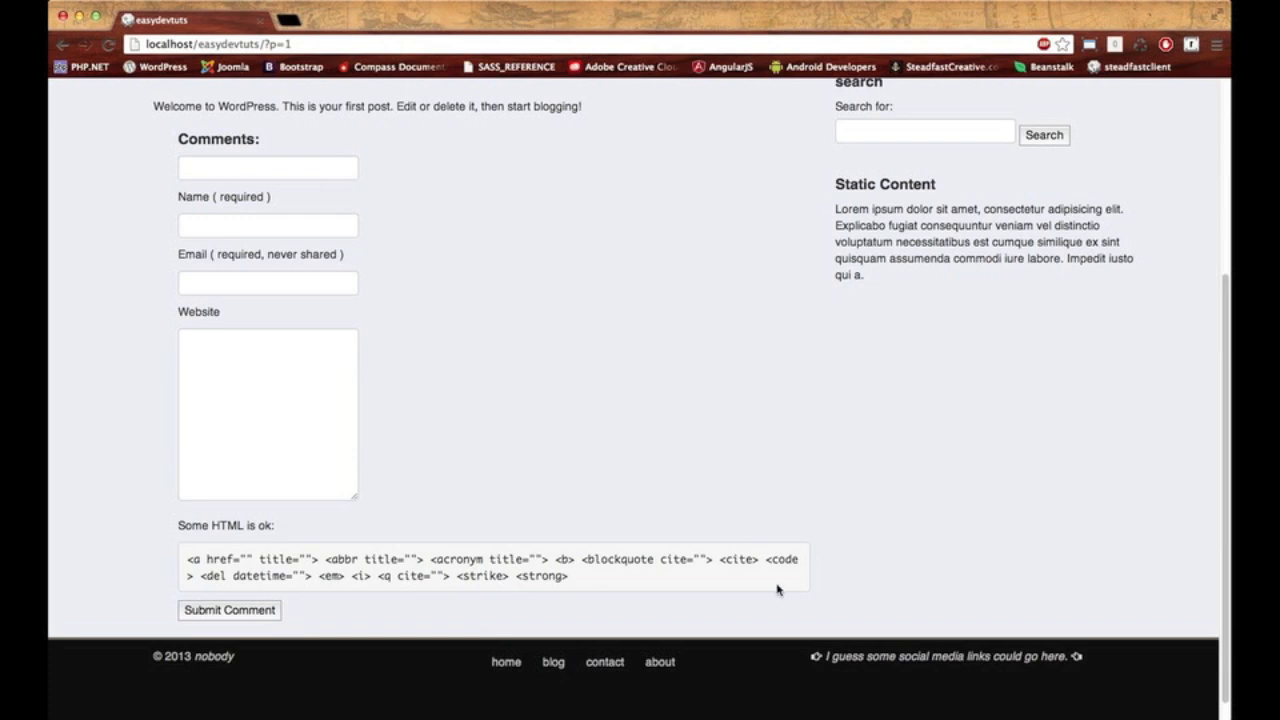
mouse_move(50, 360)
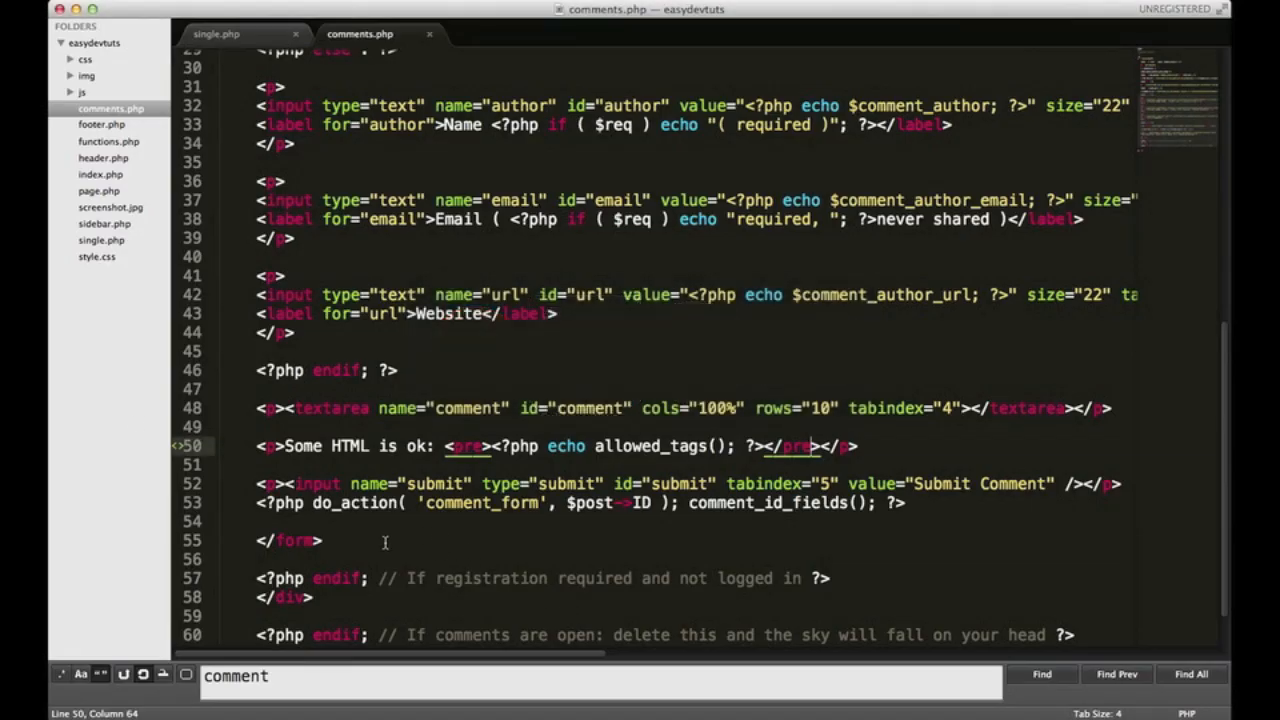
Scroll comments.php back to the top, then scroll the Hello world! post page up in Chrome
scroll(down, 3)
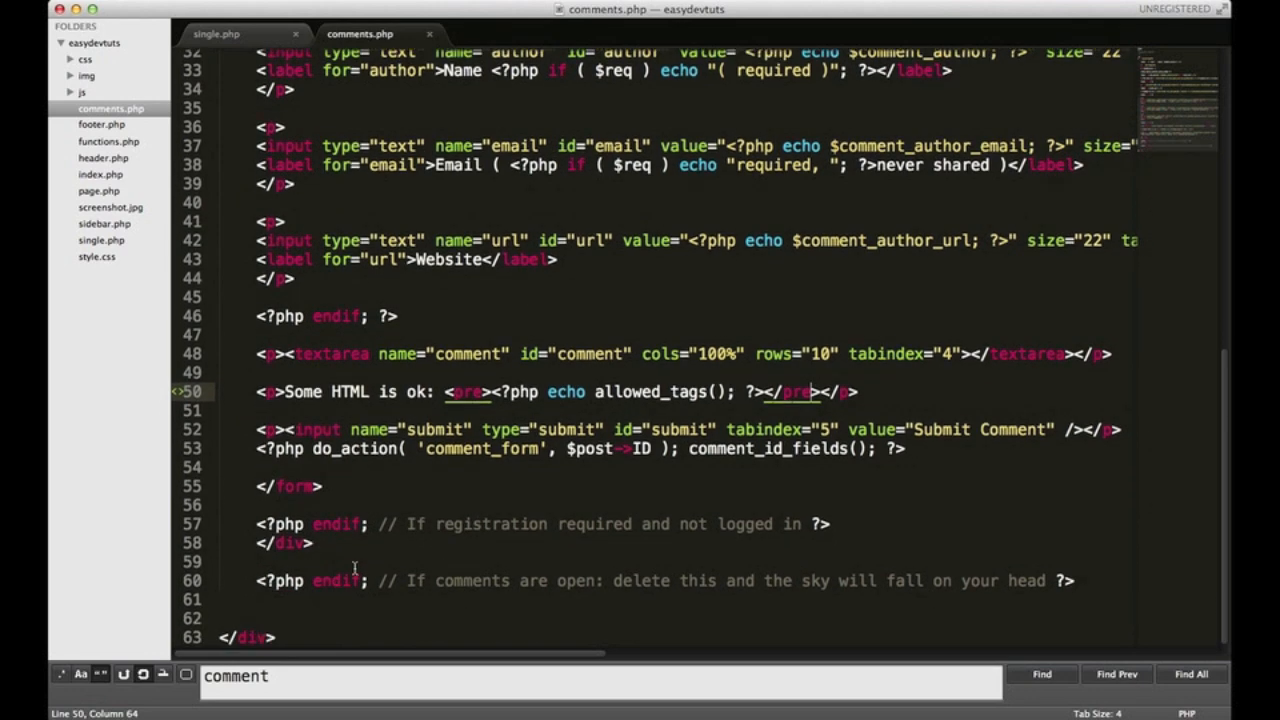
scroll(up, 3)
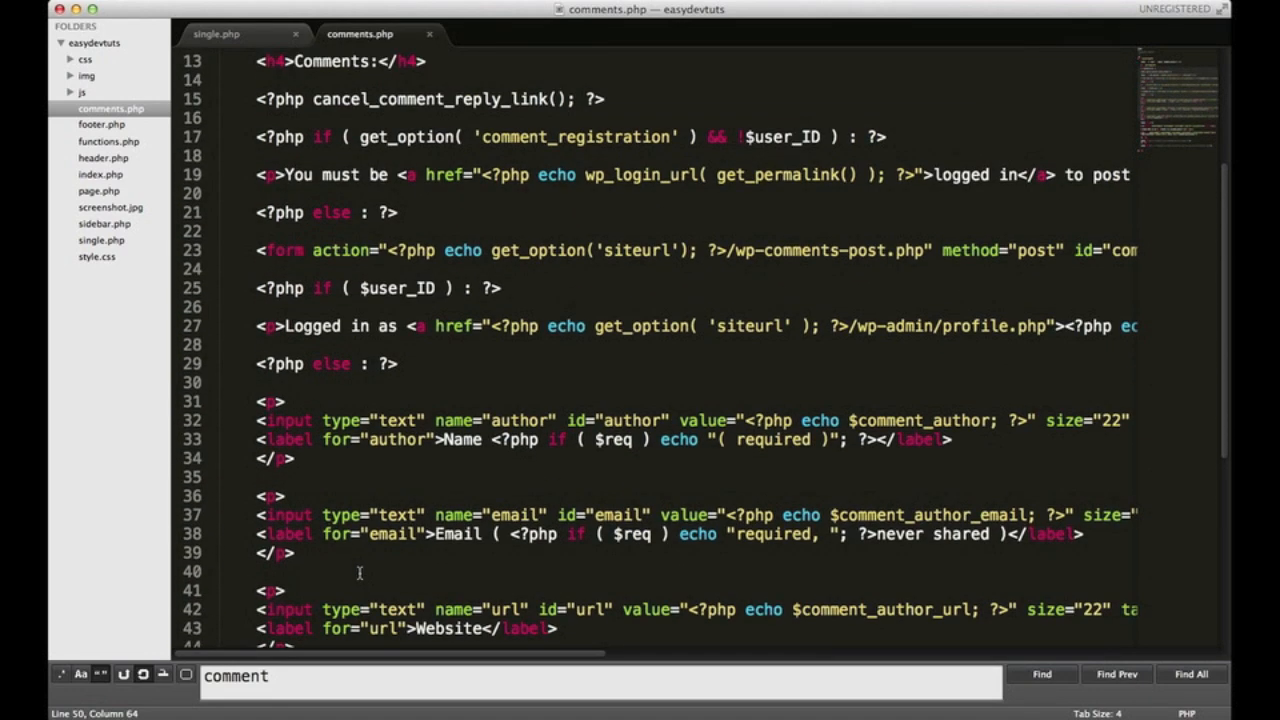
scroll(up, 3)
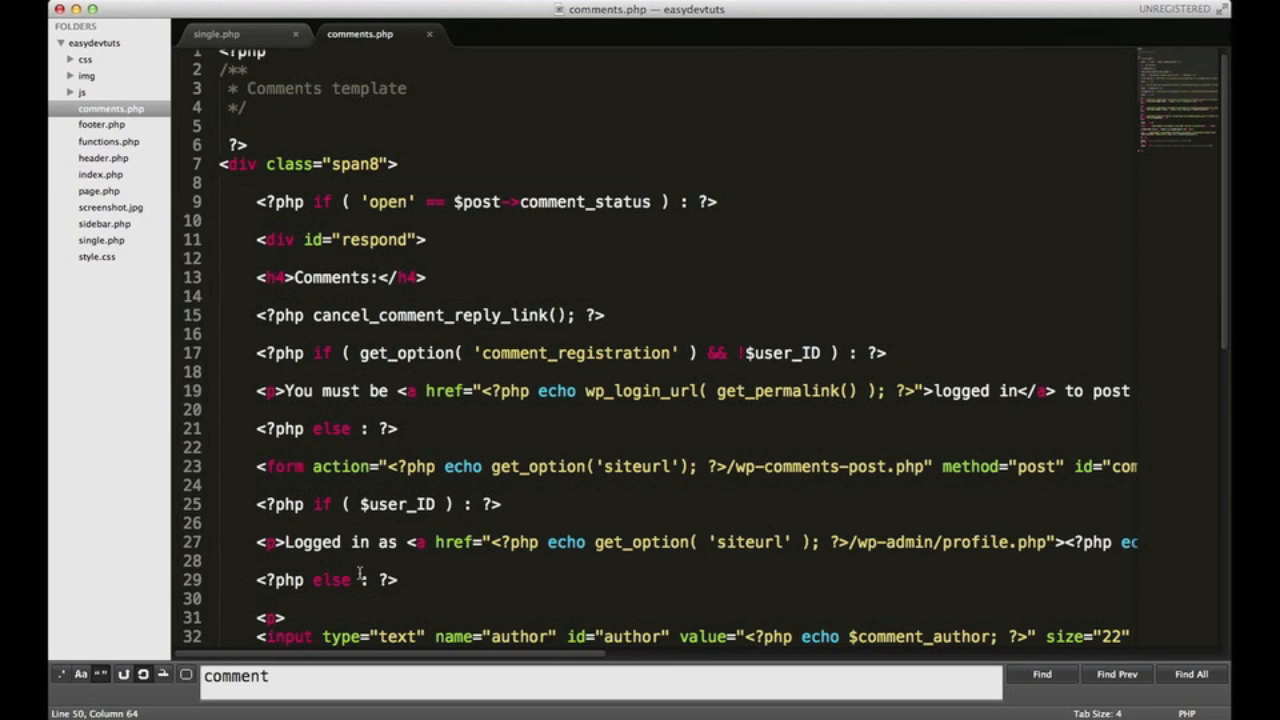
scroll(up, 3)
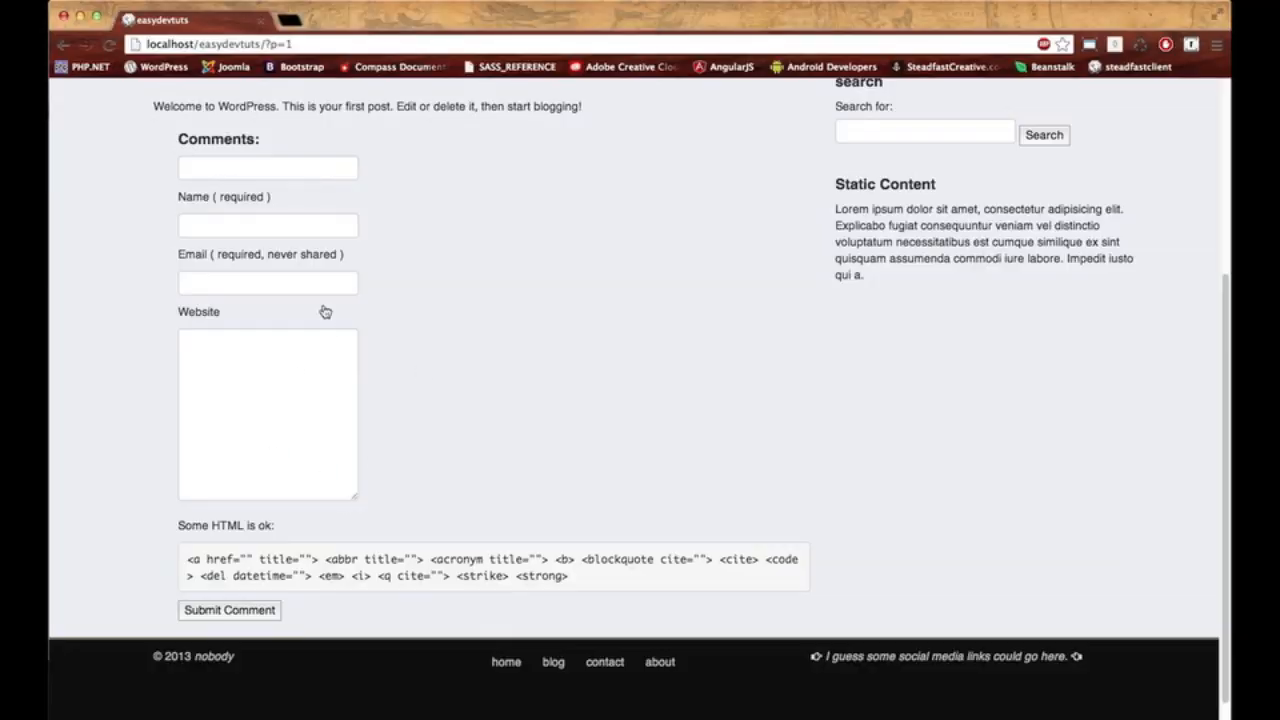
scroll(up, 3)
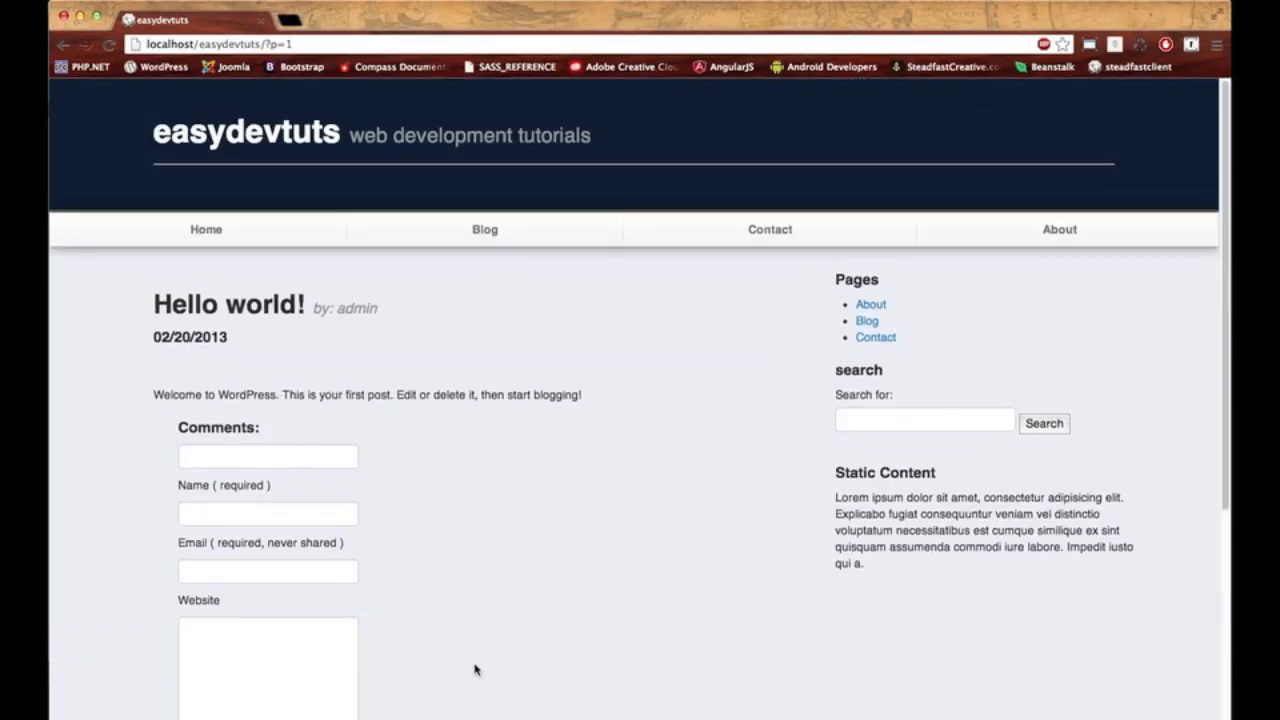